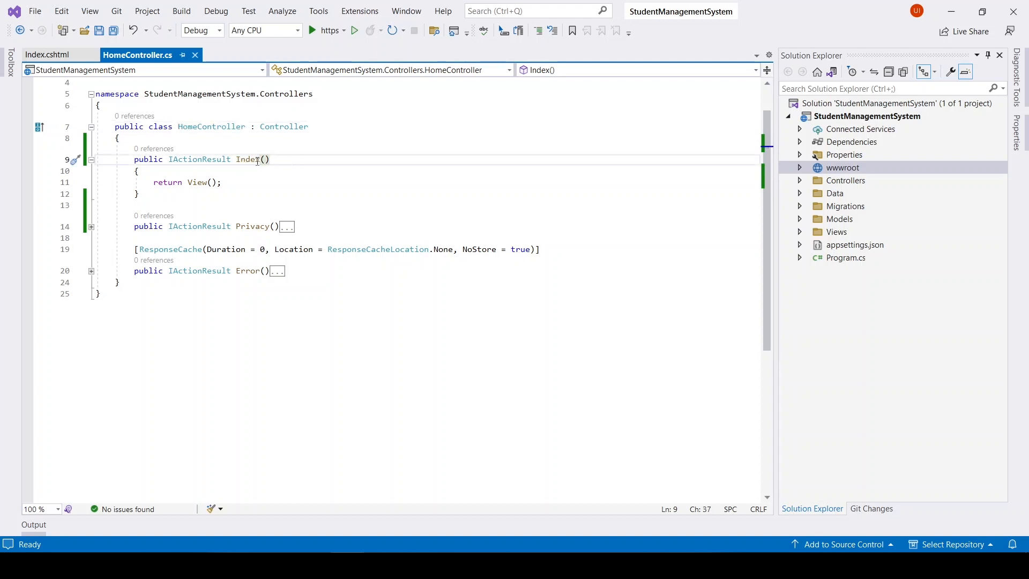
- Go to the Index action's view and reduce Index.cshtml to a title block and empty col-4 div
{"action": "right_click", "coordinate": [247, 158]}
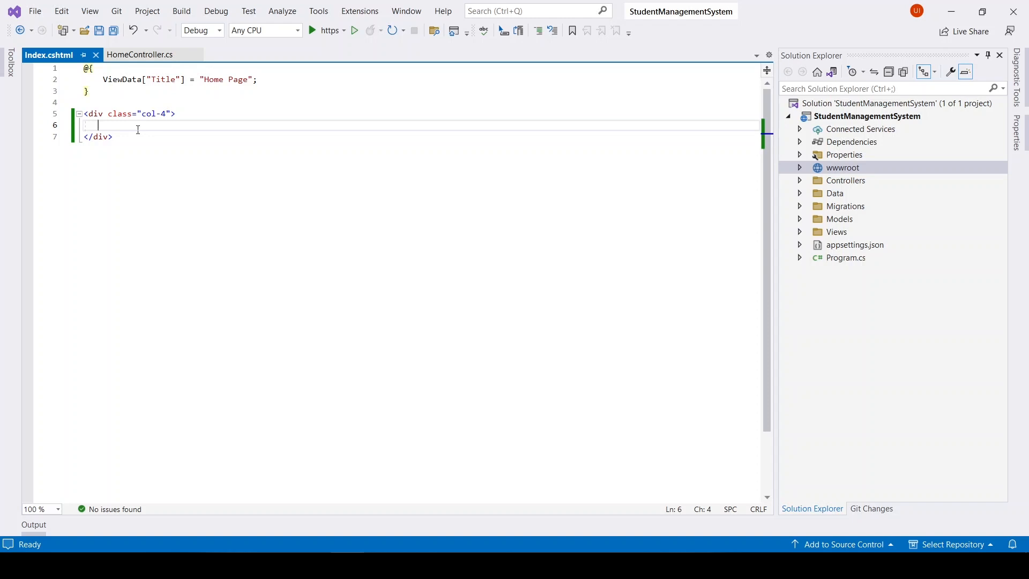
- Add a form with method post, enctype multipart/form-data, asp-controller Home and asp-action Index
{"action": "type", "text": "form></form>"}
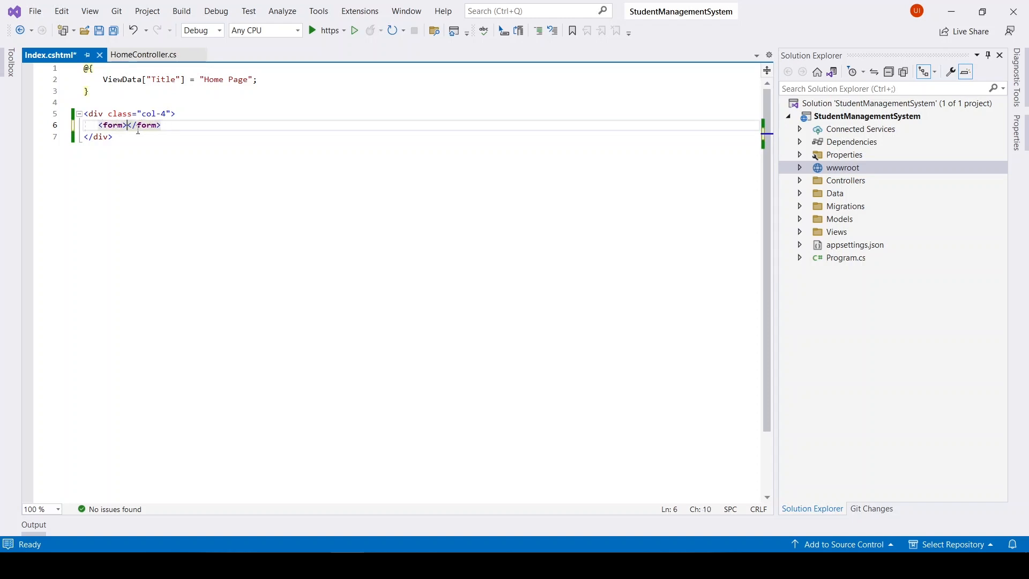
{"action": "key", "text": "Enter"}
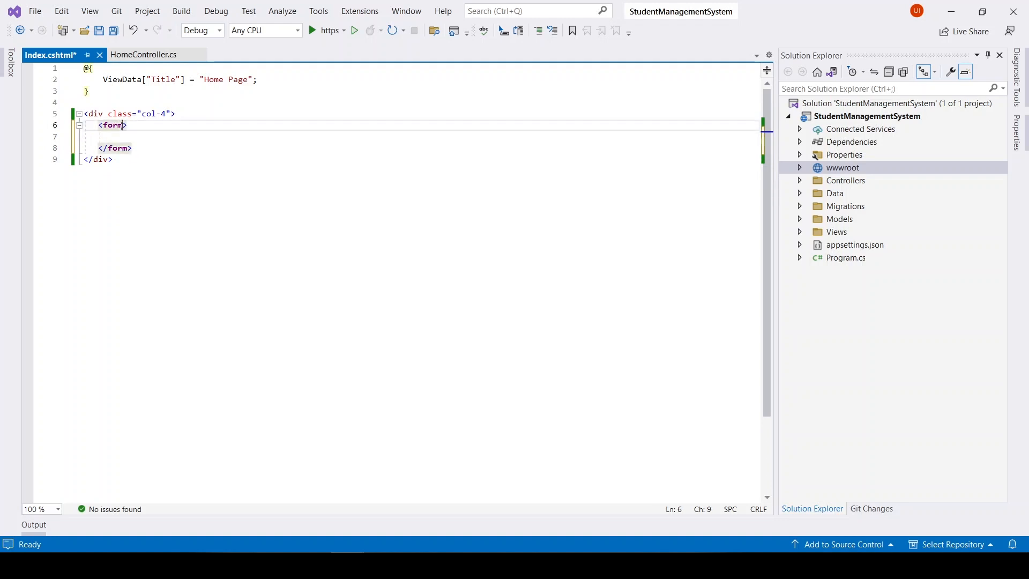
{"action": "type", "text": "method=\""}
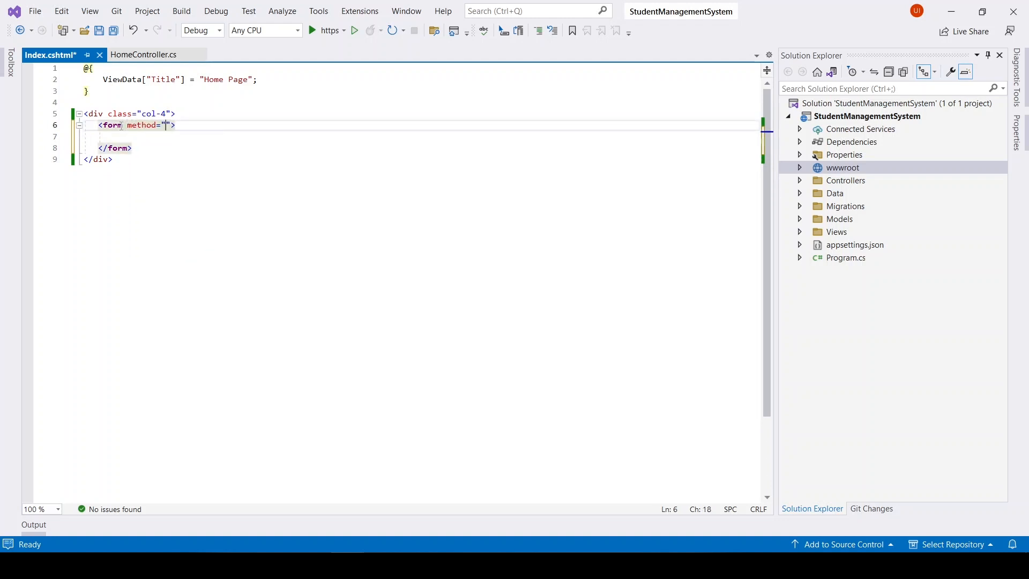
{"action": "type", "text": "post"}
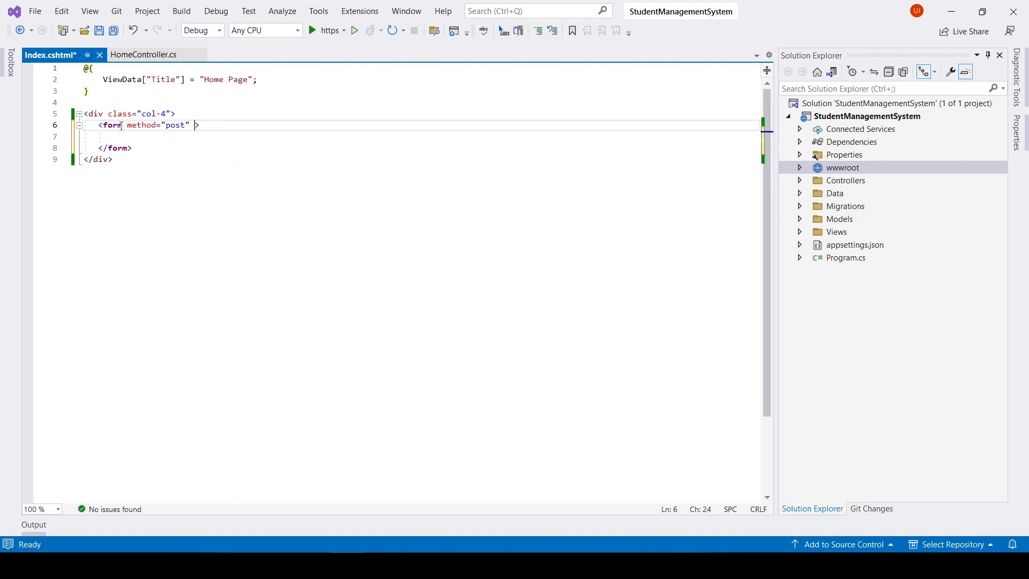
{"action": "type", "text": "enctype=\"\""}
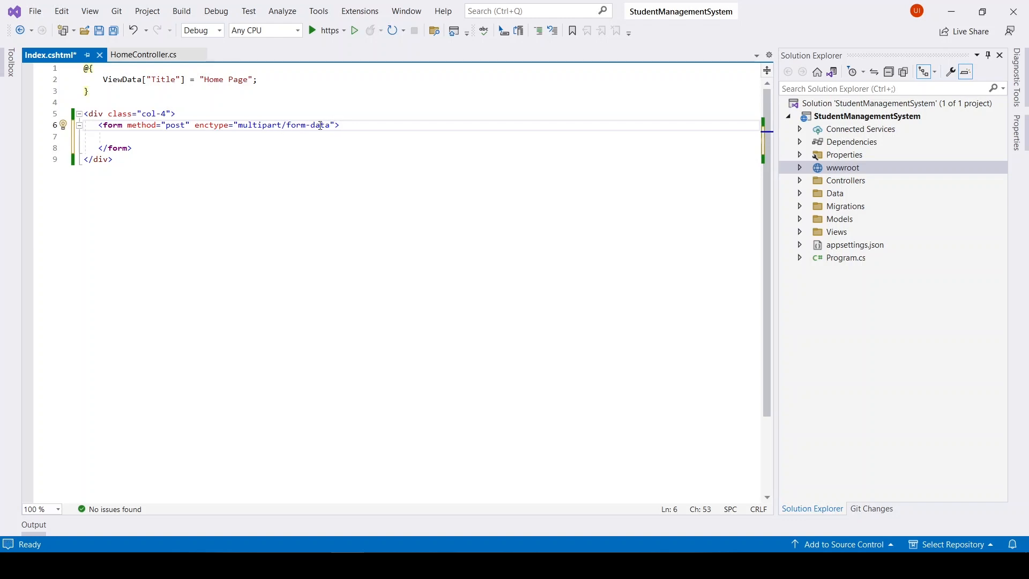
{"action": "type", "text": "as"}
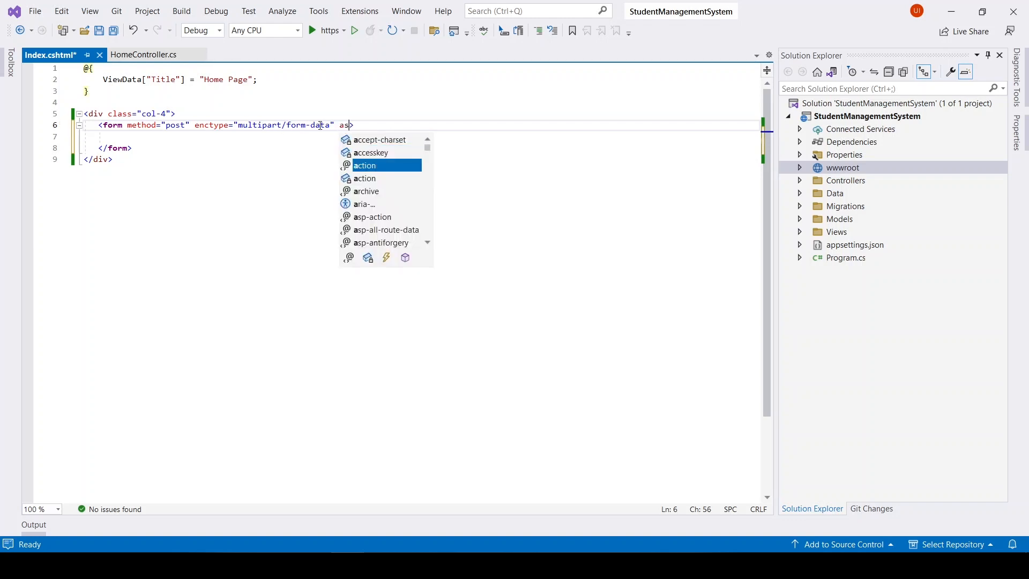
{"action": "type", "text": "p-controller=\"Home\""}
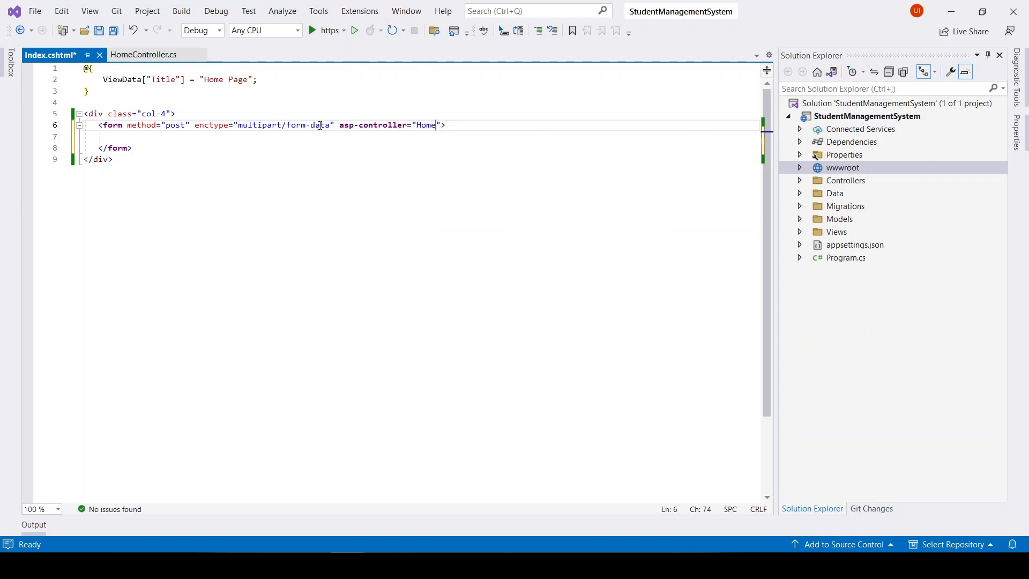
{"action": "type", "text": "asp-action=\"Index\""}
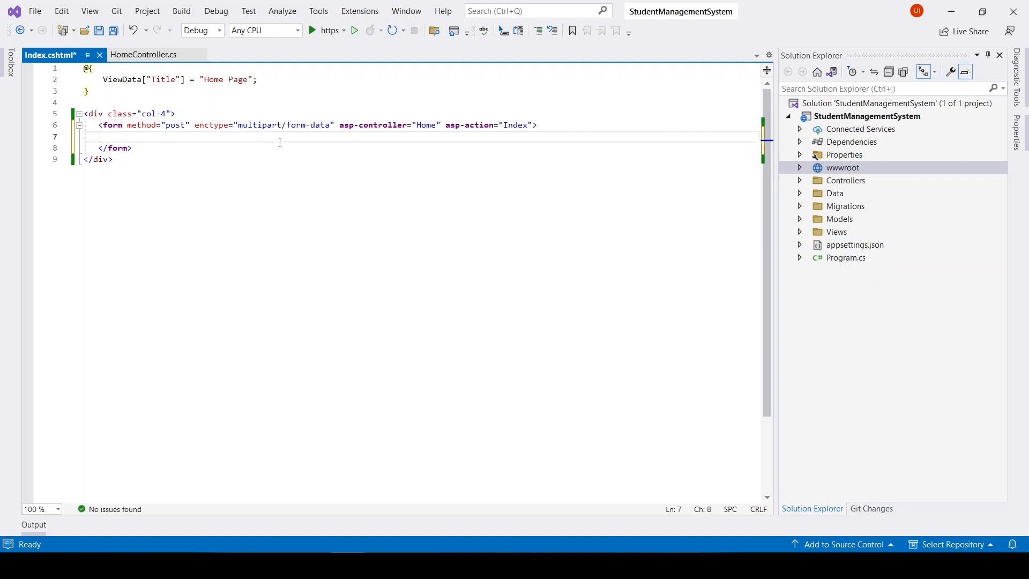
- Add mb-3 divs holding a file input named file and an Upload File submit input
{"action": "type", "text": ".mb-3"}
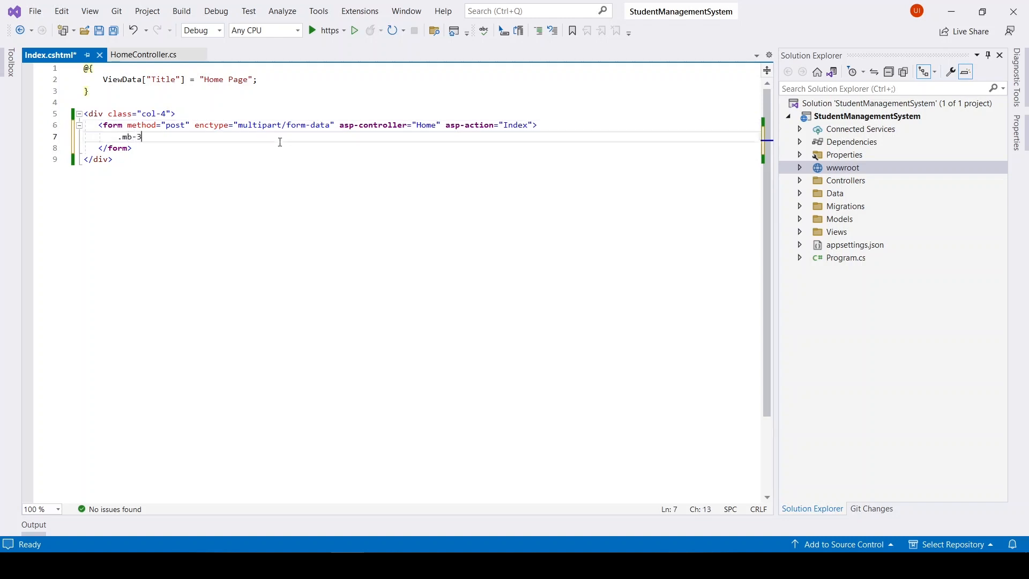
{"action": "key", "text": "Tab"}
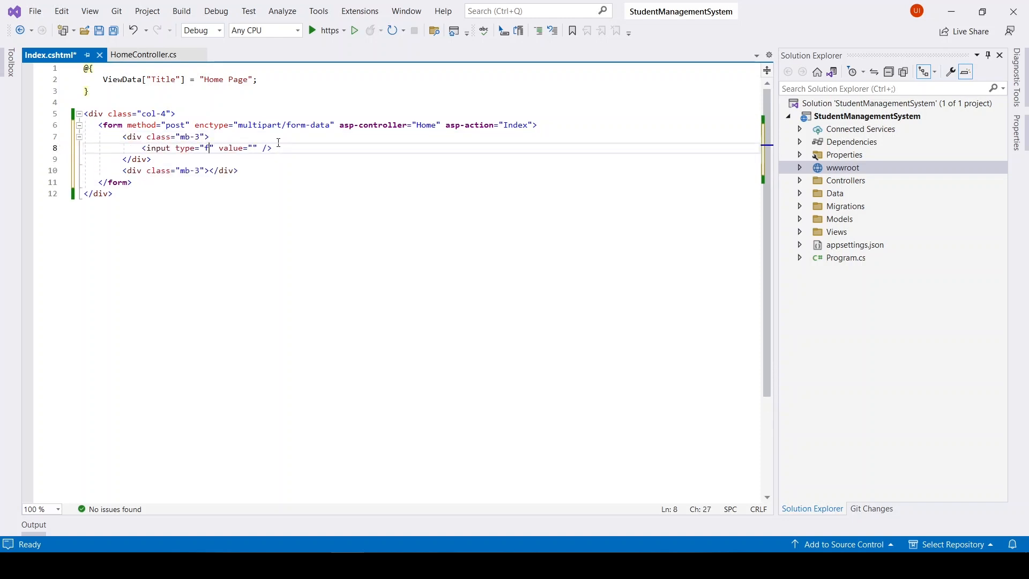
{"action": "type", "text": "ile"}
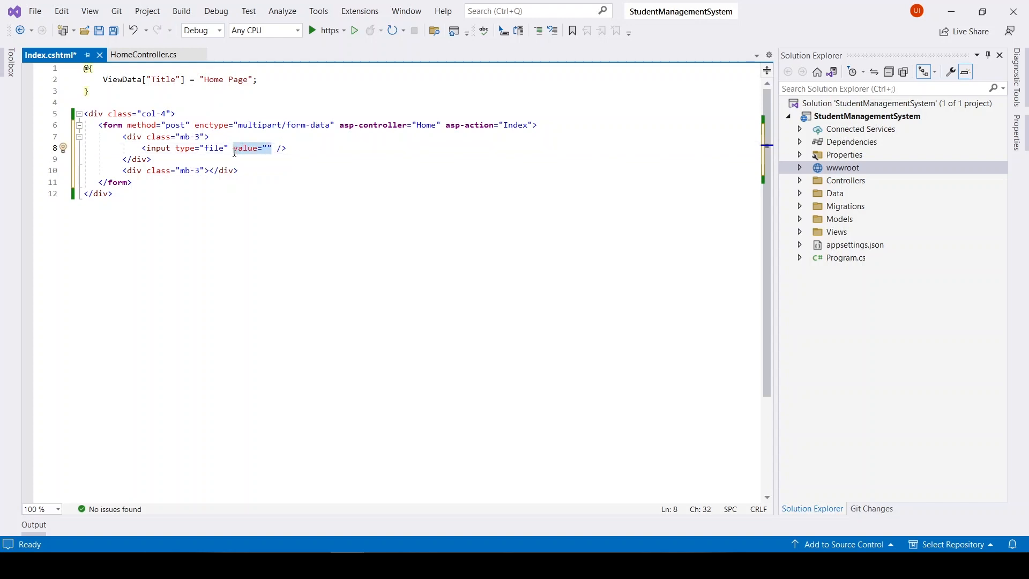
{"action": "type", "text": "name=\"file\""}
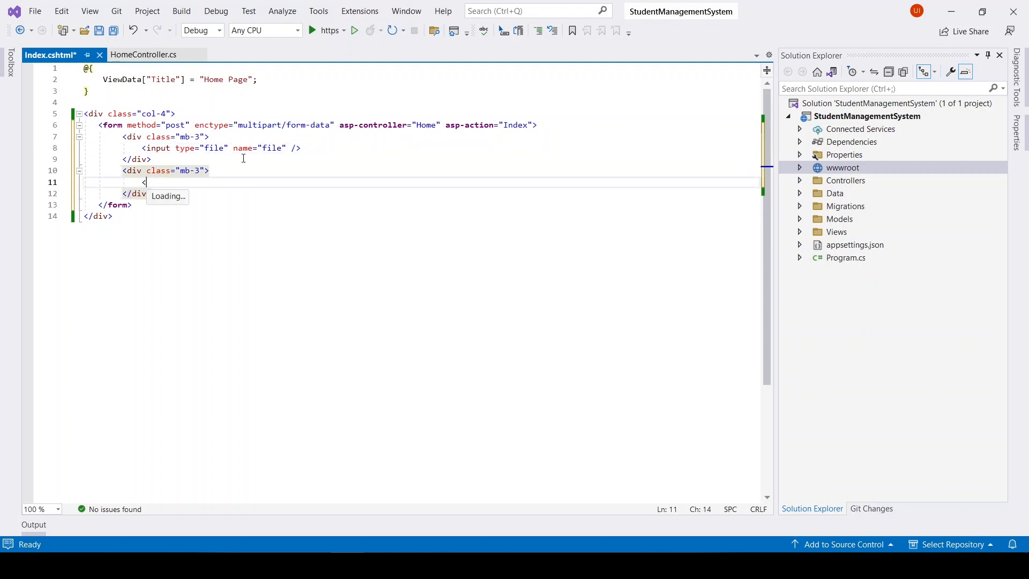
{"action": "type", "text": "input type=\"submit\" value=\"Upload File"}
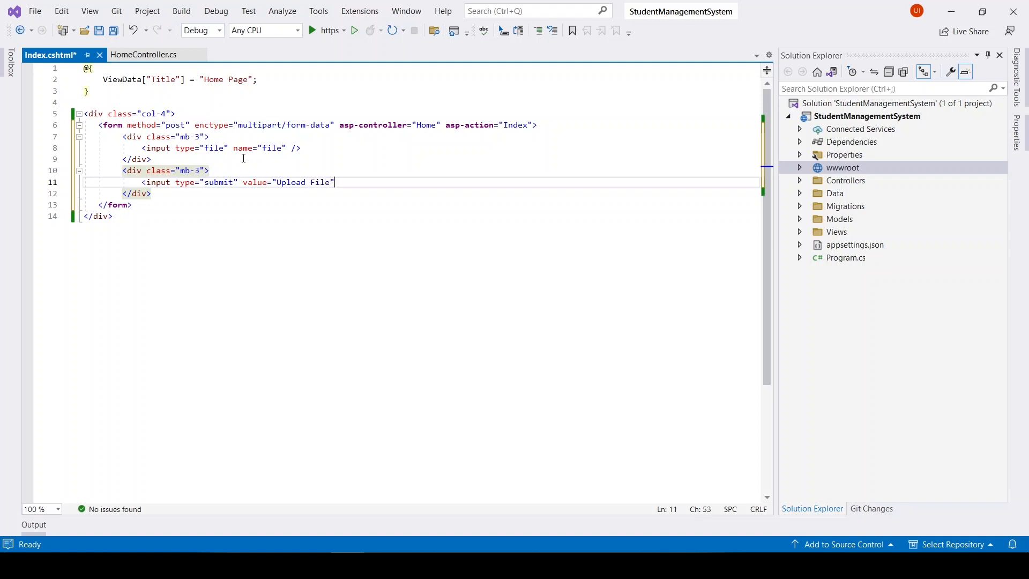
{"action": "type", "text": "/>"}
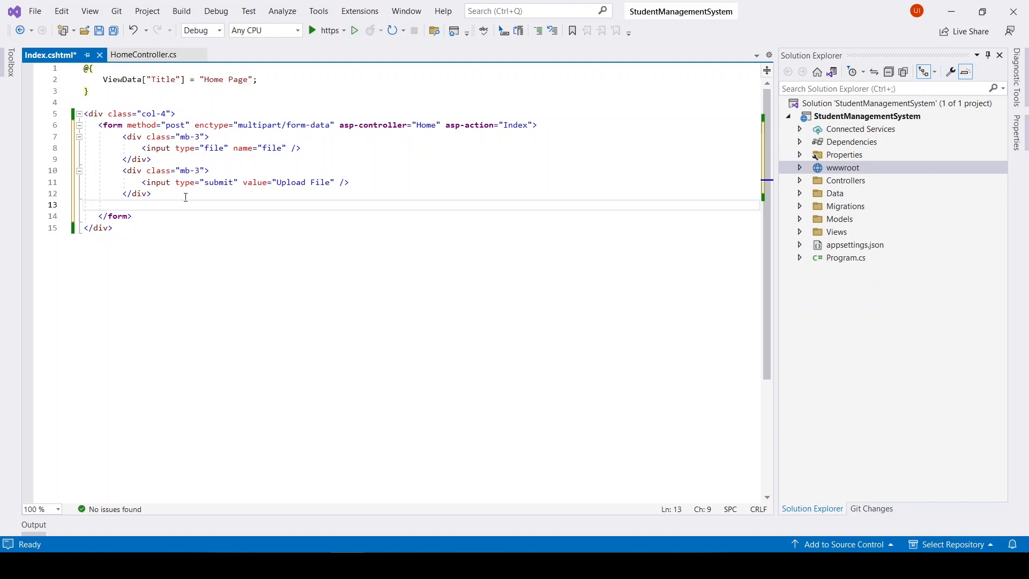
- Add an empty span with class text-success below the inputs
{"action": "type", "text": "<span></span>"}
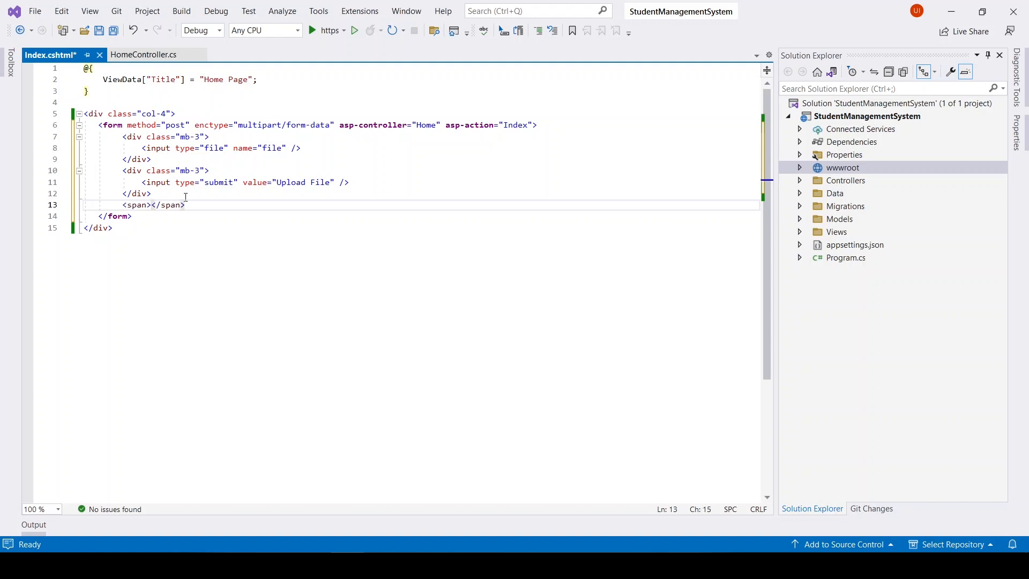
{"action": "key", "text": "Enter"}
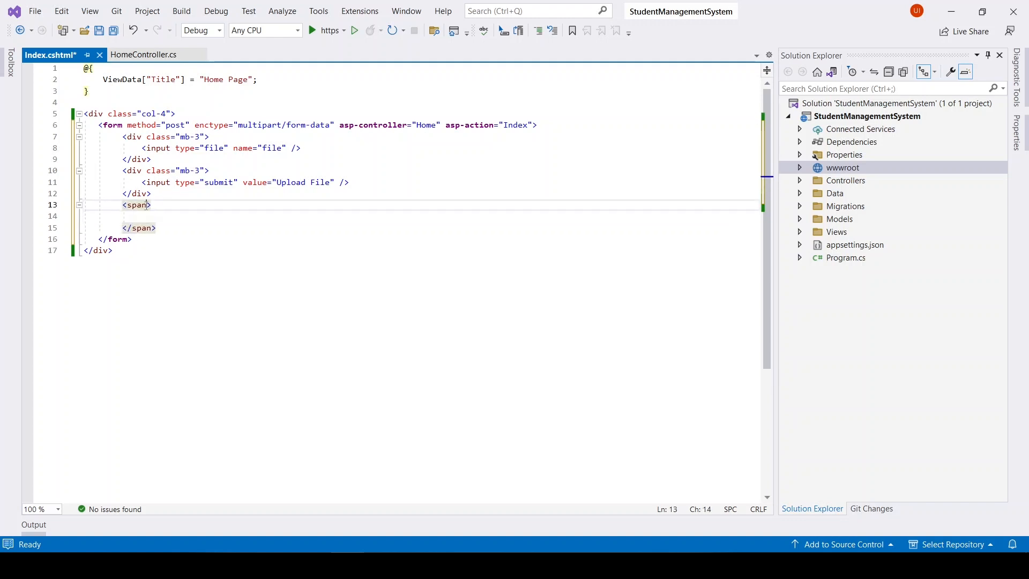
{"action": "type", "text": "class=\"\""}
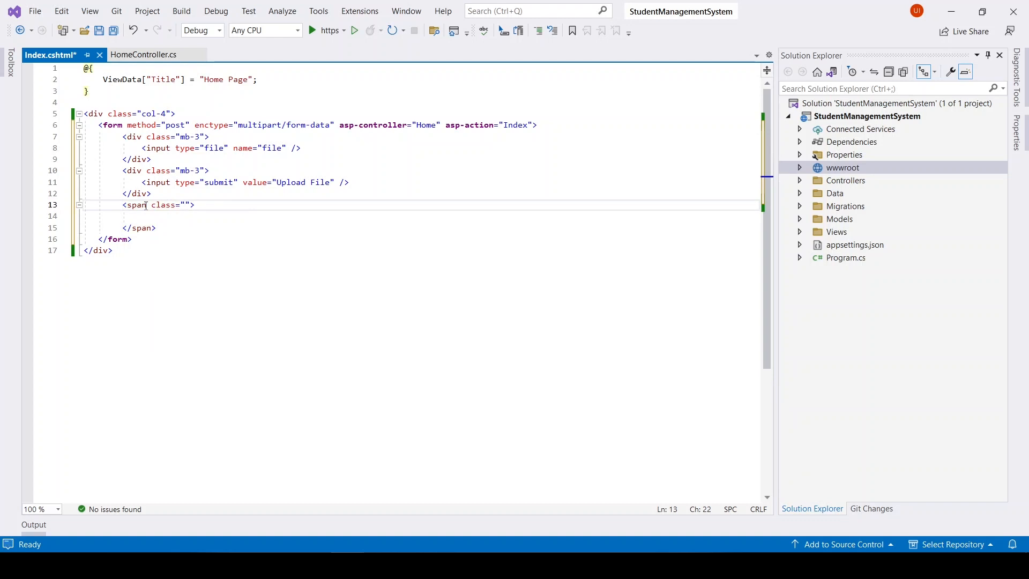
{"action": "type", "text": "text-success"}
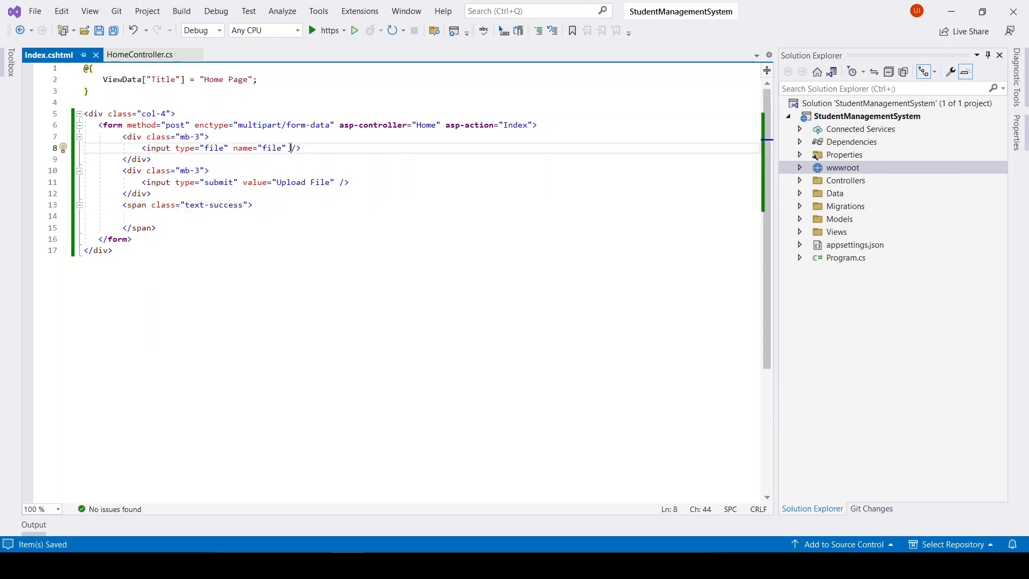
- Give the file input class form-control and the submit input class btn btn-primary
{"action": "type", "text": "class=\"form"}
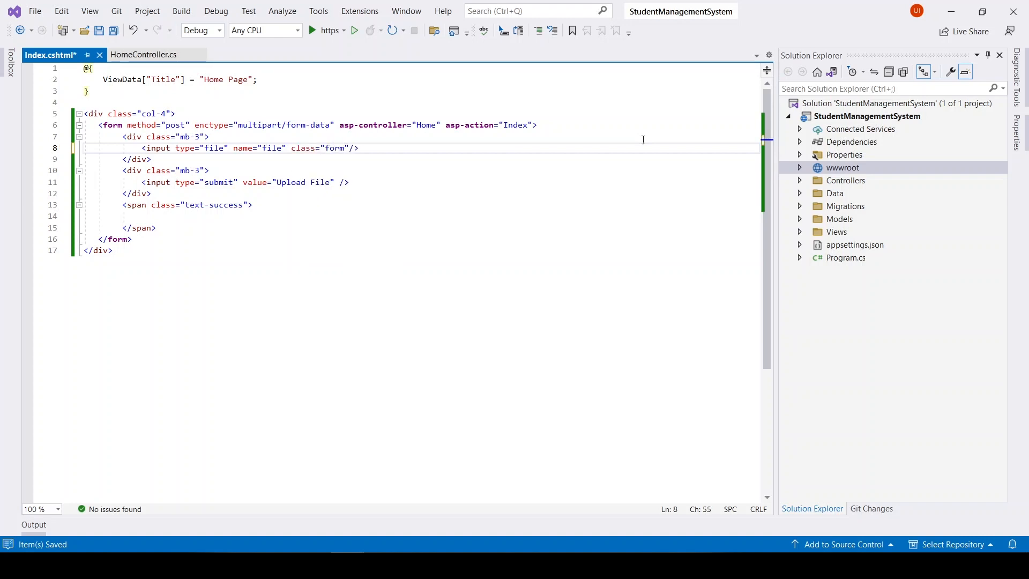
{"action": "type", "text": "-control"}
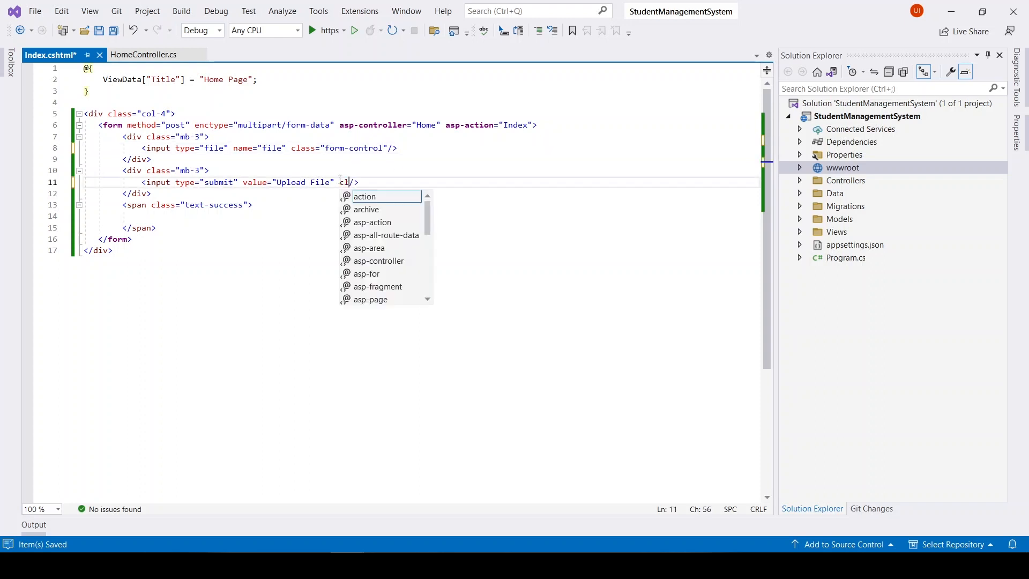
{"action": "type", "text": "class=\"btn btn"}
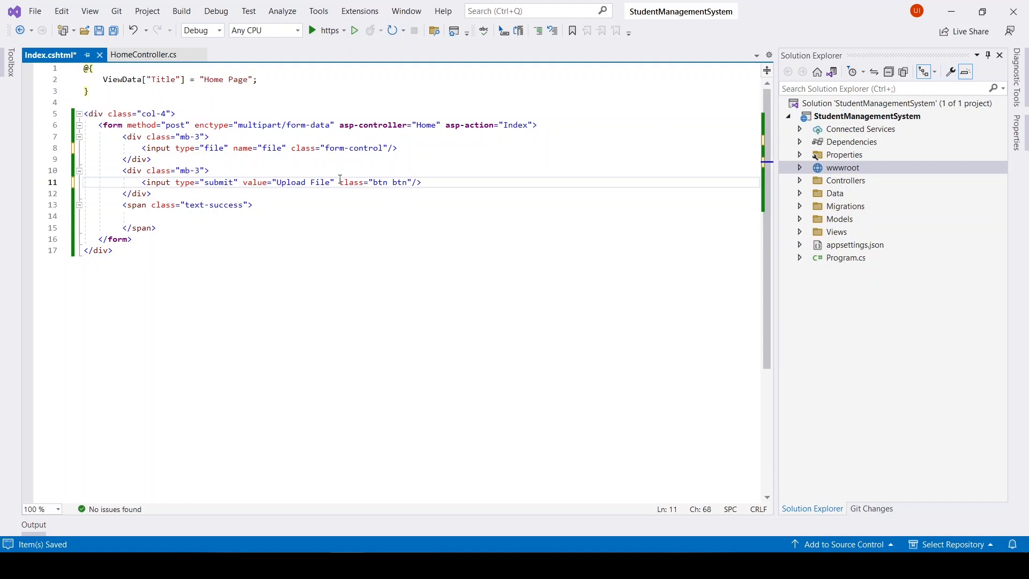
{"action": "type", "text": "-primary"}
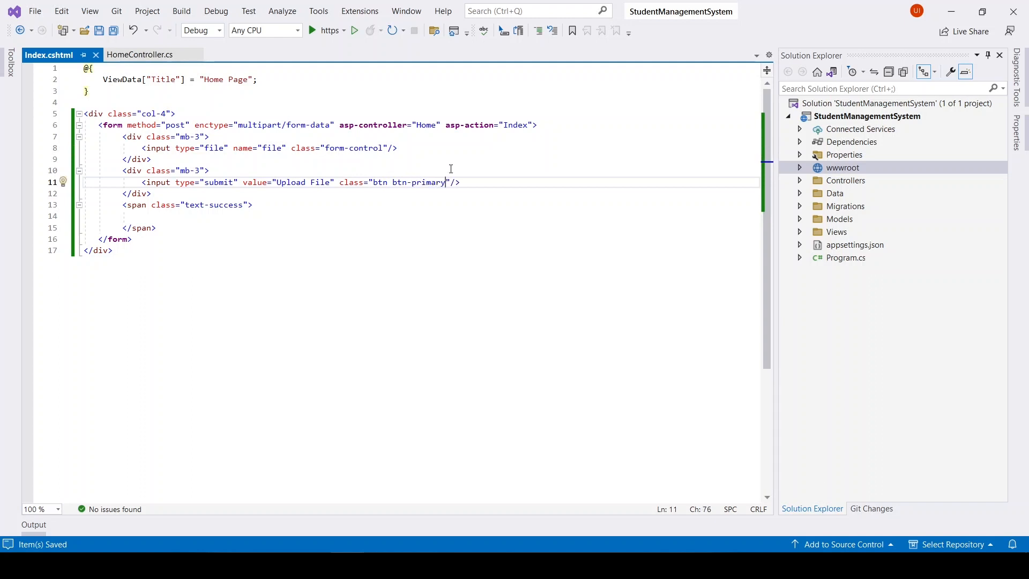
{"action": "left_click", "coordinate": [131, 125]}
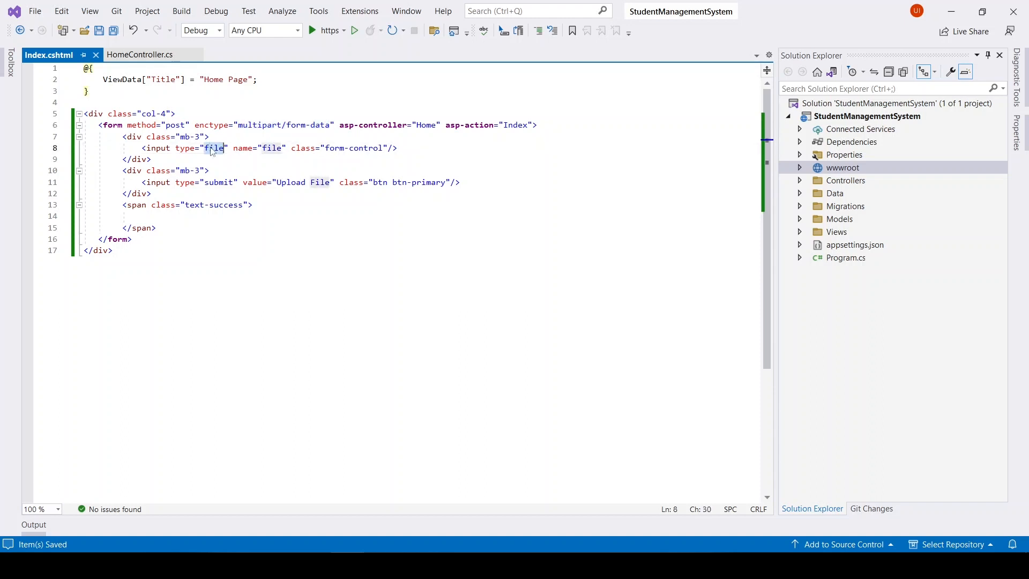
{"action": "mouse_move", "coordinate": [213, 186]}
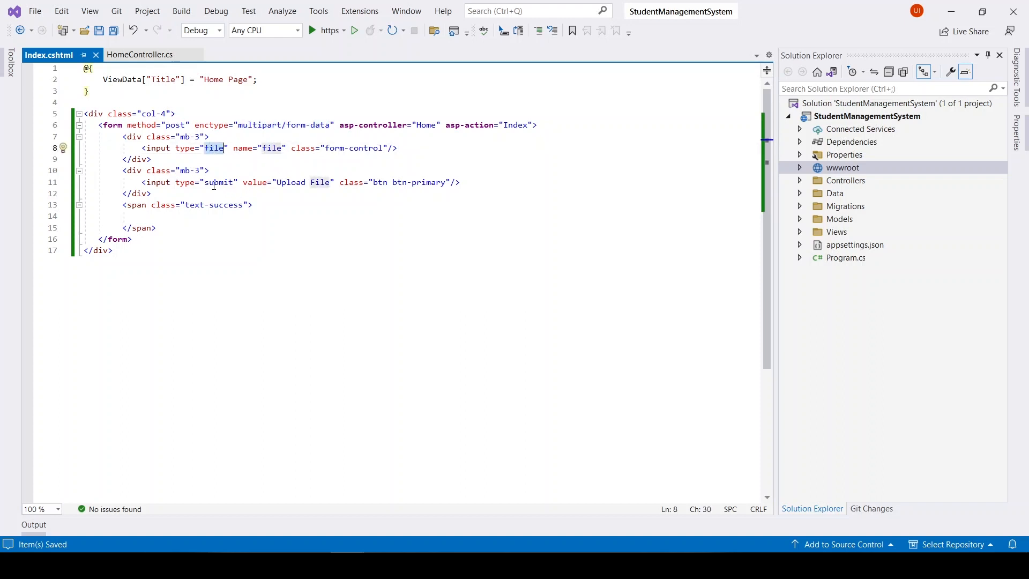
- Write an empty public IActionResult Index() stub with an [HttpPost] attribute under the GET Index action
{"action": "type", "text": "pu"}
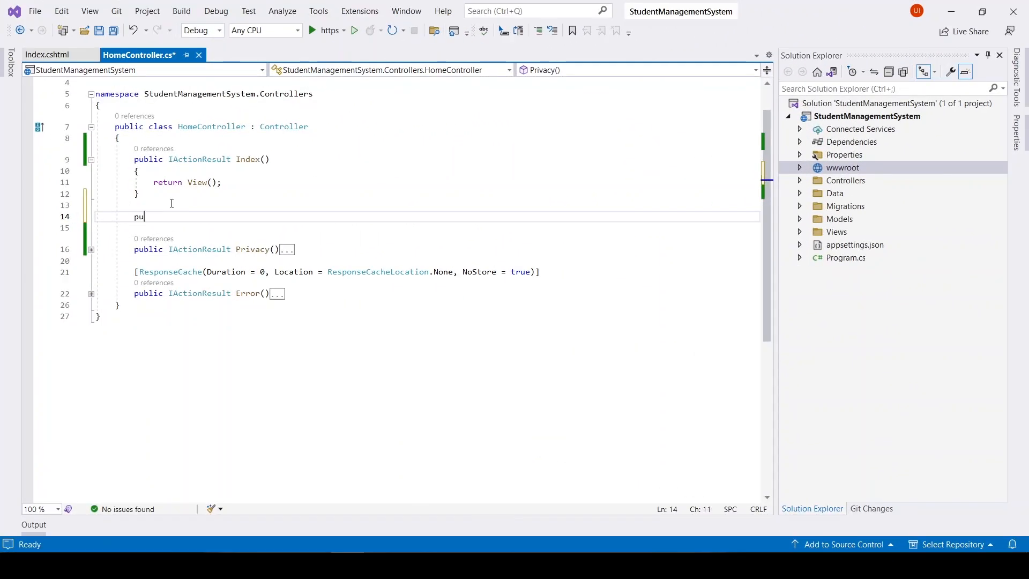
{"action": "type", "text": "blic IActionResult I"}
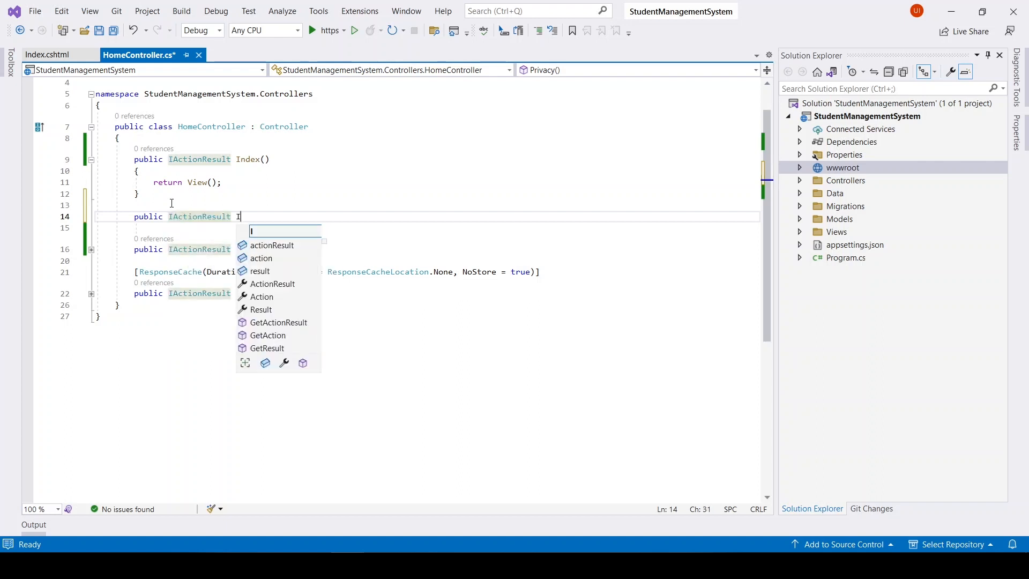
{"action": "type", "text": "ndex("}
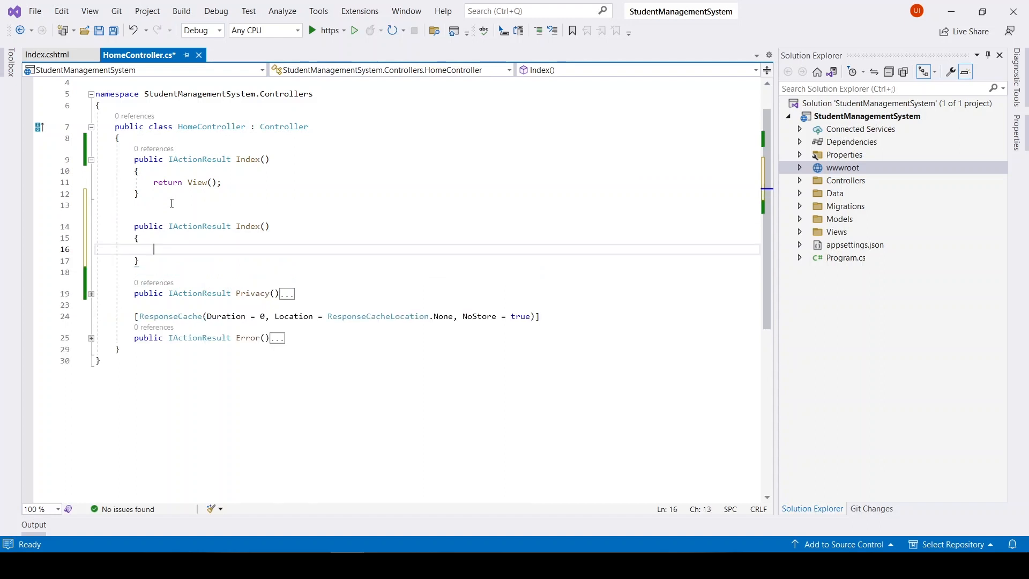
{"action": "type", "text": "["}
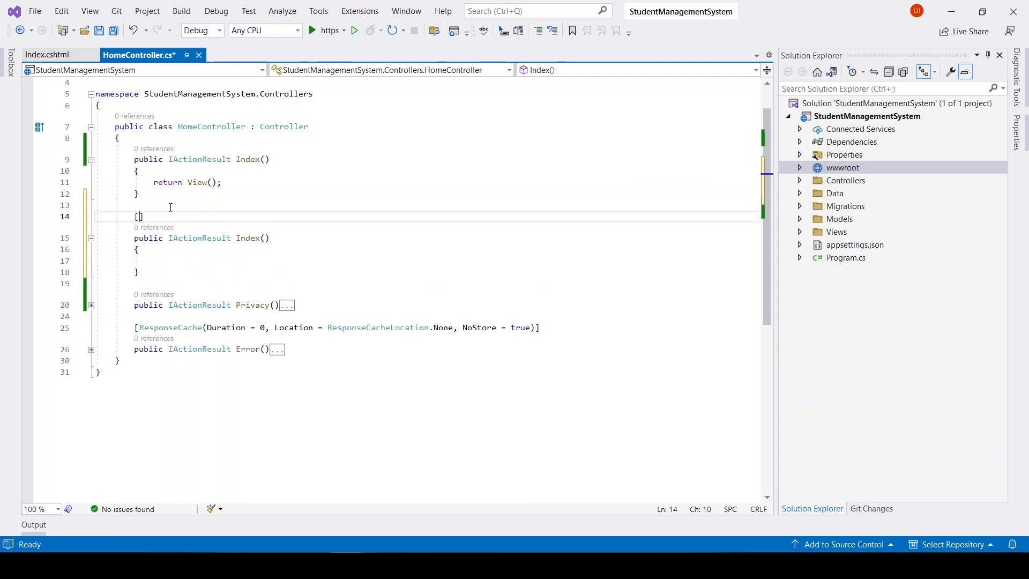
{"action": "type", "text": "Http"}
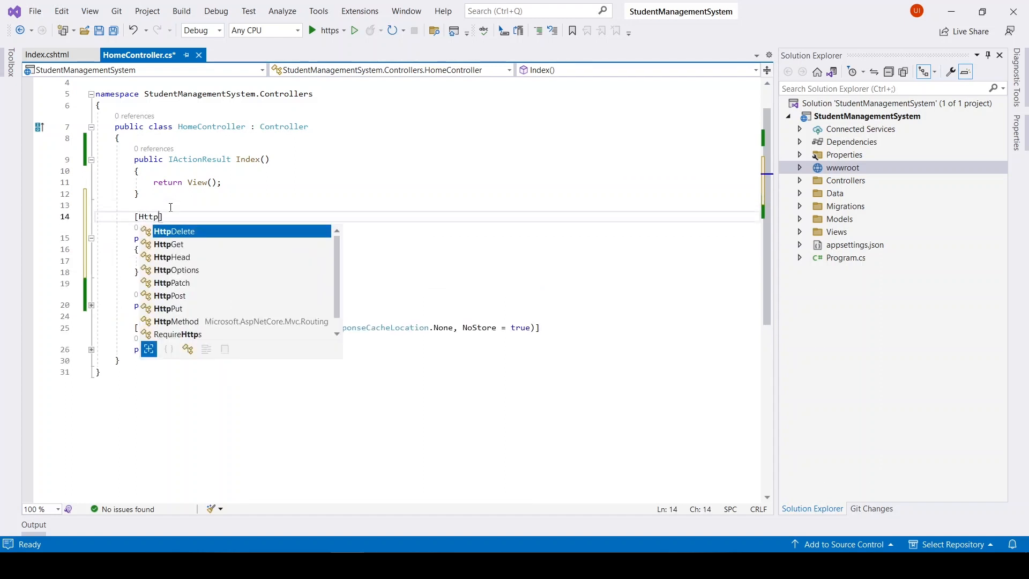
{"action": "type", "text": "Patch"}
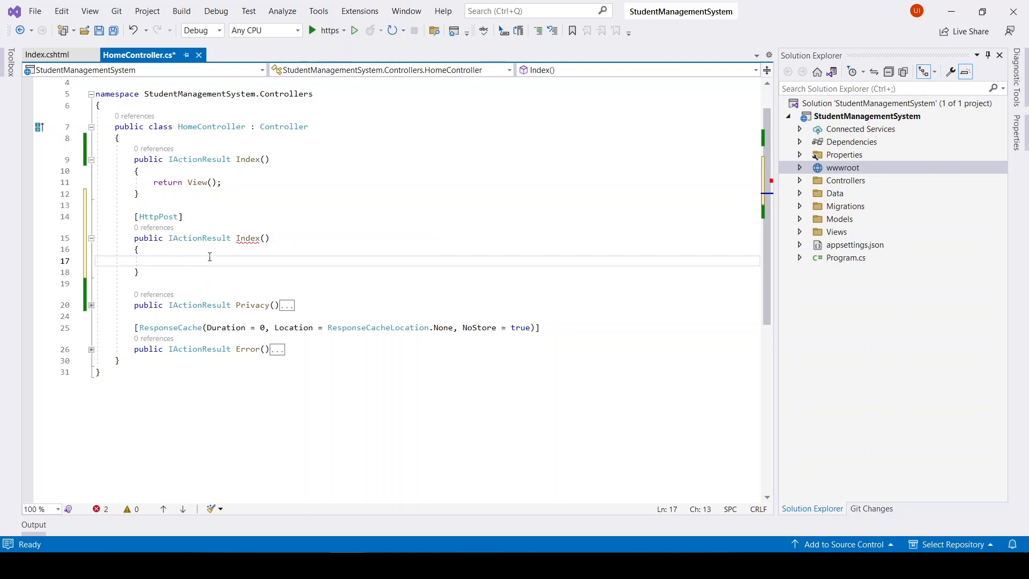
{"action": "left_click", "coordinate": [153, 260]}
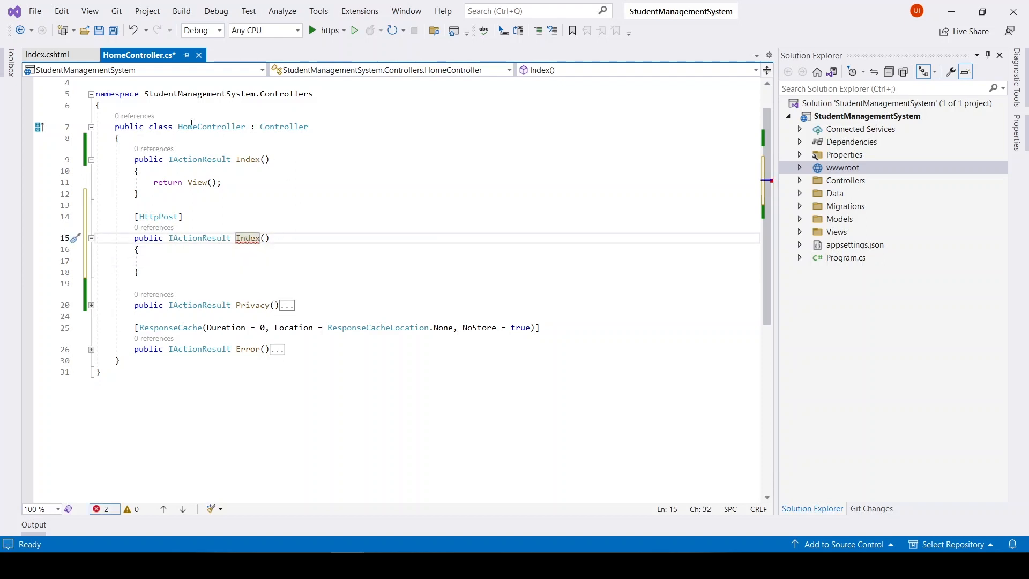
{"action": "left_click", "coordinate": [51, 55]}
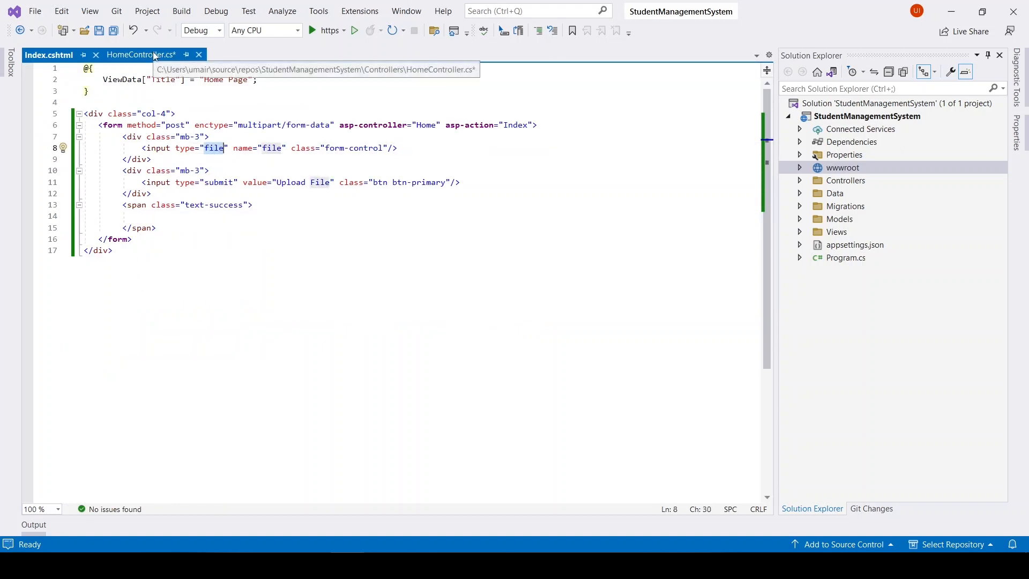
- Give the POST Index action an IFormFile file parameter matching the form input's name
{"action": "left_click", "coordinate": [138, 54]}
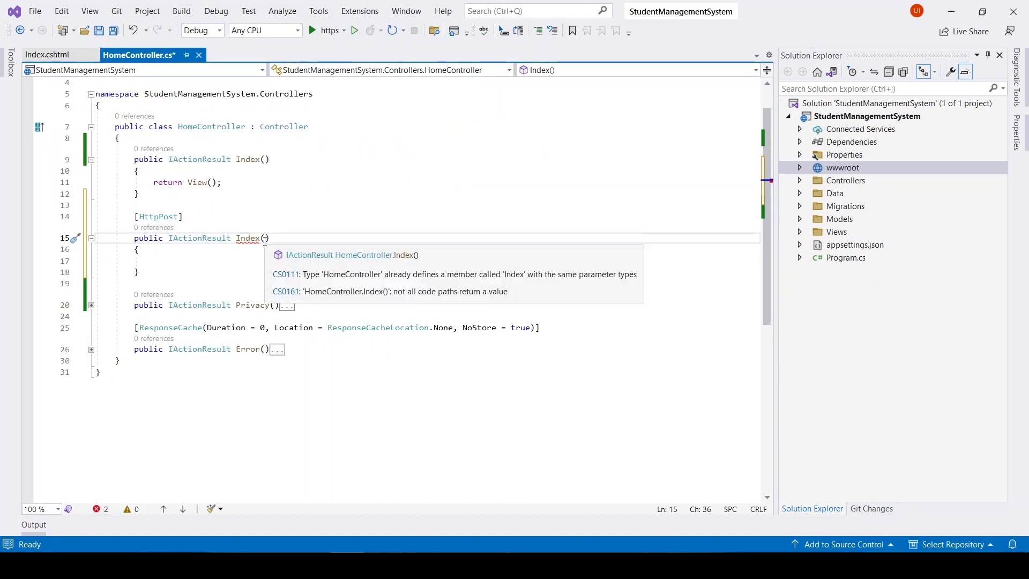
{"action": "type", "text": "IFor"}
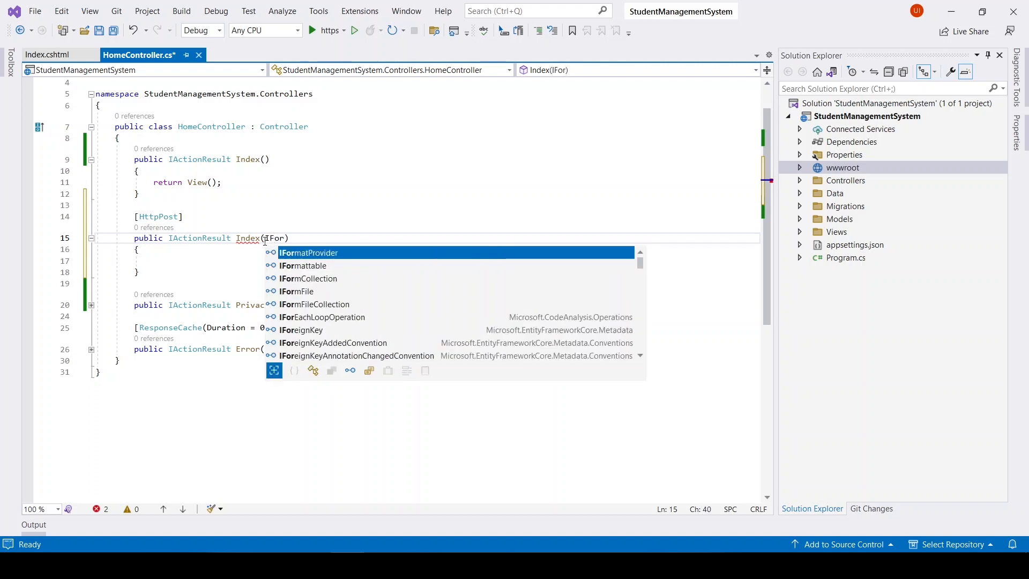
{"action": "type", "text": "mFile"}
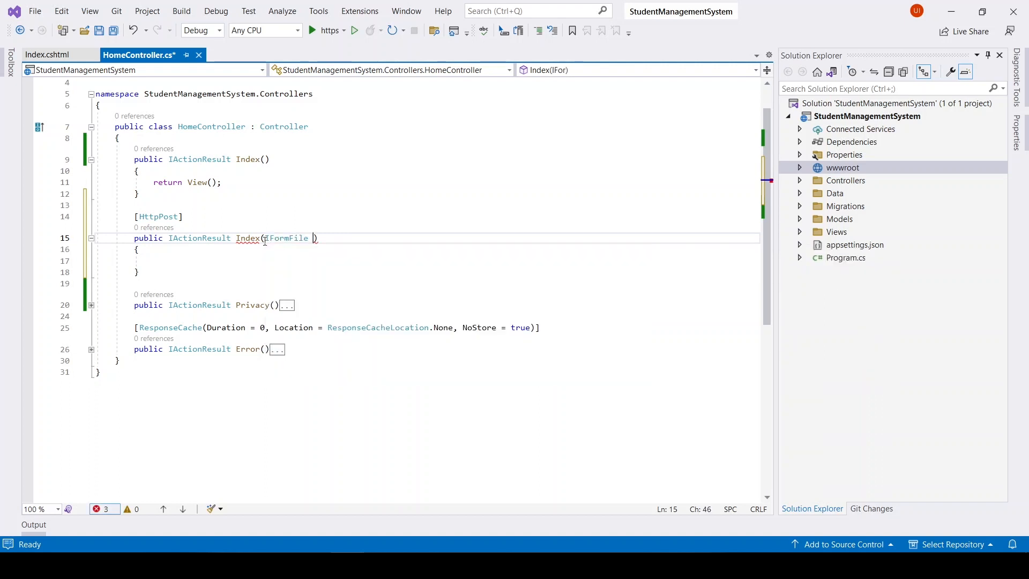
{"action": "type", "text": "file"}
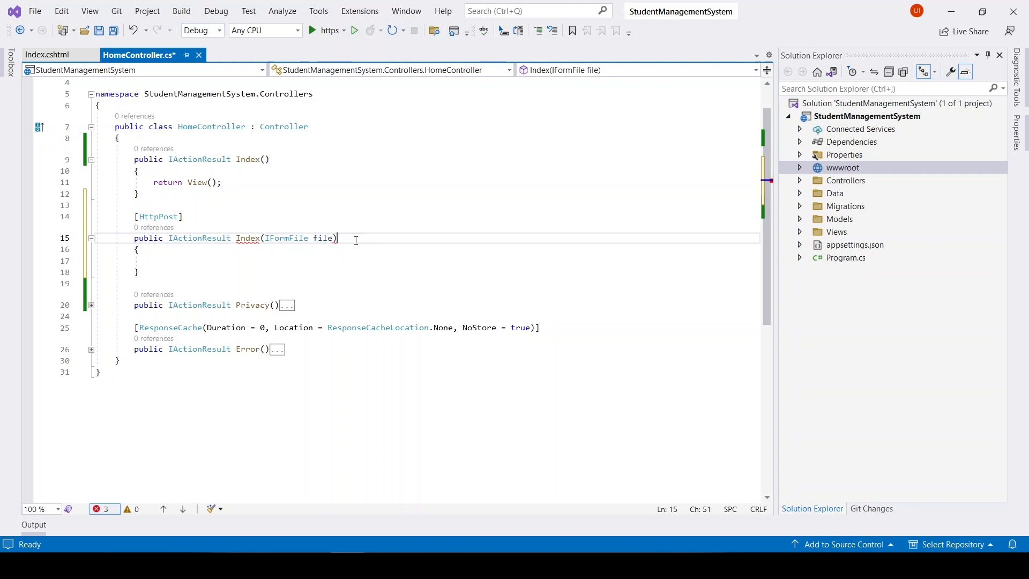
{"action": "double_click", "coordinate": [323, 238]}
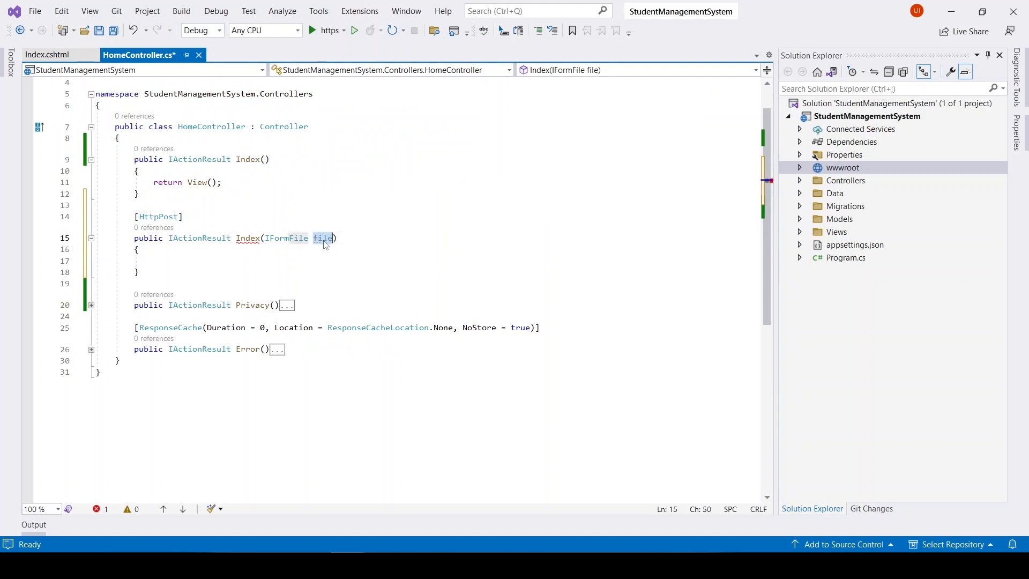
{"action": "left_click", "coordinate": [47, 54]}
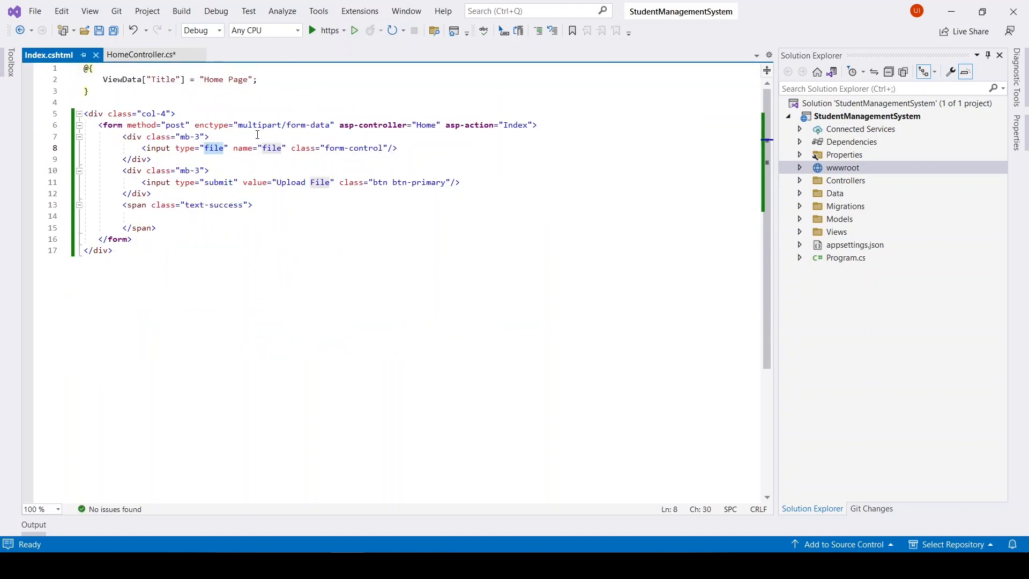
{"action": "double_click", "coordinate": [271, 148]}
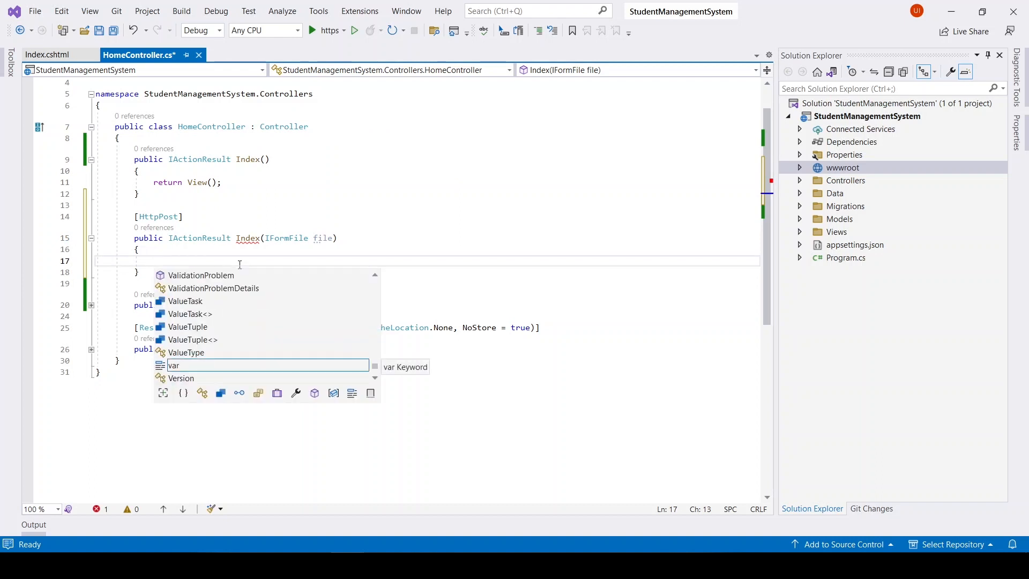
- Declare string uploadsFolder = "uploads"; in the action body
{"action": "type", "text": "string"}
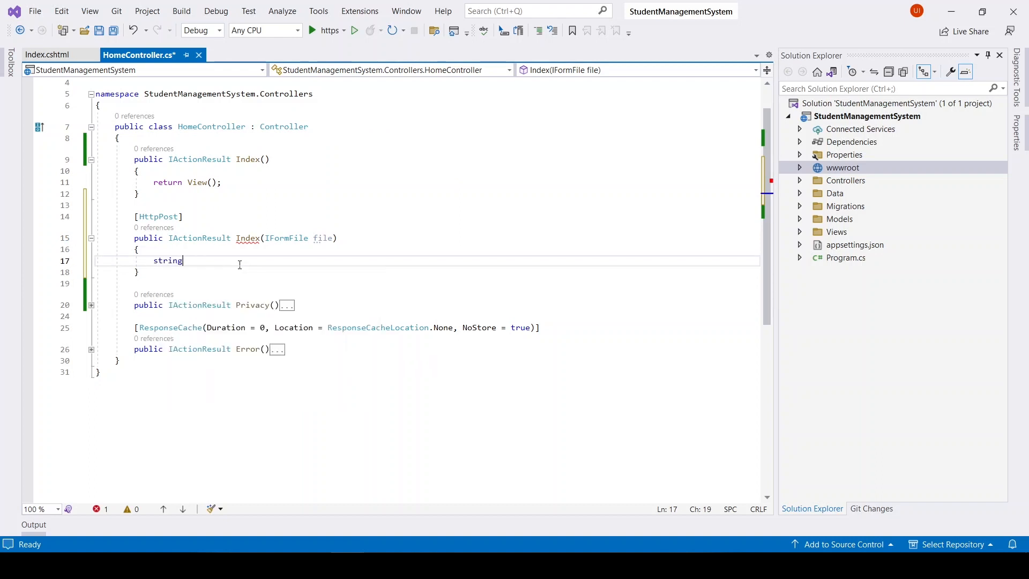
{"action": "type", "text": "upload"}
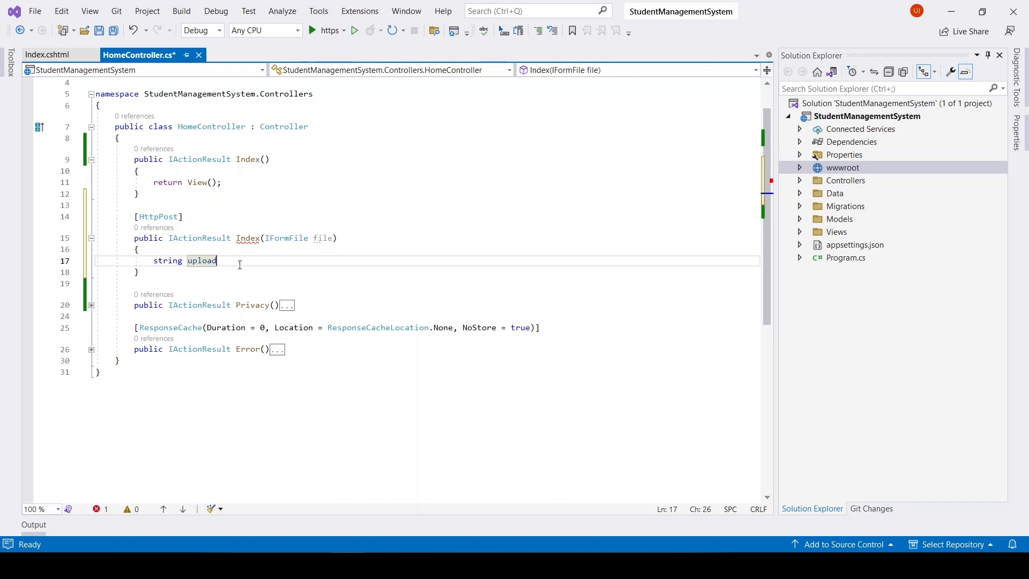
{"action": "type", "text": "sFolder"}
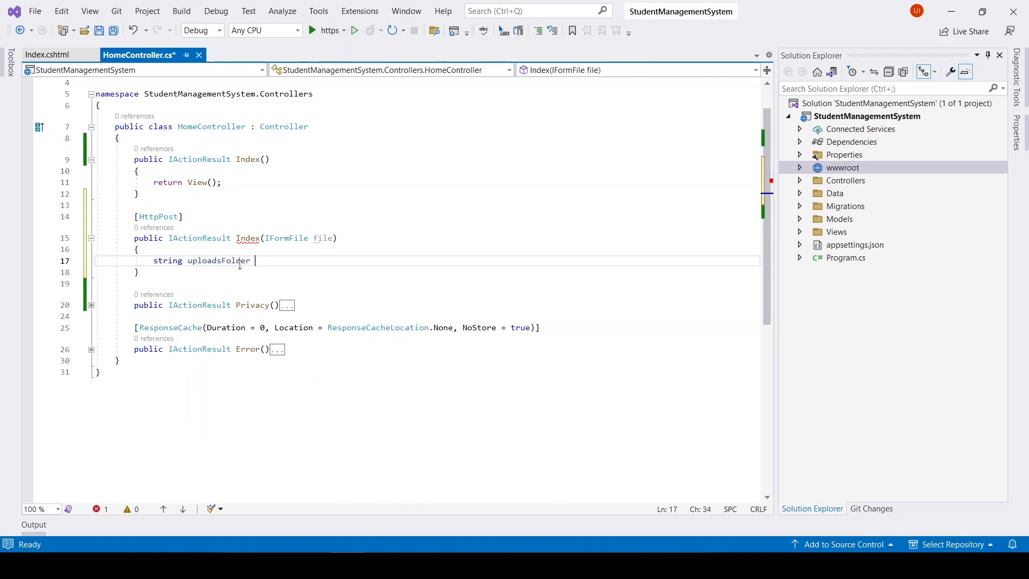
{"action": "type", "text": "= \"\""}
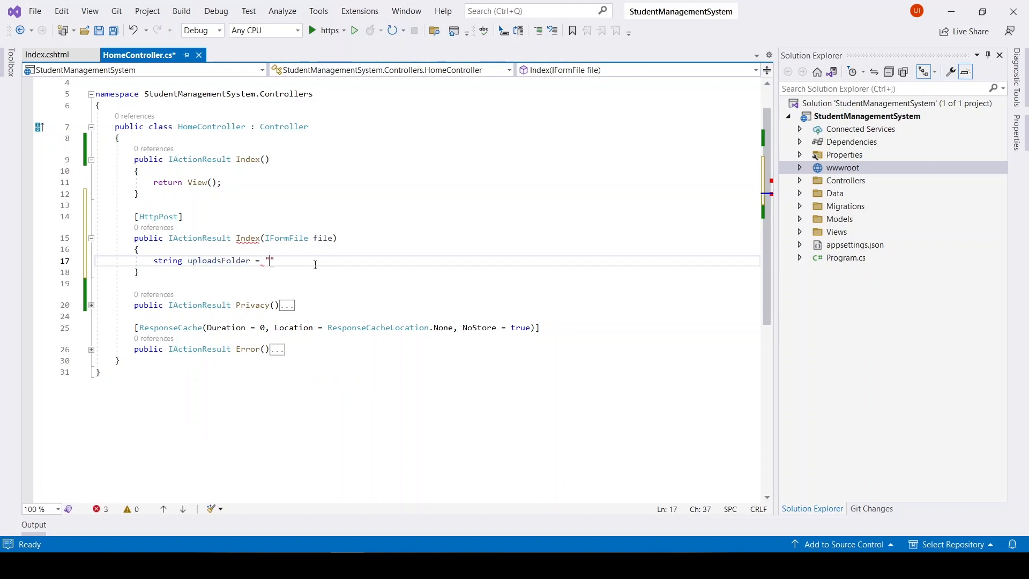
{"action": "type", "text": "uploads"}
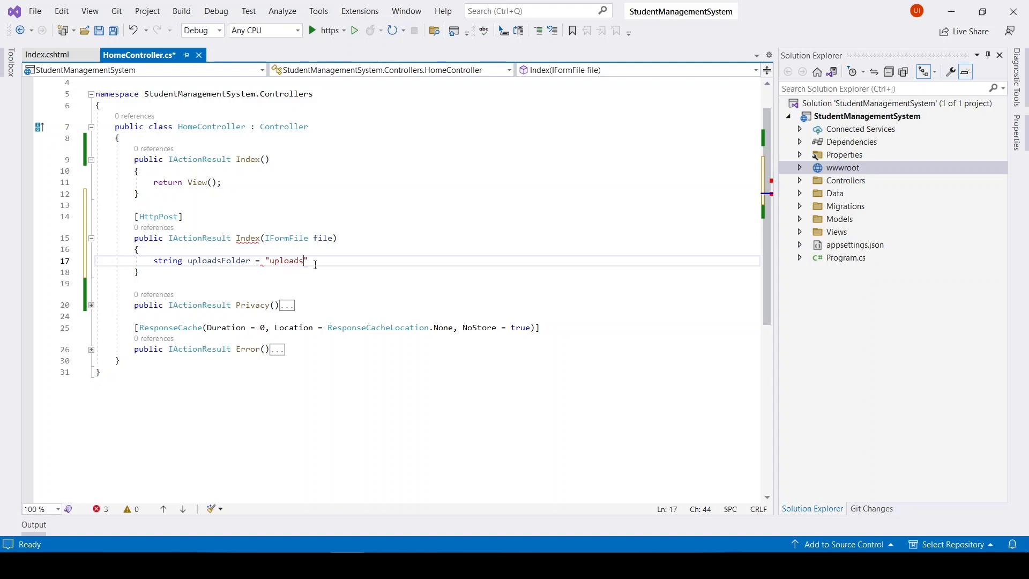
{"action": "type", "text": ";"}
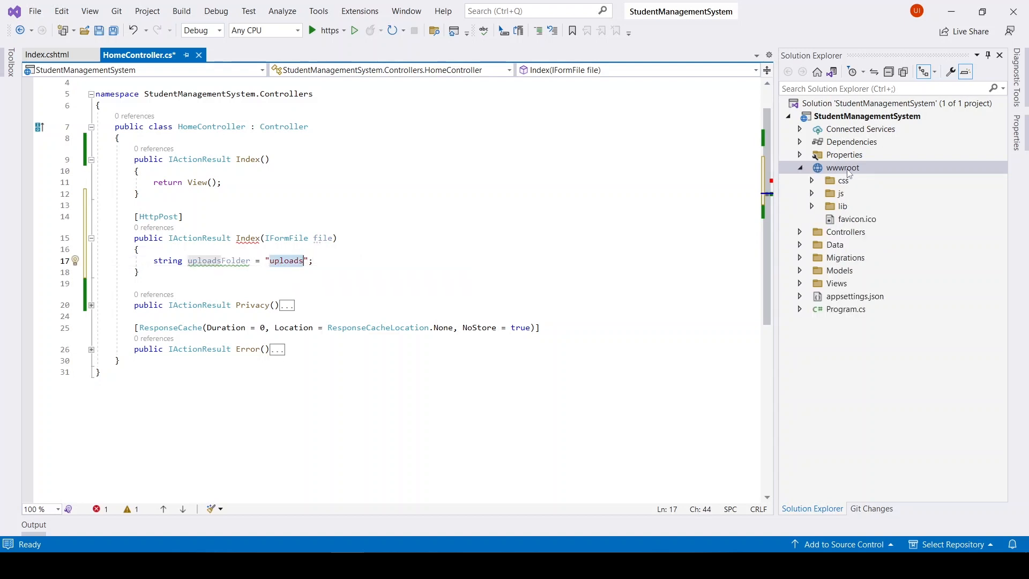
{"action": "left_click", "coordinate": [842, 167]}
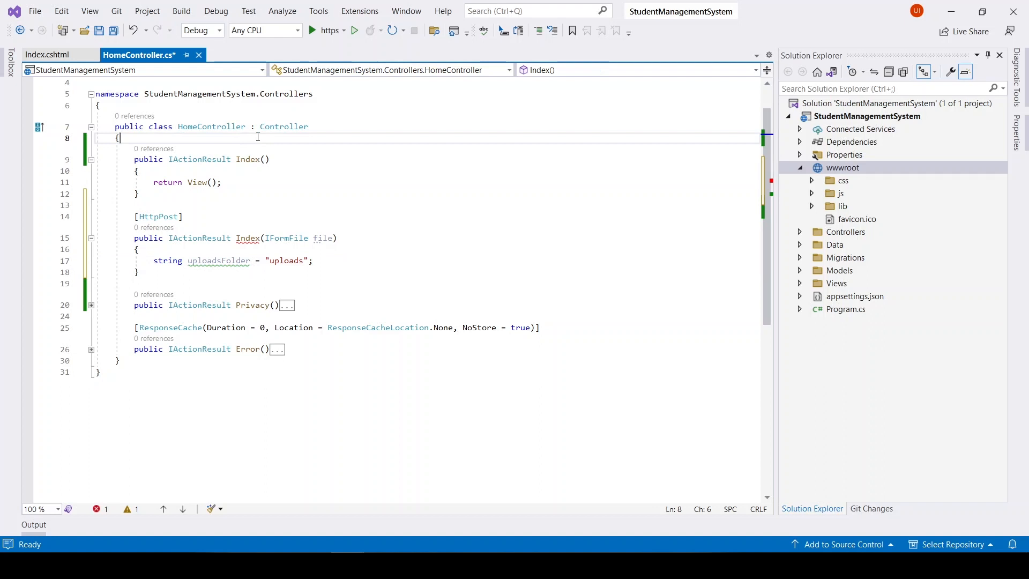
- Add a private readonly IWebHostEnvironment _webHost field and a constructor taking IWebHostEnvironment webHost
{"action": "type", "text": "private"}
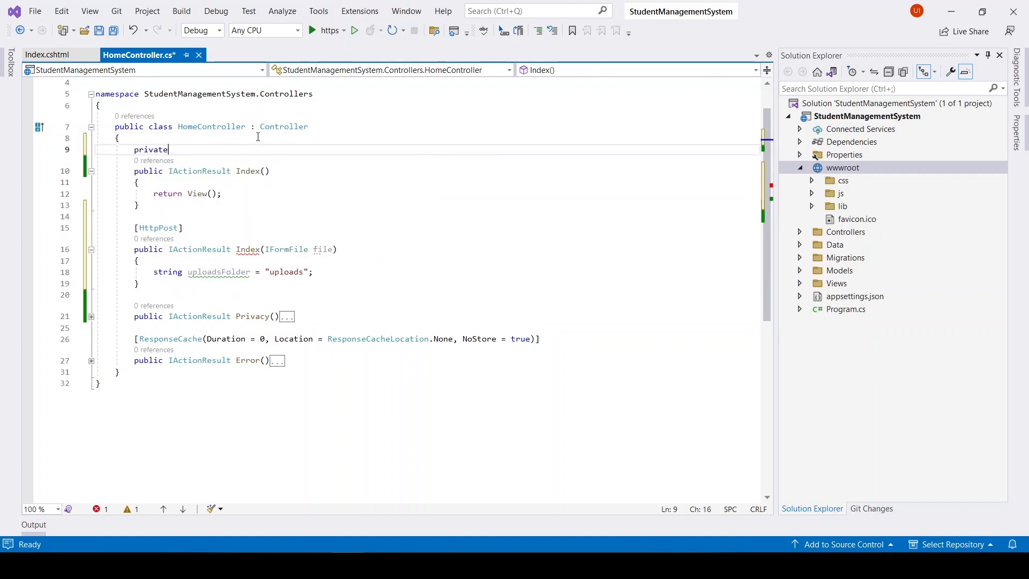
{"action": "type", "text": "readonly"}
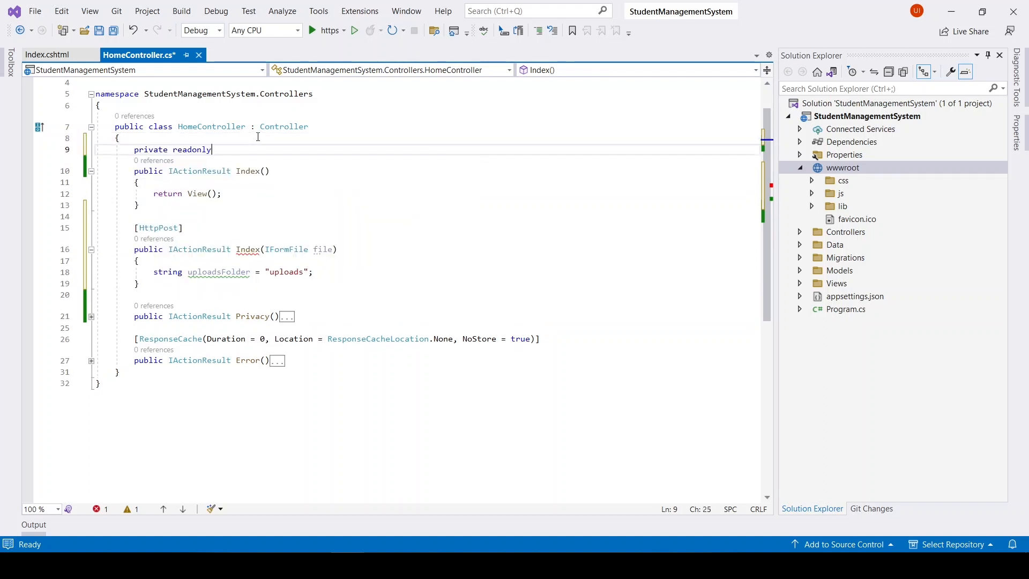
{"action": "type", "text": "IWebHostEnvironment"}
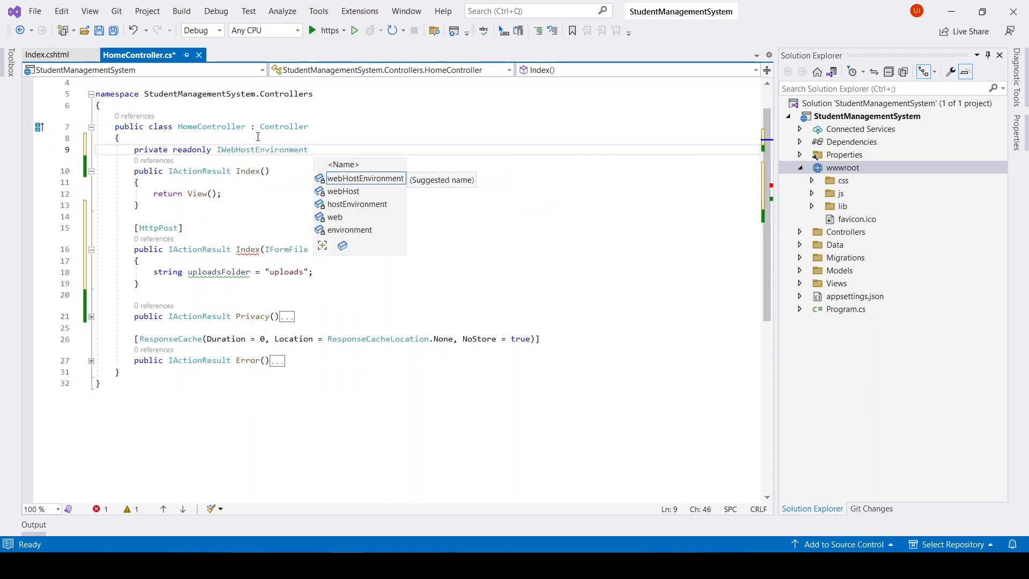
{"action": "type", "text": "_web"}
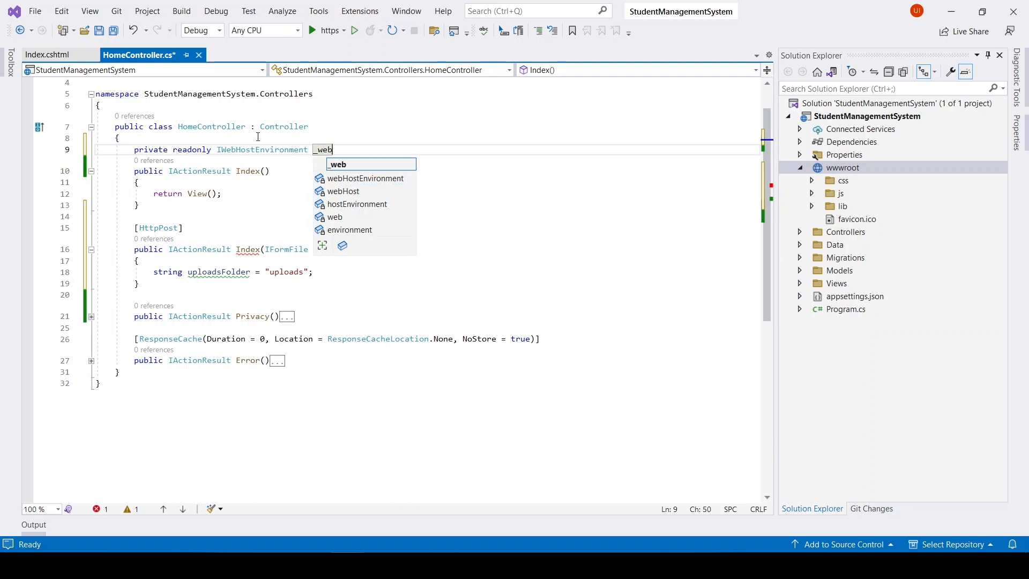
{"action": "type", "text": "Host;"}
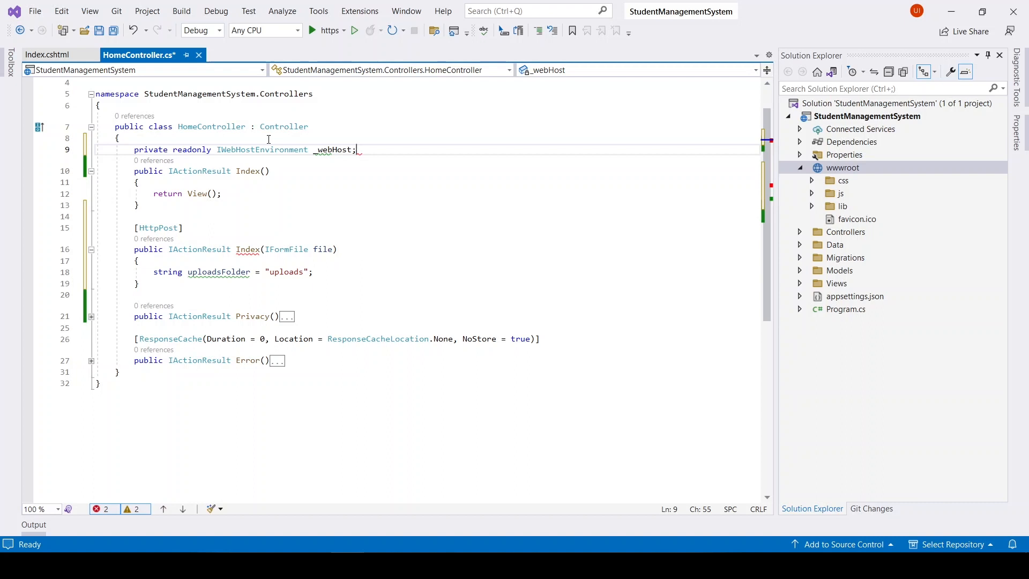
{"action": "type", "text": "ctor"}
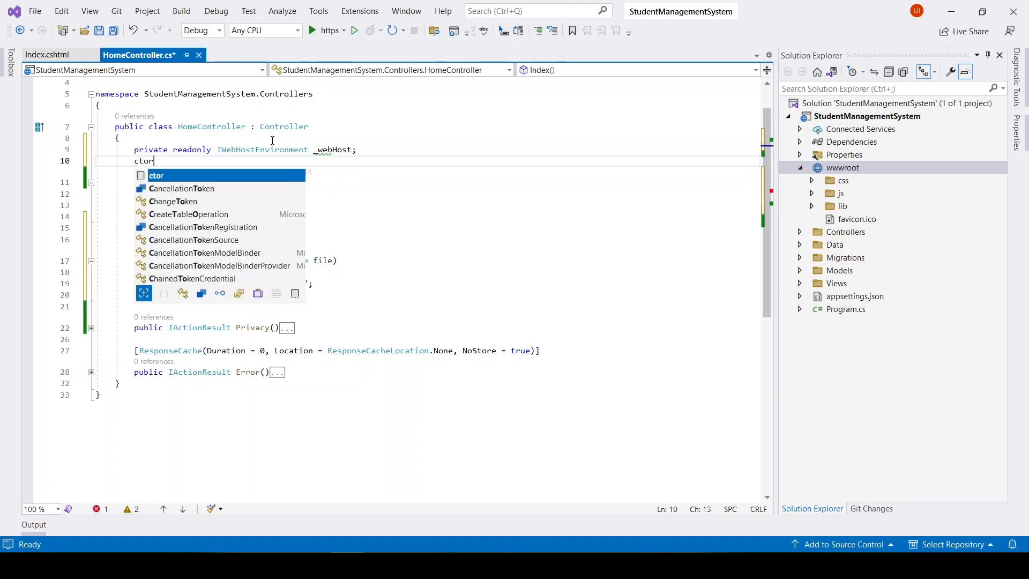
{"action": "key", "text": "Tab"}
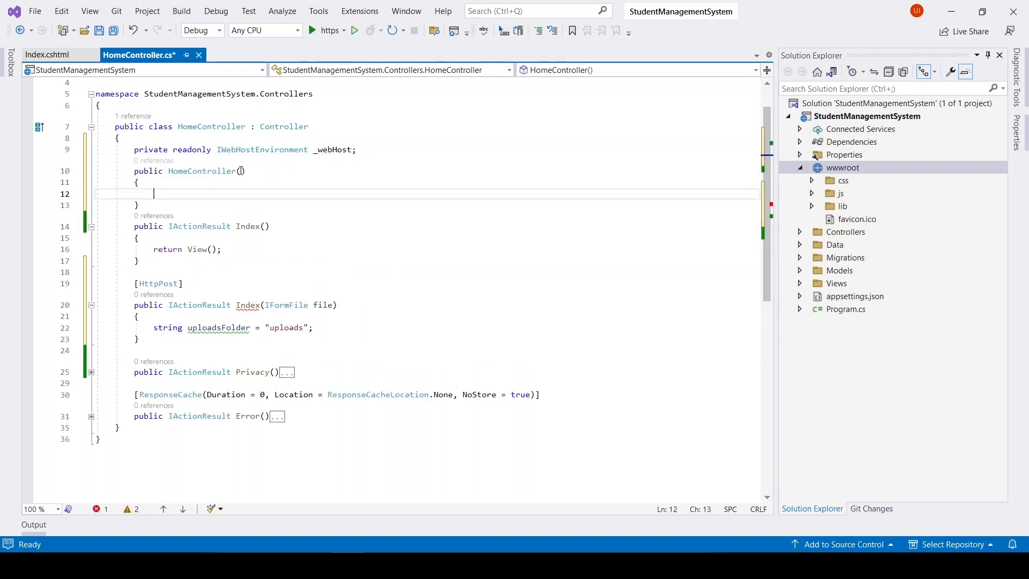
{"action": "type", "text": "IWebHostEnvironment webHost"}
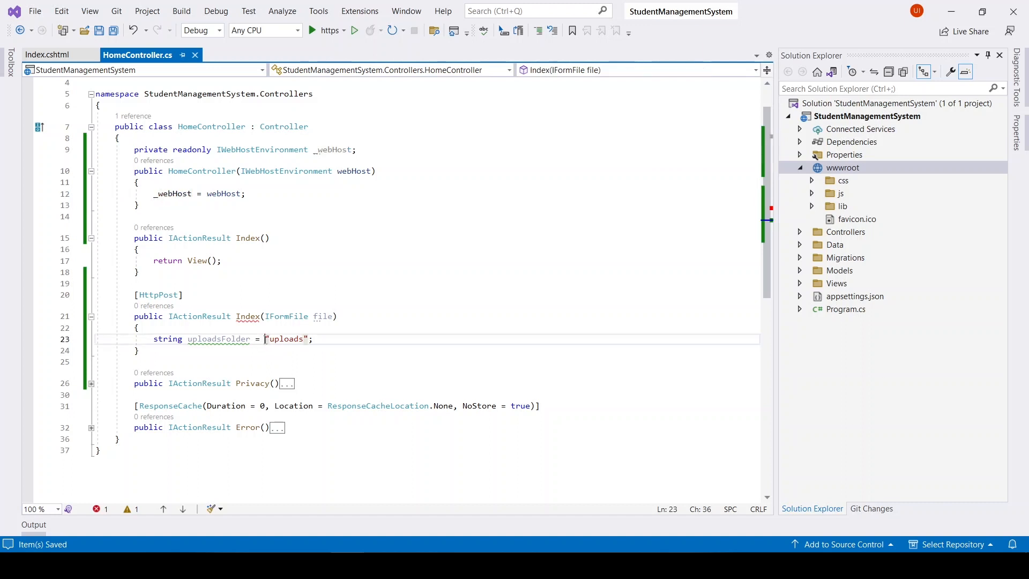
- Build uploadsFolder as Path.Combine(_webHost.WebRootPath, "uploads")
{"action": "type", "text": "Path"}
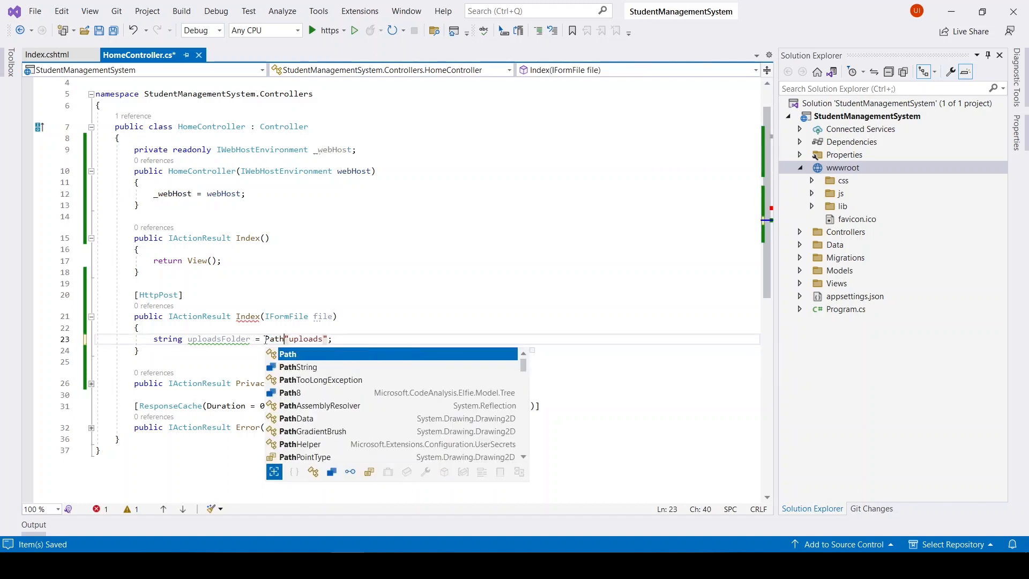
{"action": "type", "text": ".Combine"}
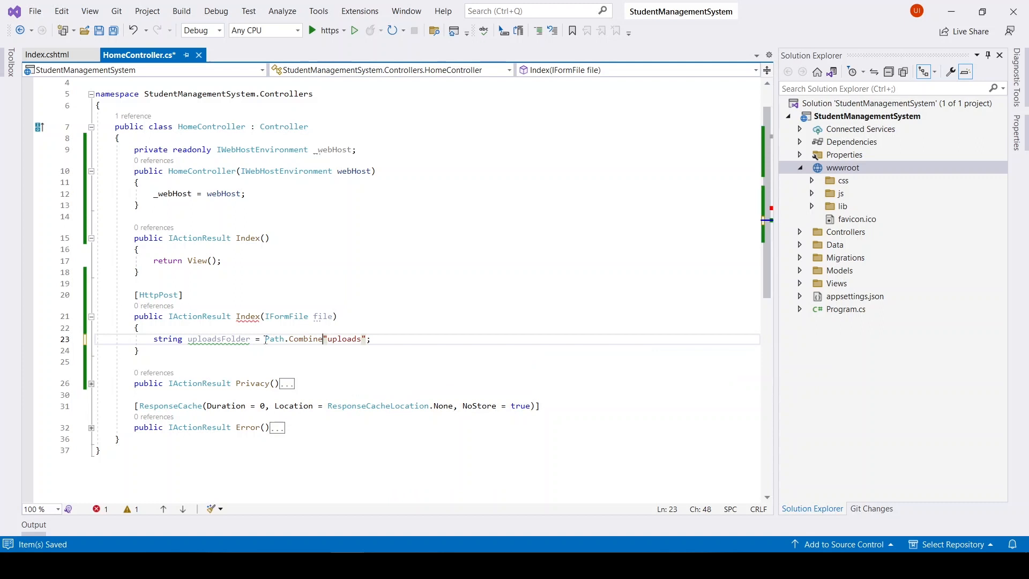
{"action": "type", "text": "("}
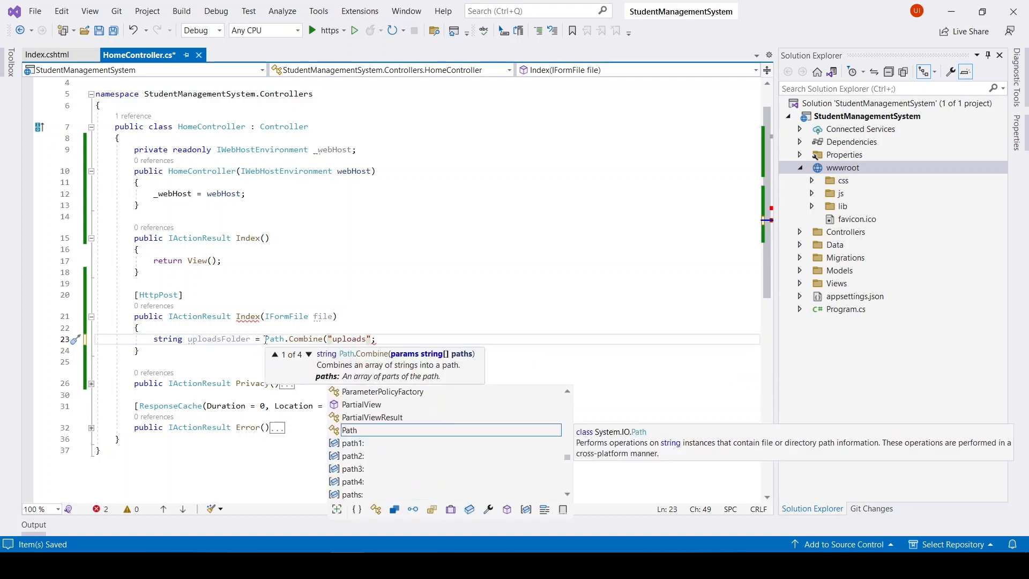
{"action": "type", "text": "_webHost.w"}
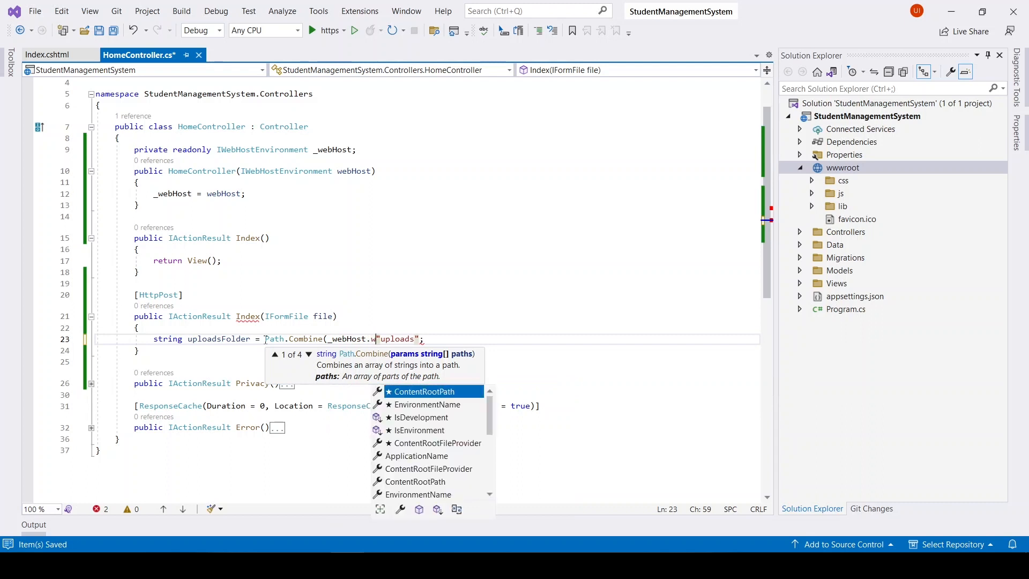
{"action": "type", "text": "ebRootPath"}
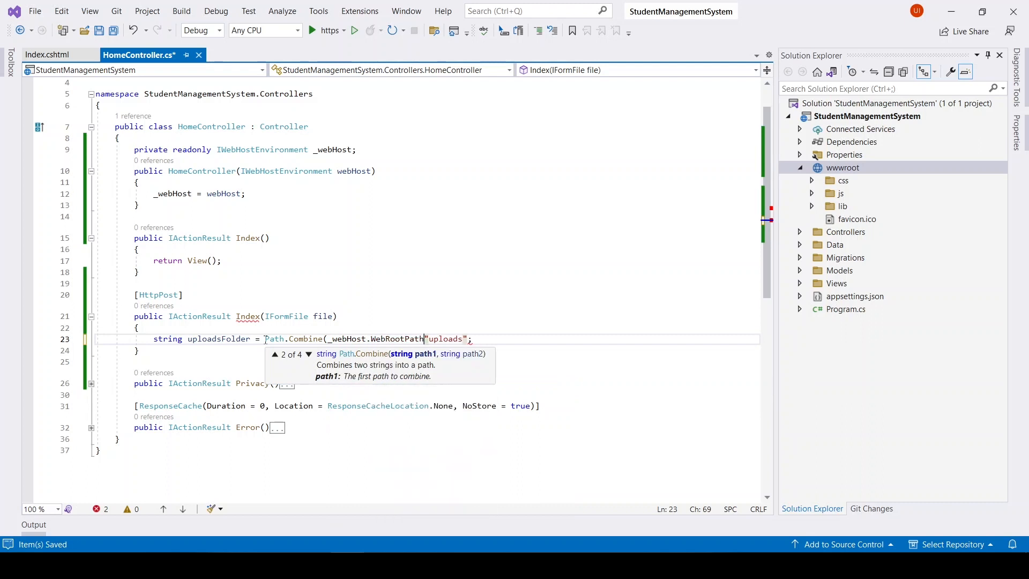
{"action": "type", "text": ","}
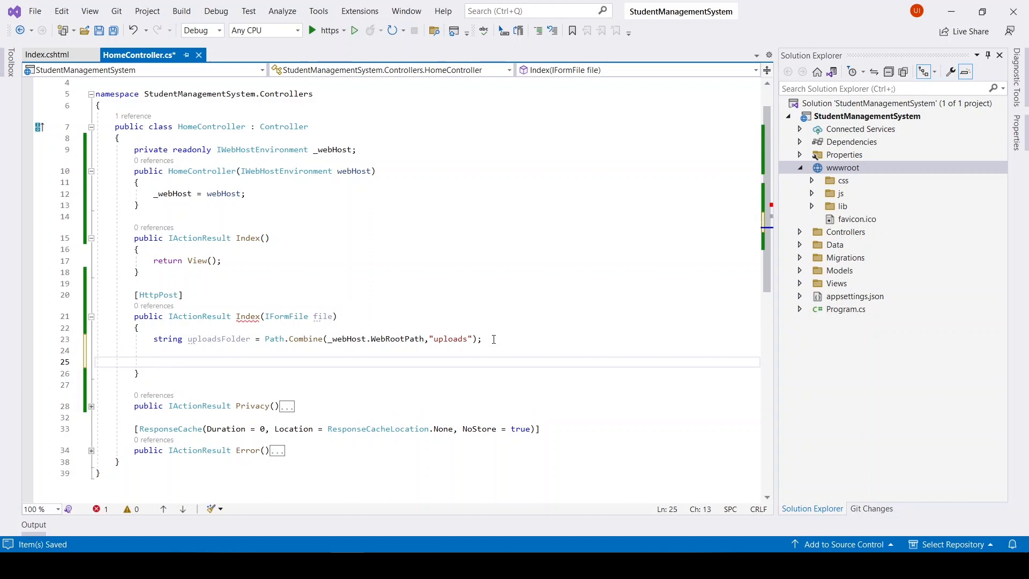
- Add if (!Directory.Exists(uploadsFolder)) calling Directory.CreateDirectory(uploadsFolder)
{"action": "type", "text": "if (true)"}
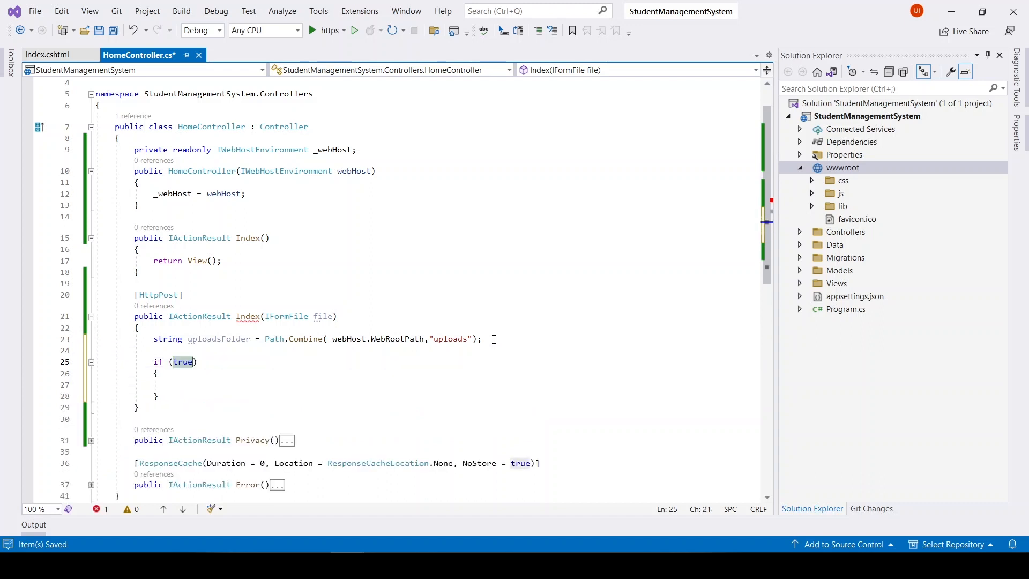
{"action": "type", "text": "Directory.Exists"}
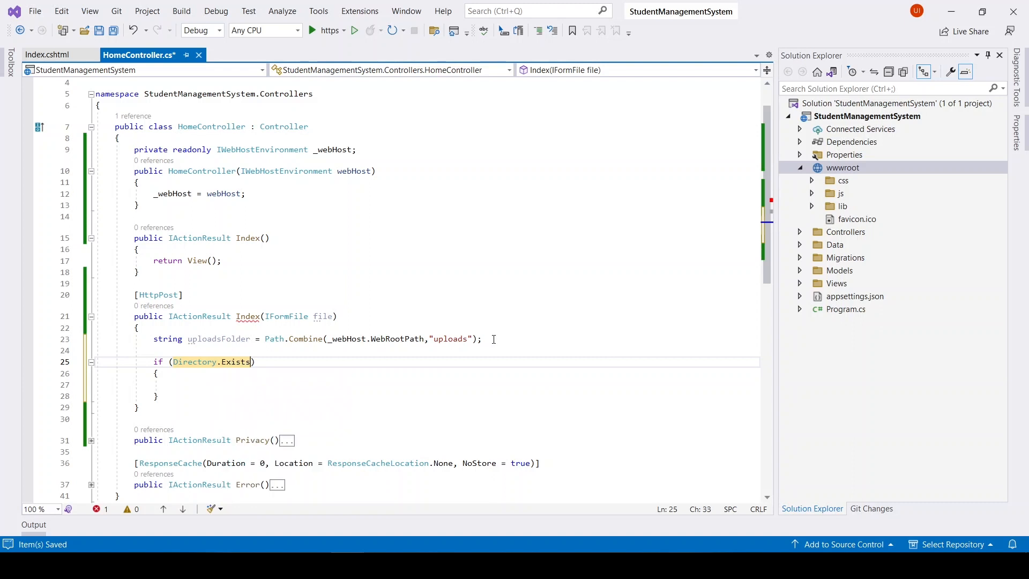
{"action": "type", "text": "(up"}
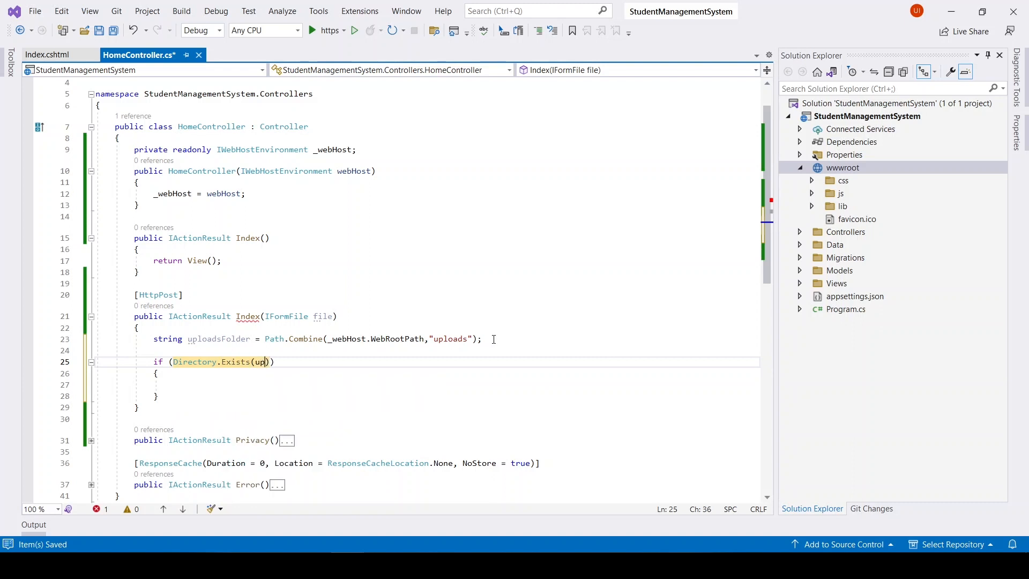
{"action": "type", "text": "uploadsFolder"}
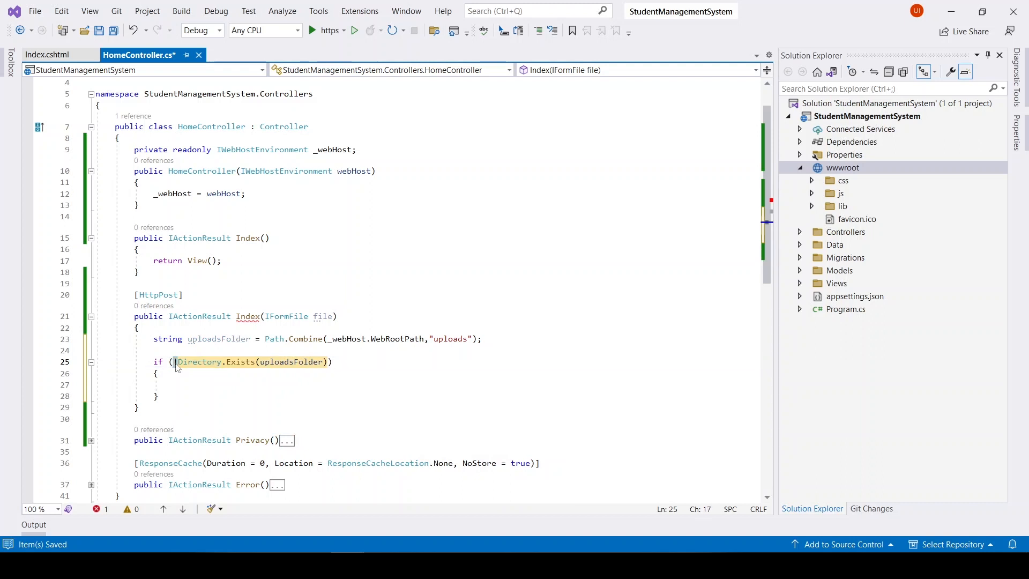
{"action": "type", "text": "!"}
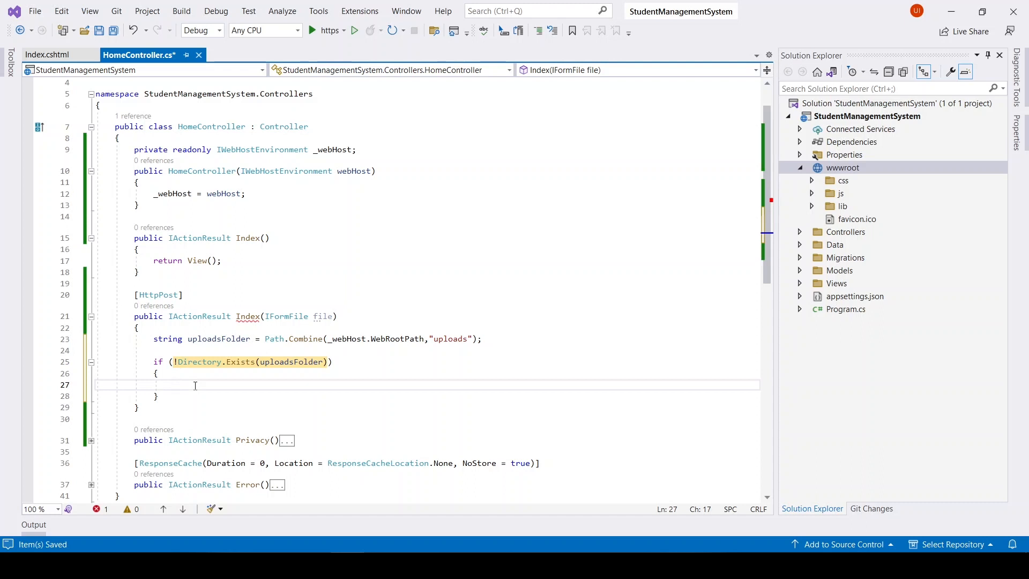
{"action": "type", "text": "Directory"}
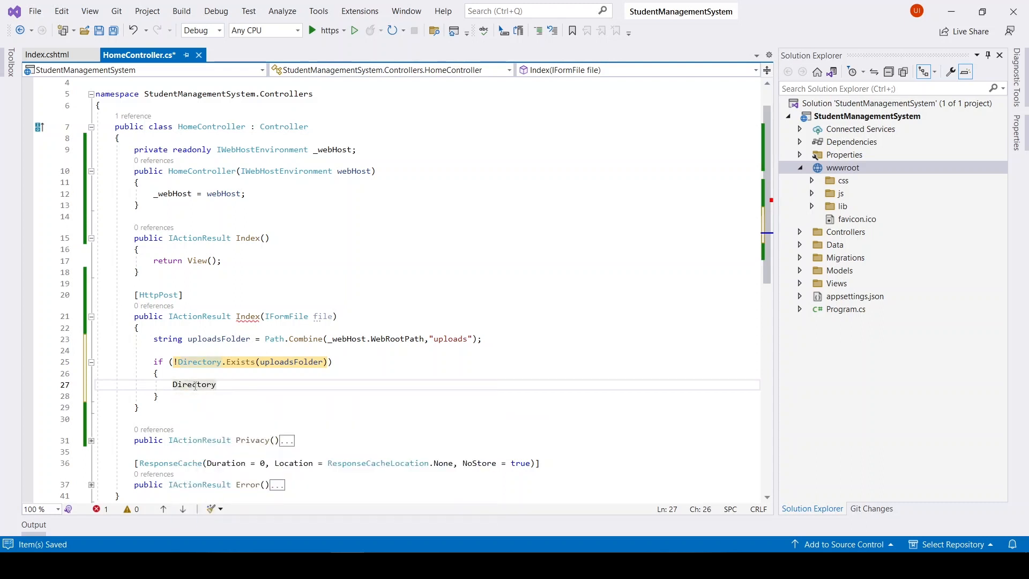
{"action": "type", "text": ".a"}
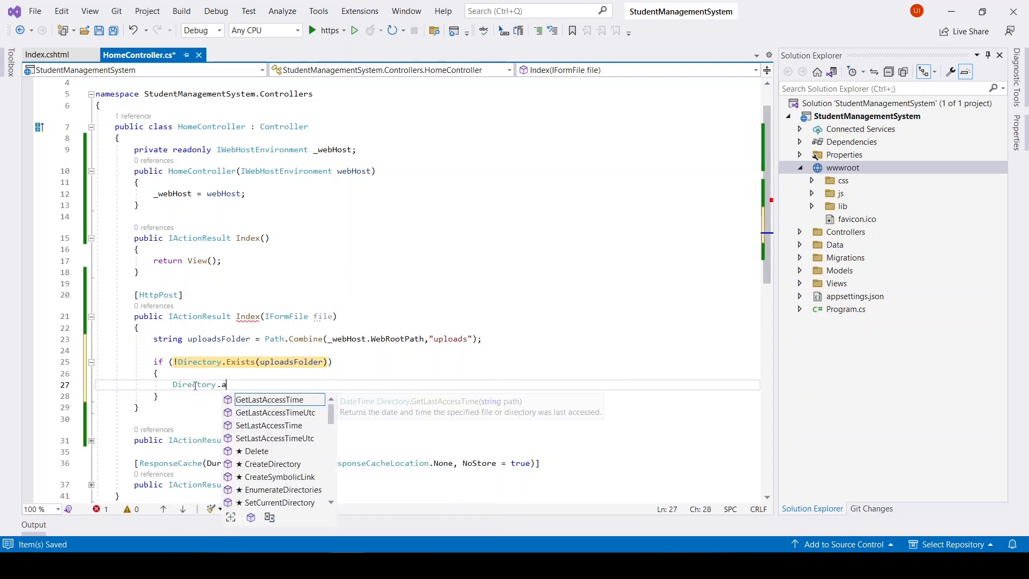
{"action": "type", "text": "CreateDirectory"}
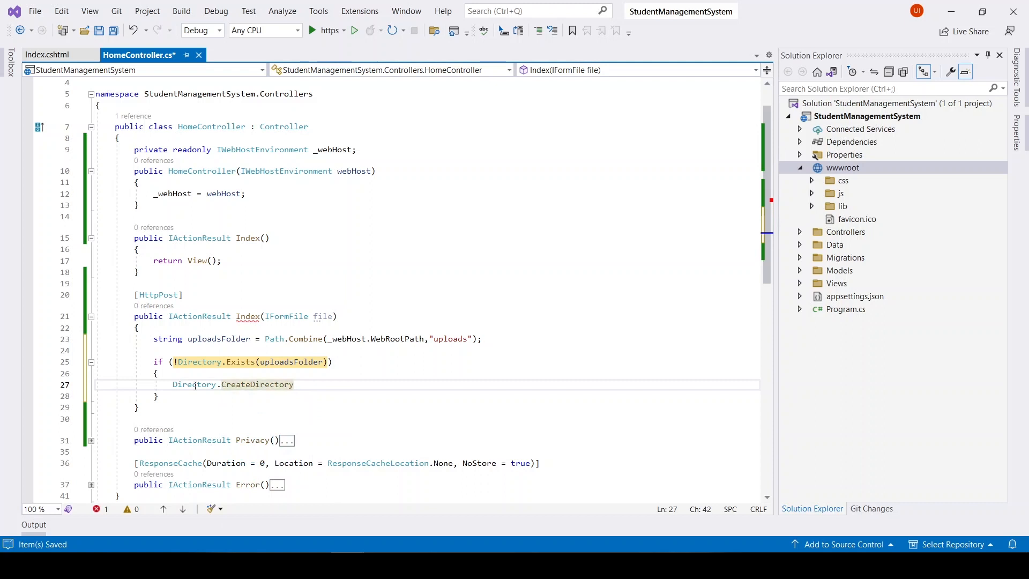
{"action": "type", "text": "uploadsFolder);"}
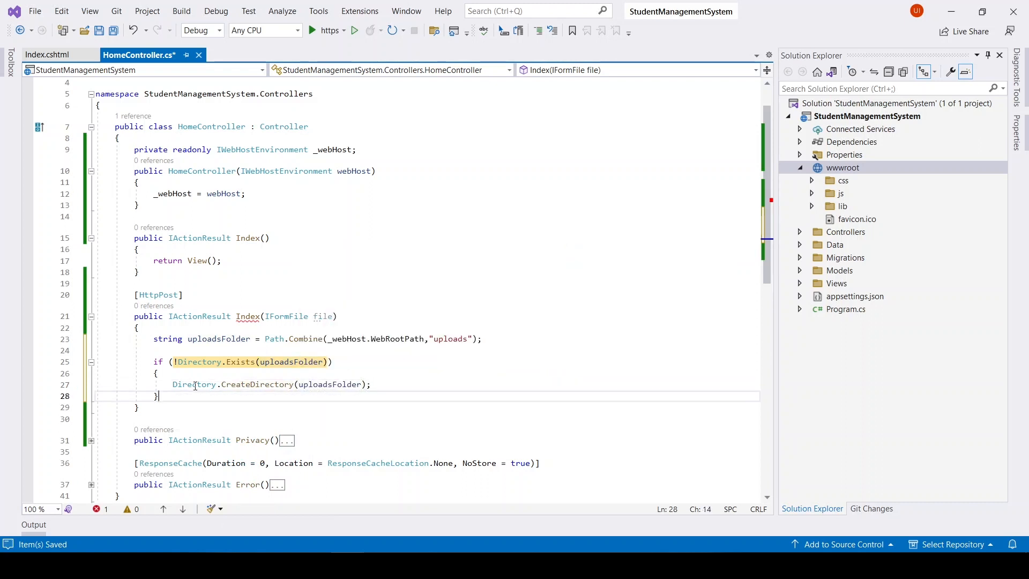
{"action": "key", "text": "enter"}
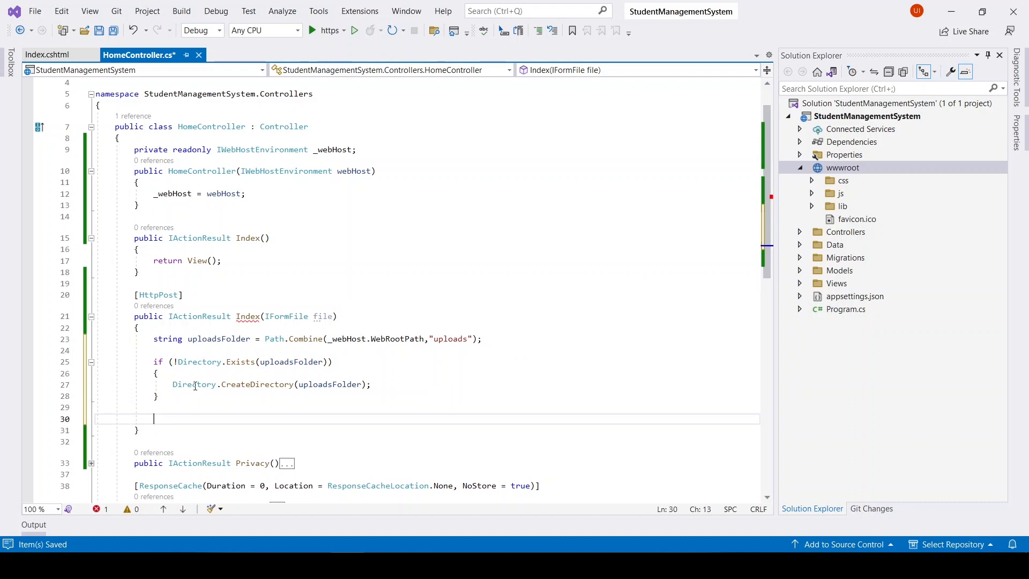
- Declare string fileName = Path.GetFileName(file.FileName); below the folder check
{"action": "type", "text": "string"}
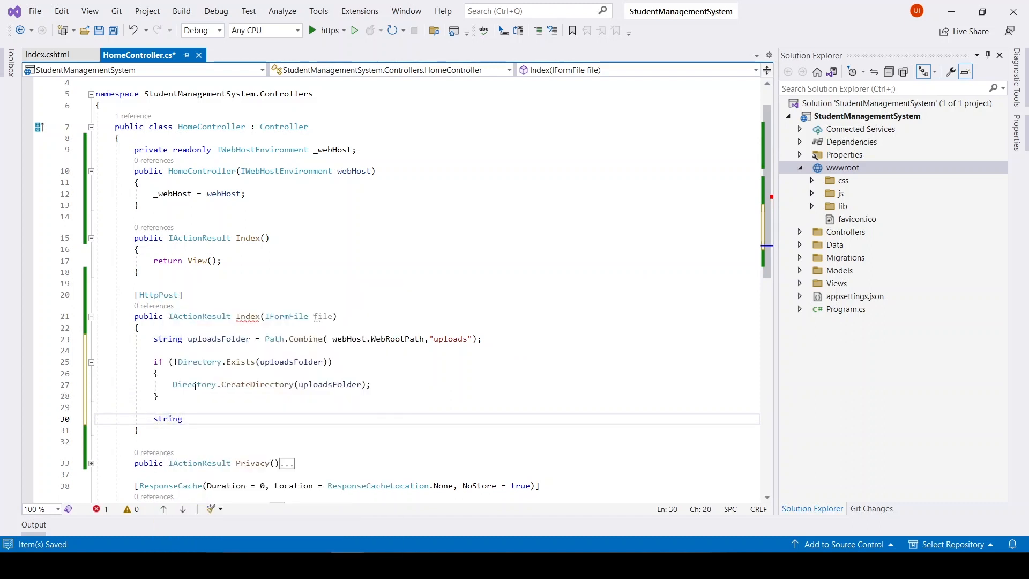
{"action": "type", "text": "fileName ="}
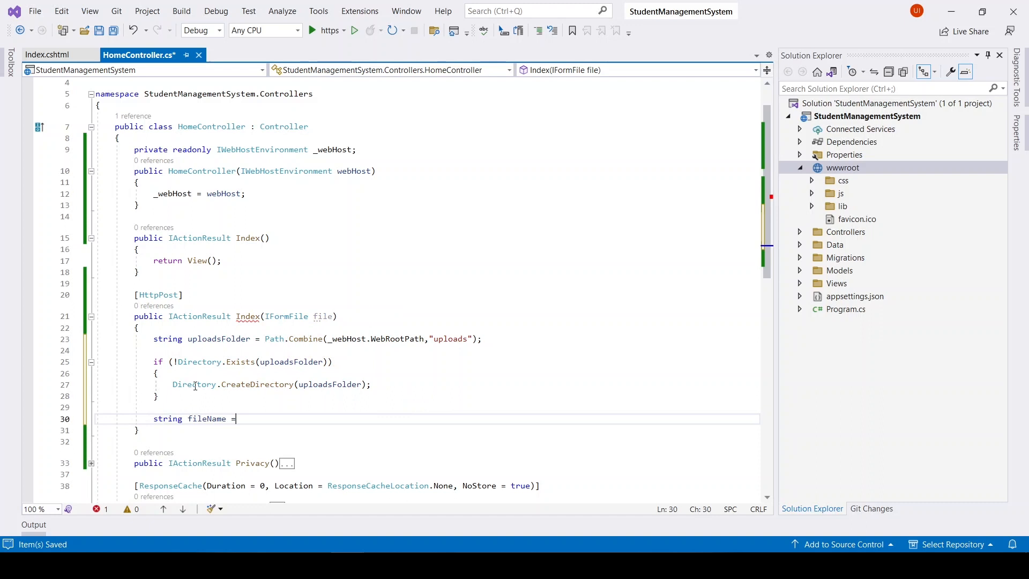
{"action": "type", "text": "file."}
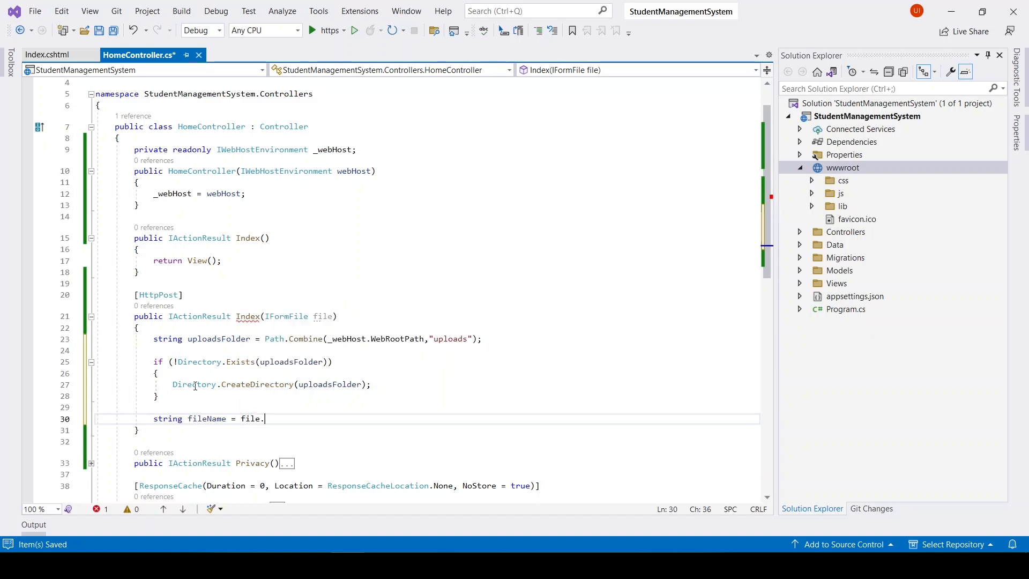
{"action": "type", "text": "FileName"}
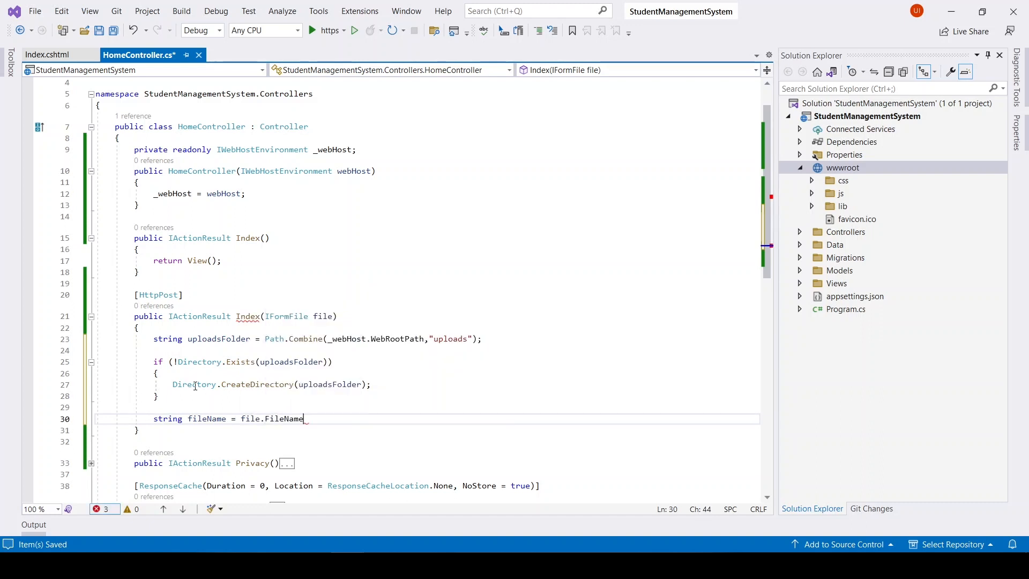
{"action": "type", "text": ";"}
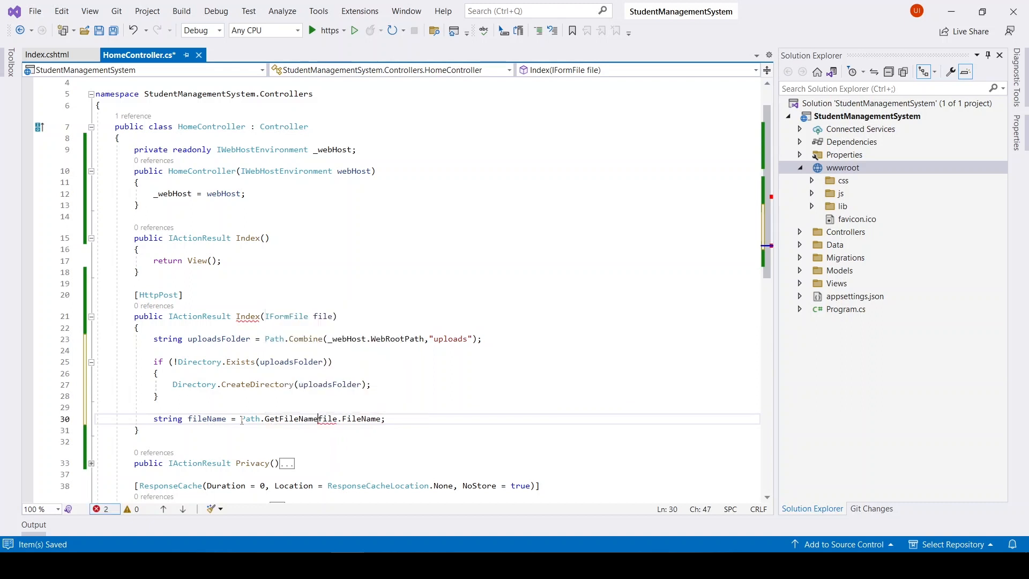
{"action": "type", "text": "("}
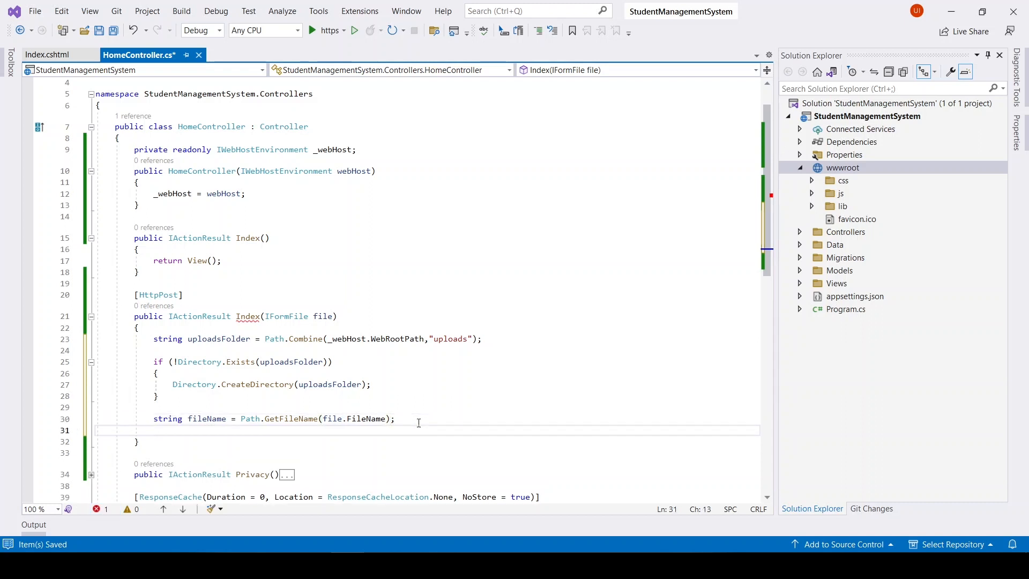
- Declare string fileSavePath = Path.Combine(uploadsFolder, fileName) below the fileName declaration
{"action": "type", "text": "string"}
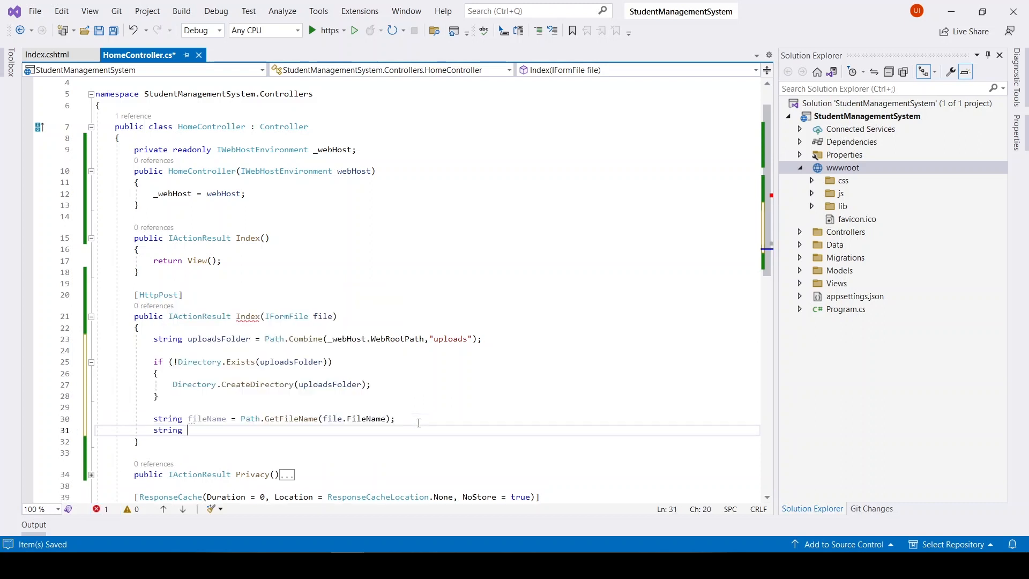
{"action": "type", "text": "f"}
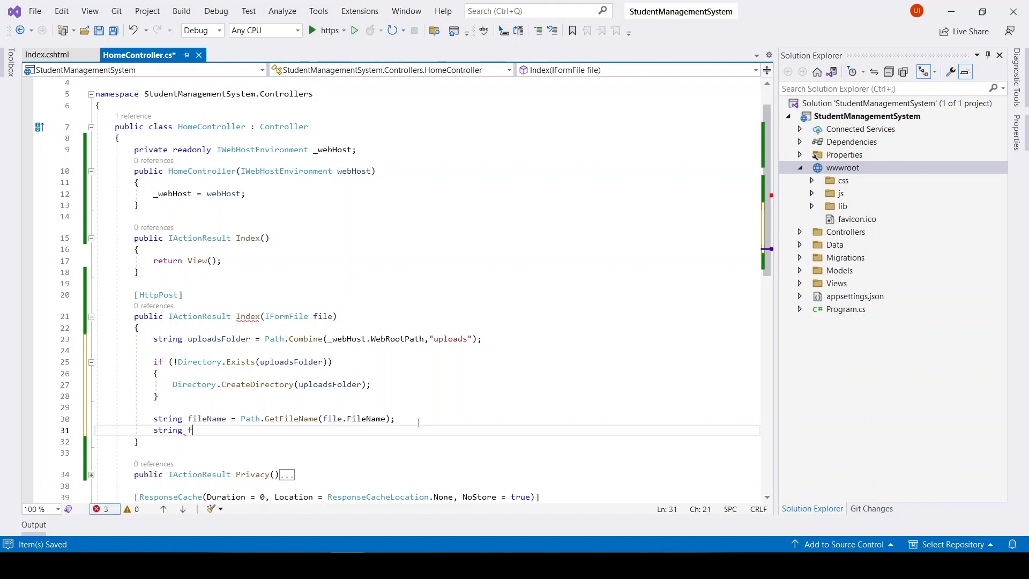
{"action": "type", "text": "ileSaveP"}
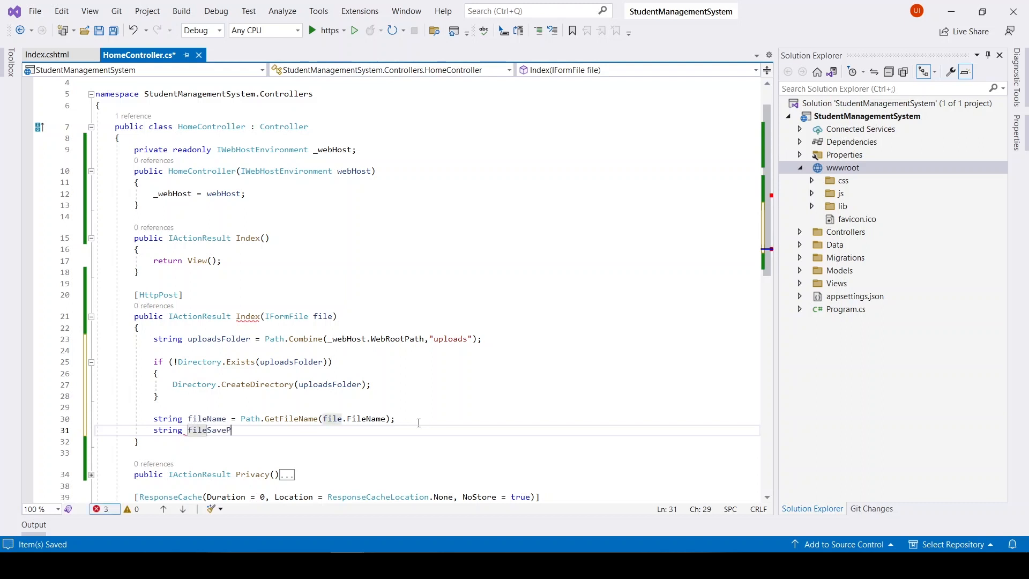
{"action": "type", "text": "ath ="}
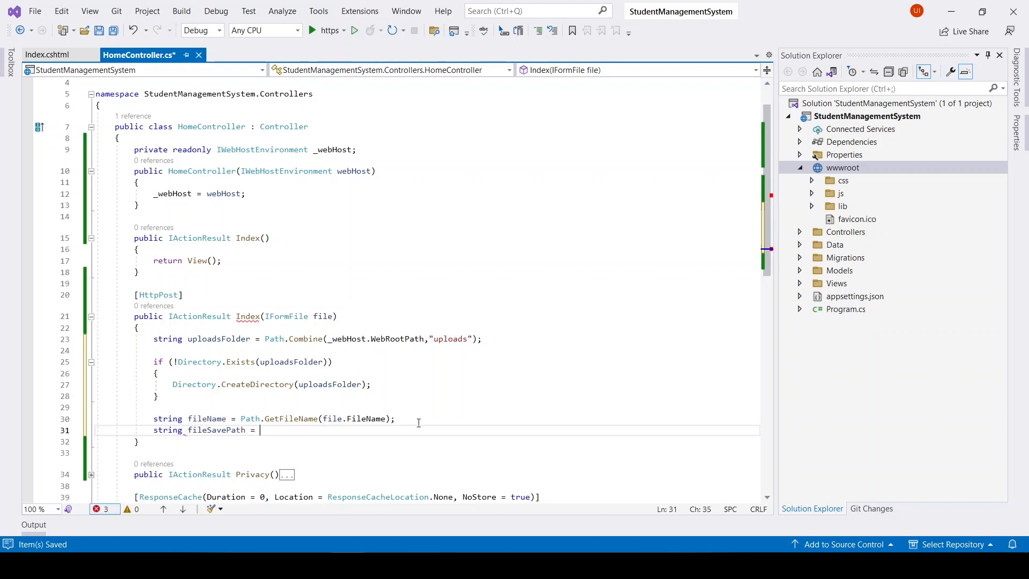
{"action": "type", "text": "Path."}
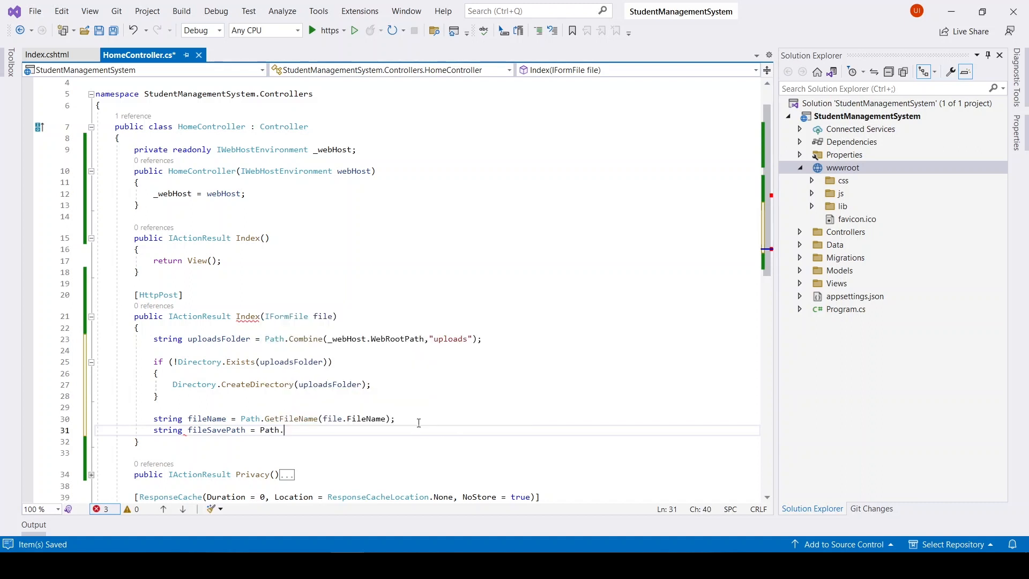
{"action": "type", "text": "Combine("}
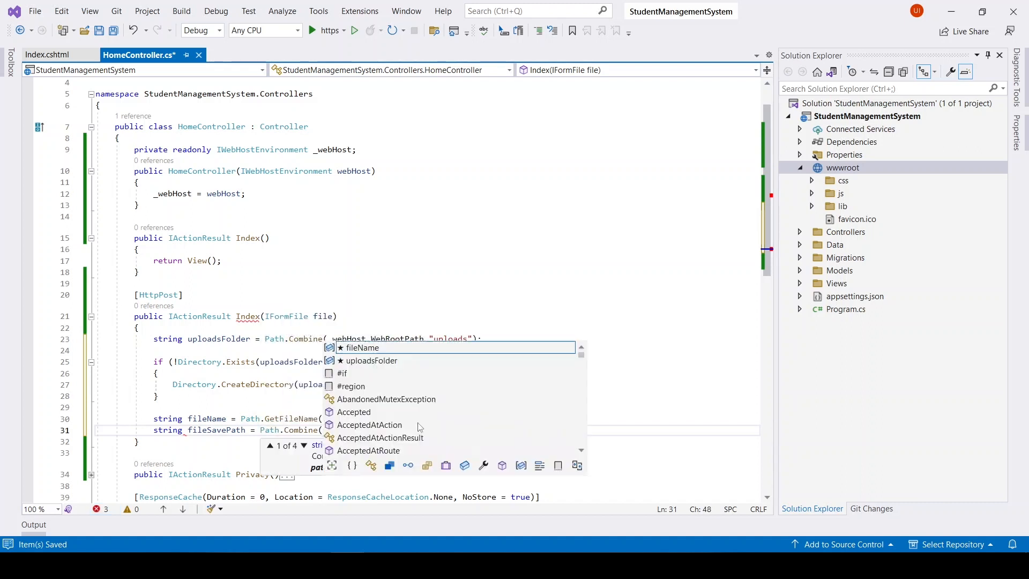
{"action": "type", "text": "uploadsFolder"}
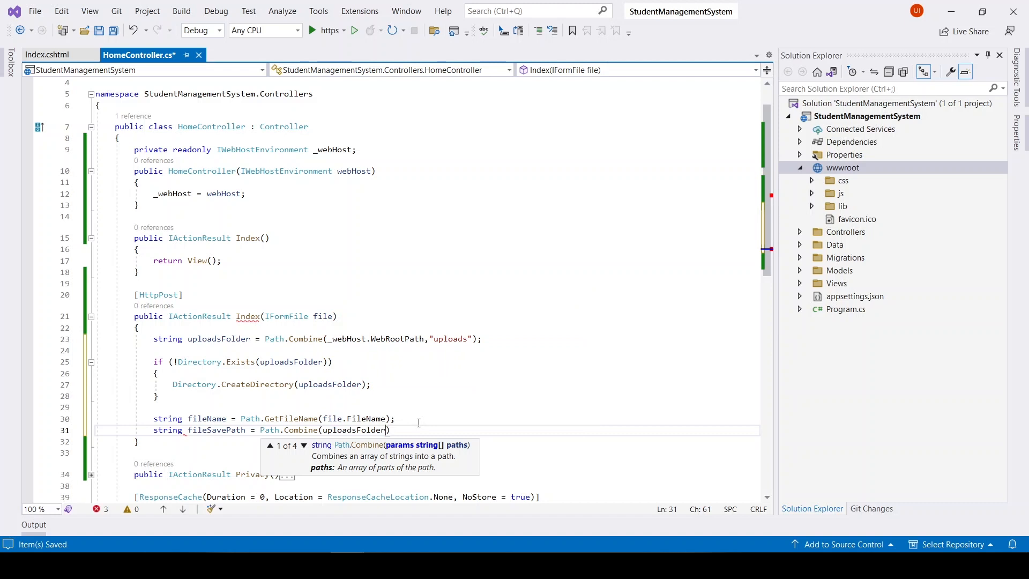
{"action": "type", "text": ",fileName"}
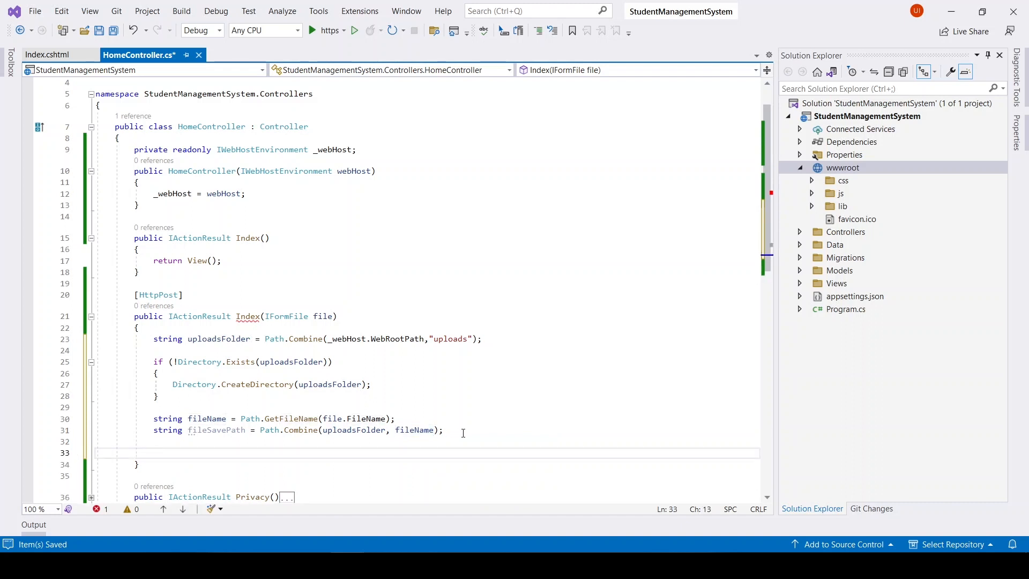
- Write using (FileStream stream = new FileStream(fileSavePath, FileMode.Create)) with an empty body
{"action": "type", "text": "using (F"}
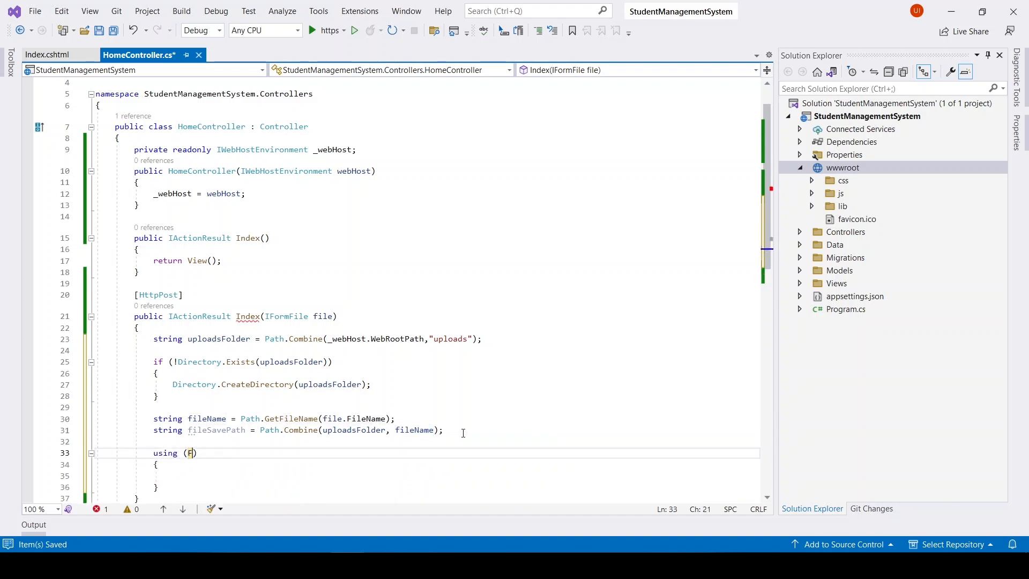
{"action": "type", "text": "FileStream"}
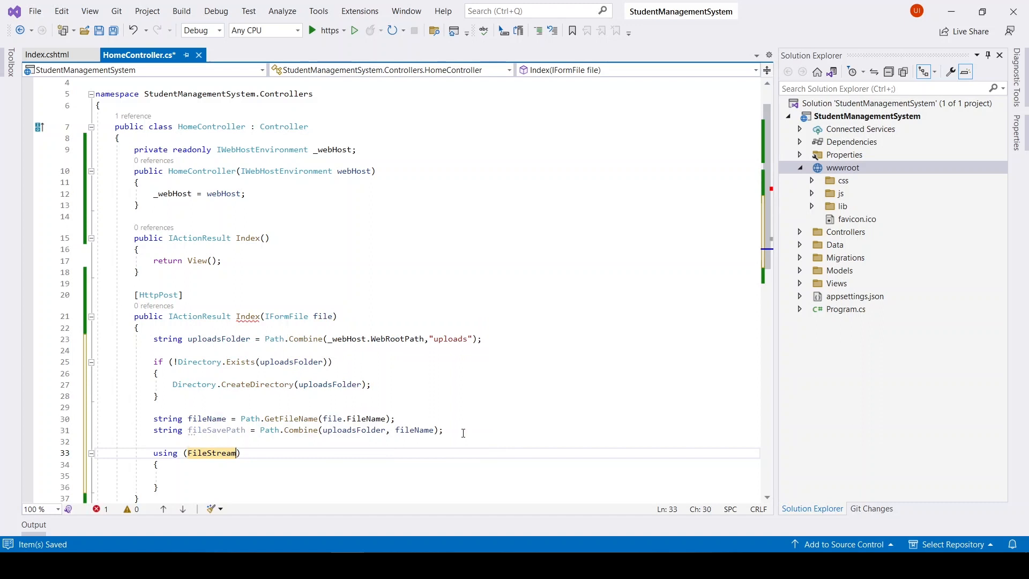
{"action": "type", "text": "stream"}
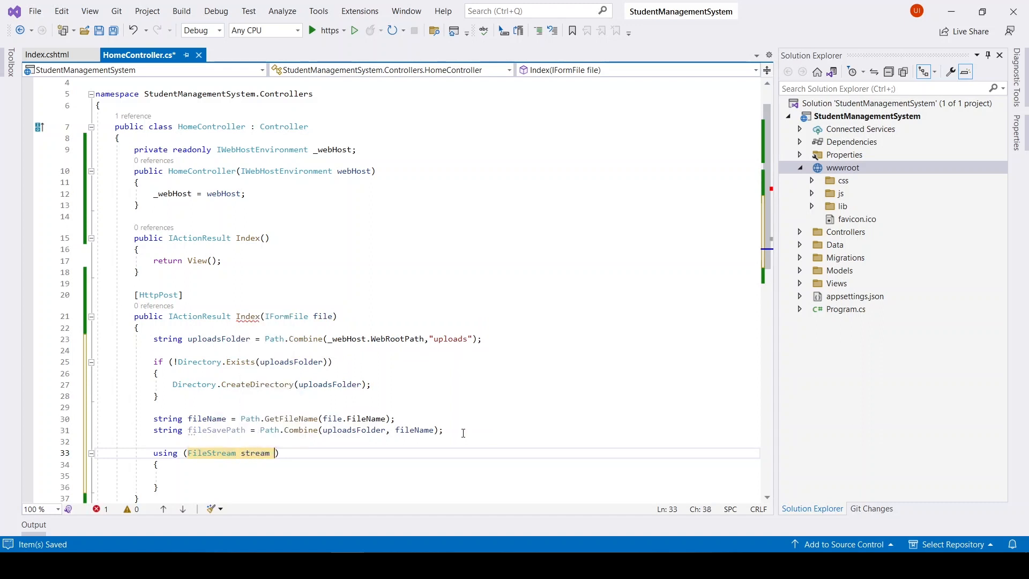
{"action": "type", "text": "= new FileStream("}
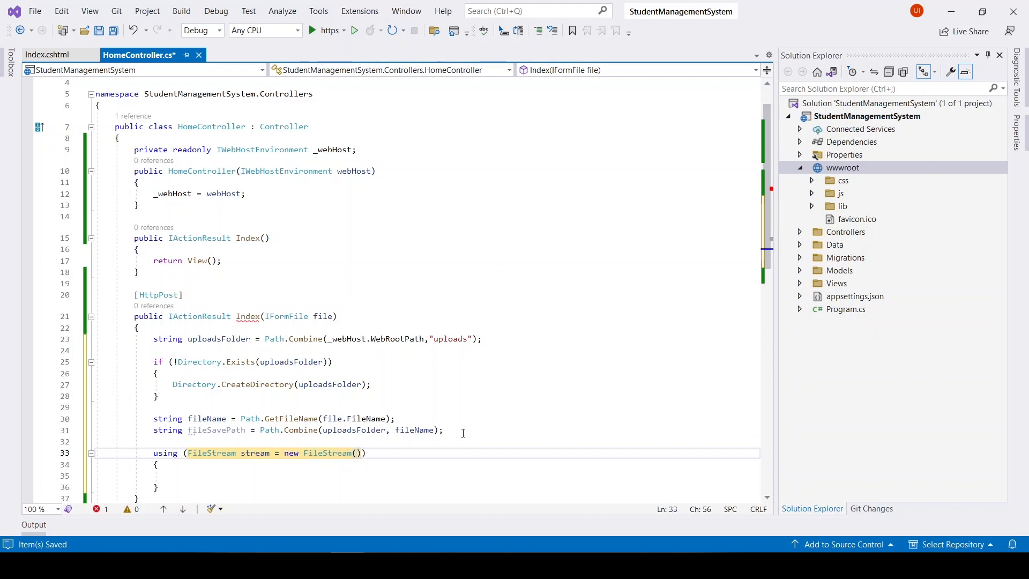
{"action": "type", "text": "files"}
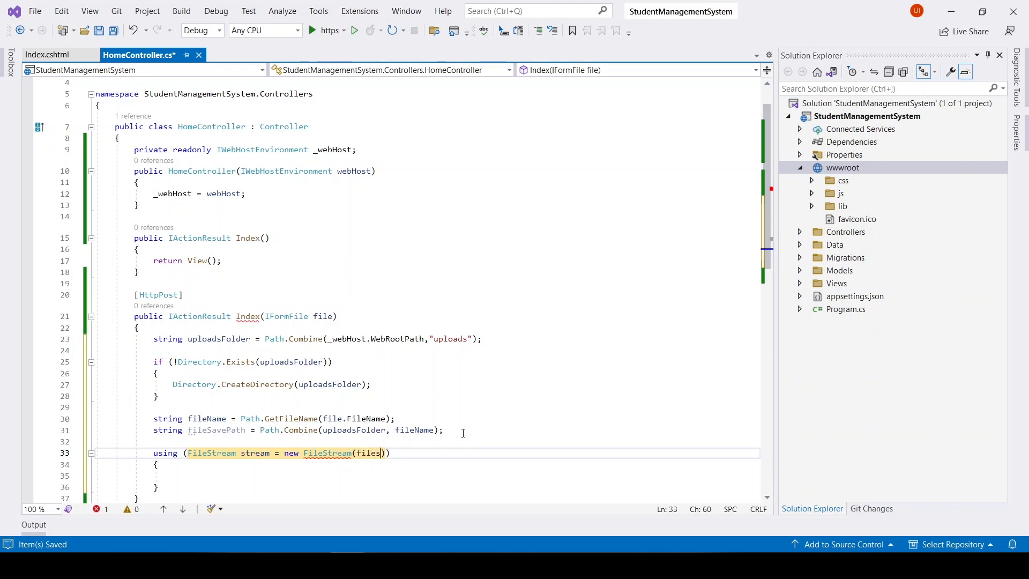
{"action": "type", "text": "fileSavePath,"}
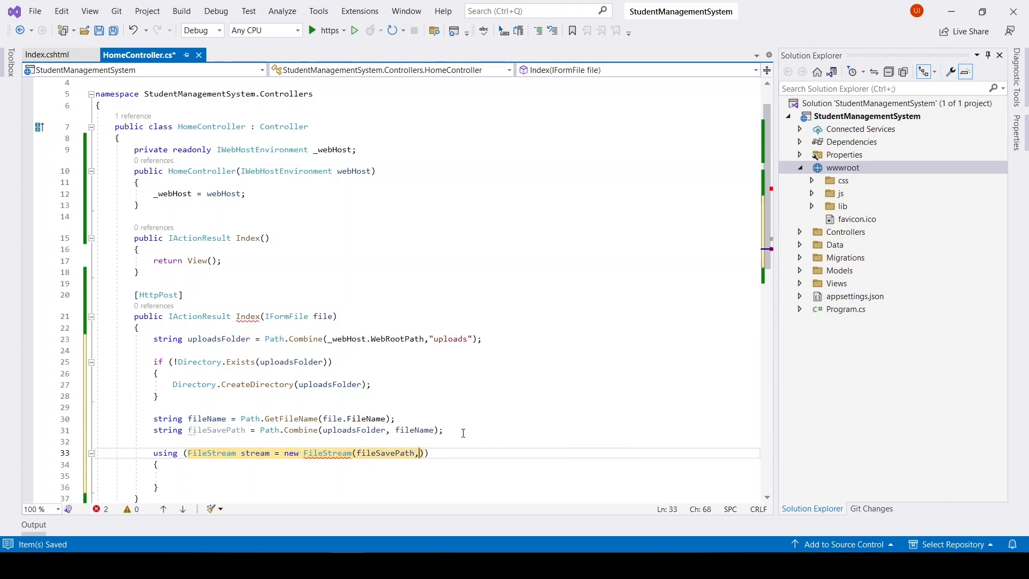
{"action": "type", "text": "FileMode"}
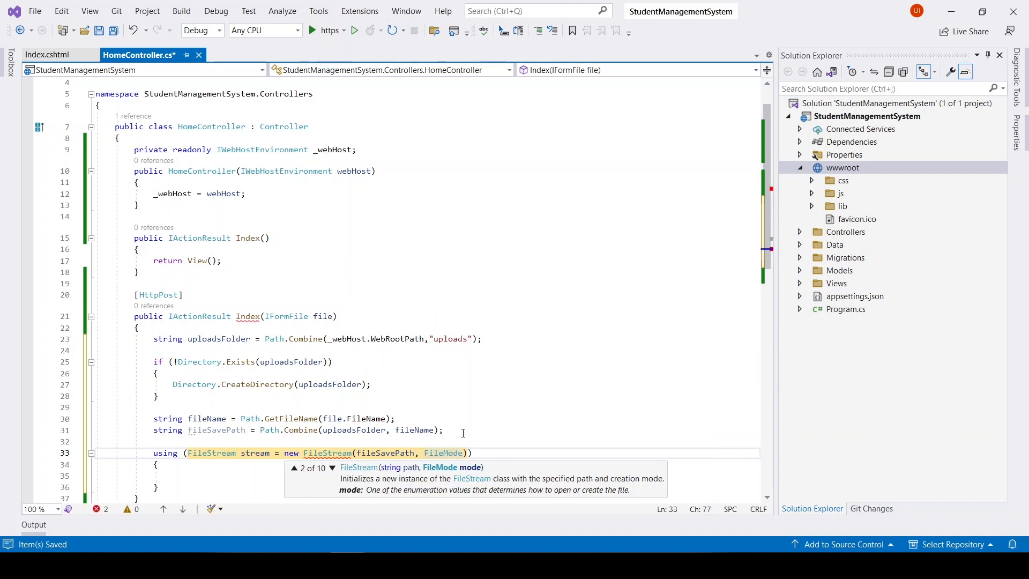
{"action": "type", "text": ".Create"}
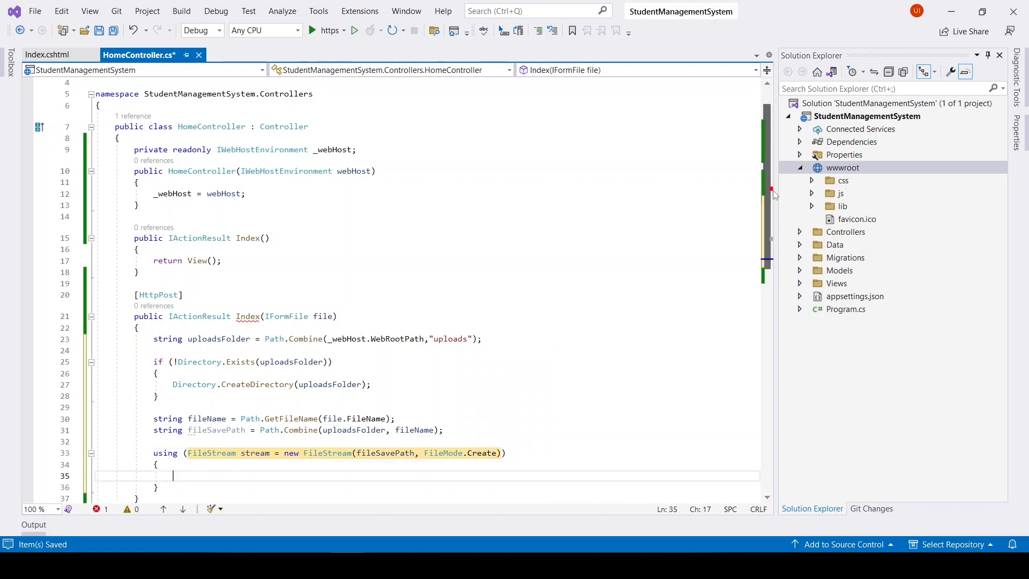
- Add file.CopyToAsync(stream); inside the using block
{"action": "type", "text": "file"}
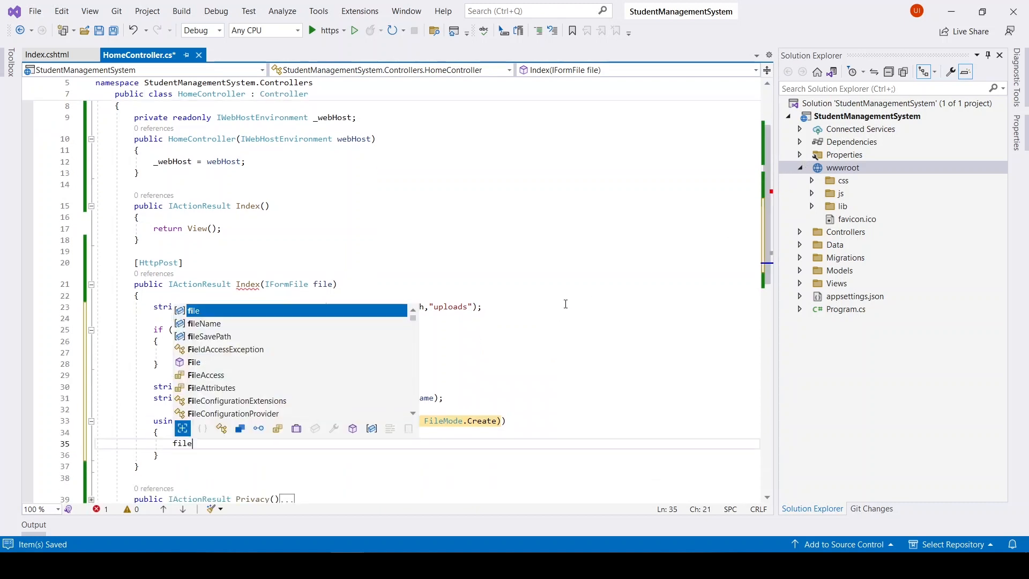
{"action": "type", "text": ".CopyToAsync("}
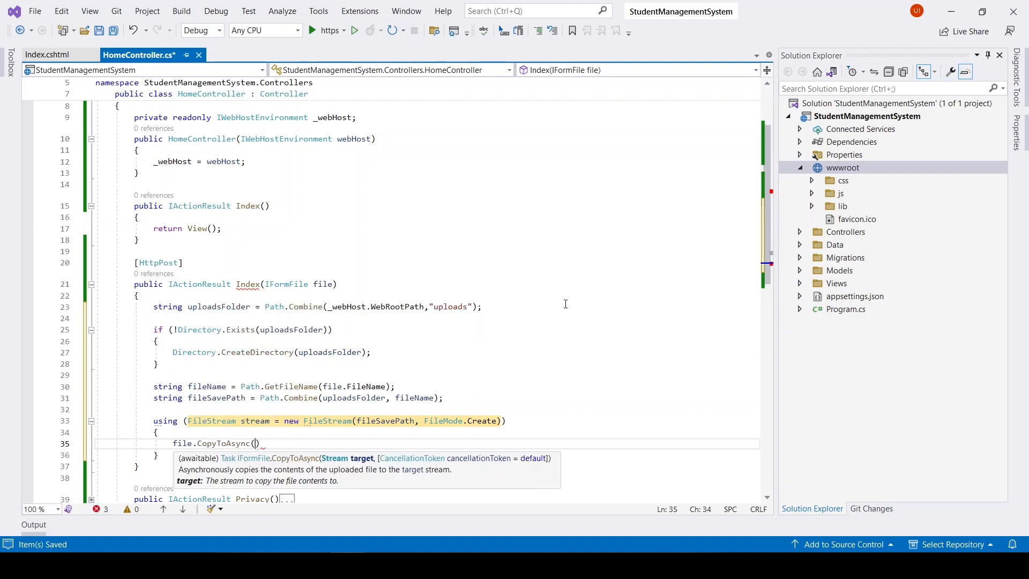
{"action": "type", "text": "stream"}
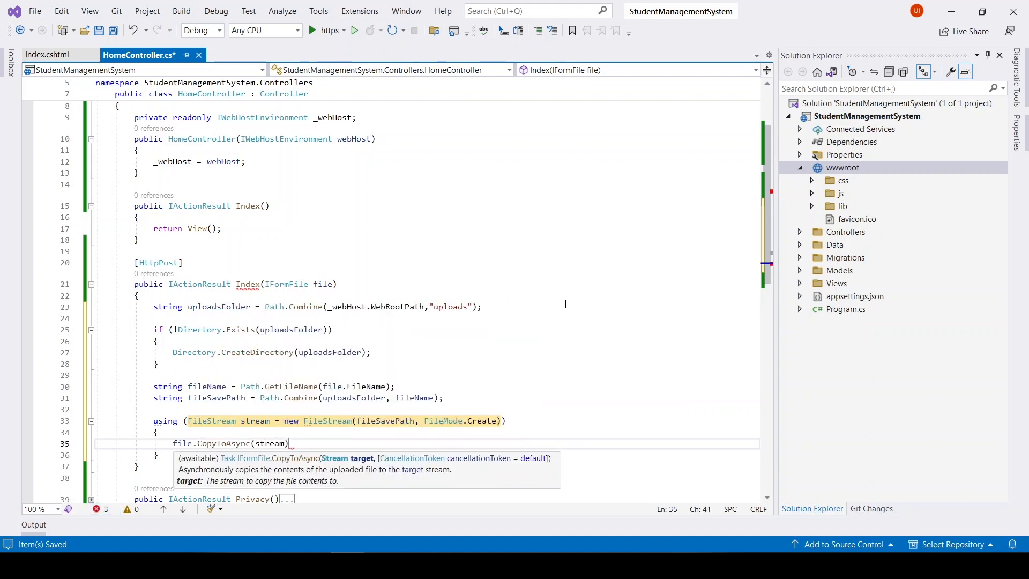
{"action": "type", "text": ";"}
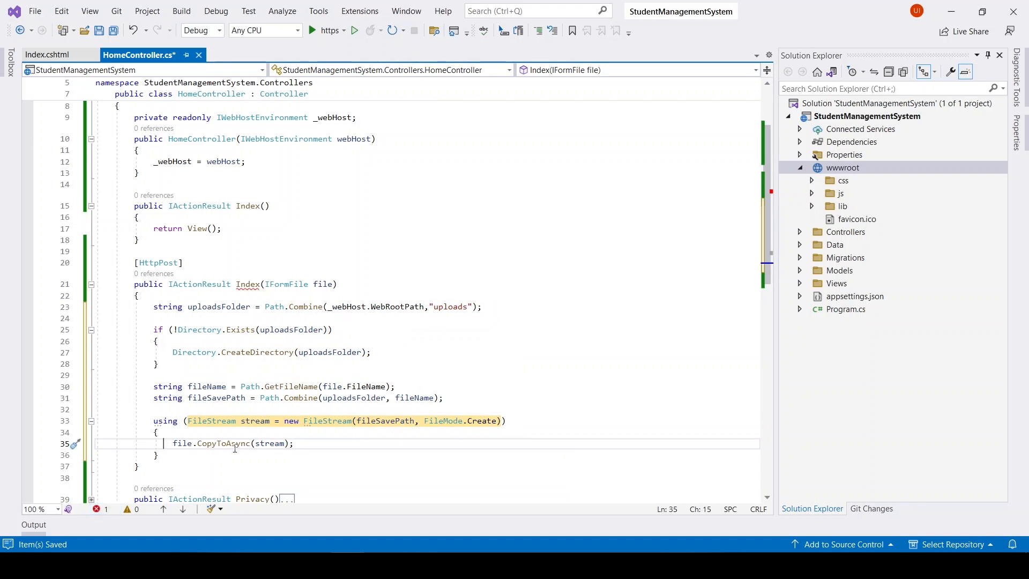
- Await the copy and declare the action as public async Task<IActionResult>
{"action": "type", "text": "await"}
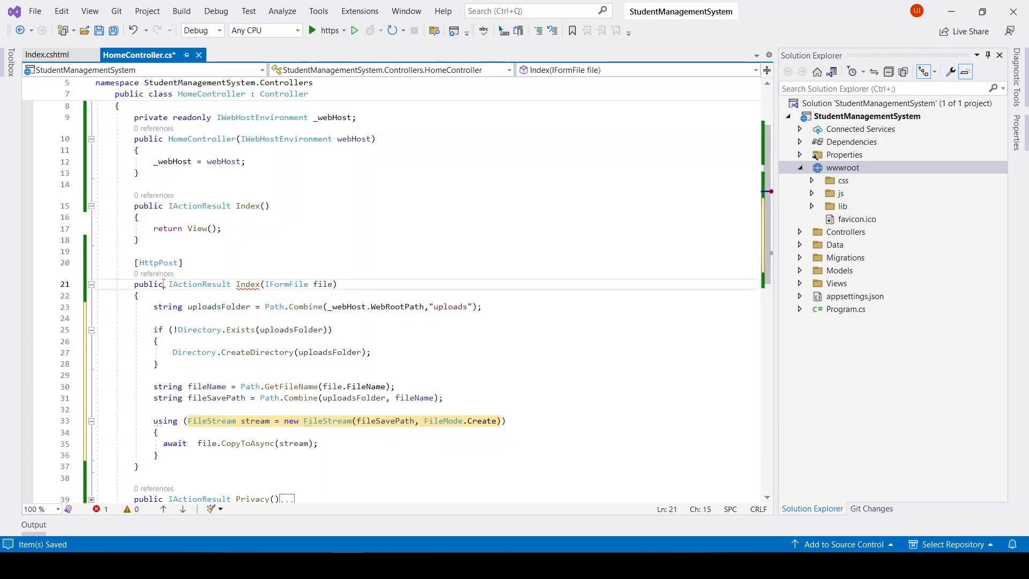
{"action": "type", "text": "async"}
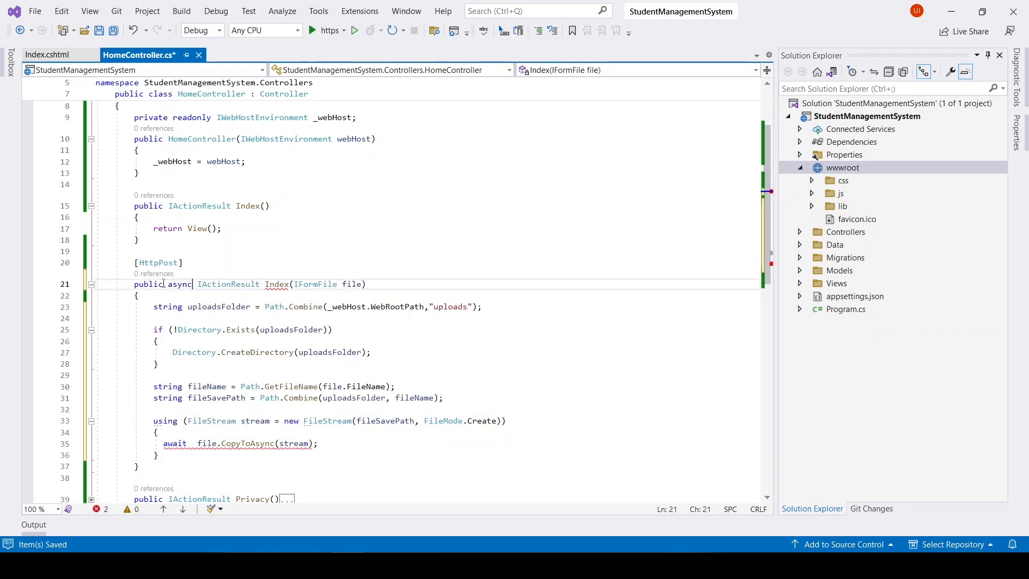
{"action": "type", "text": "Task<"}
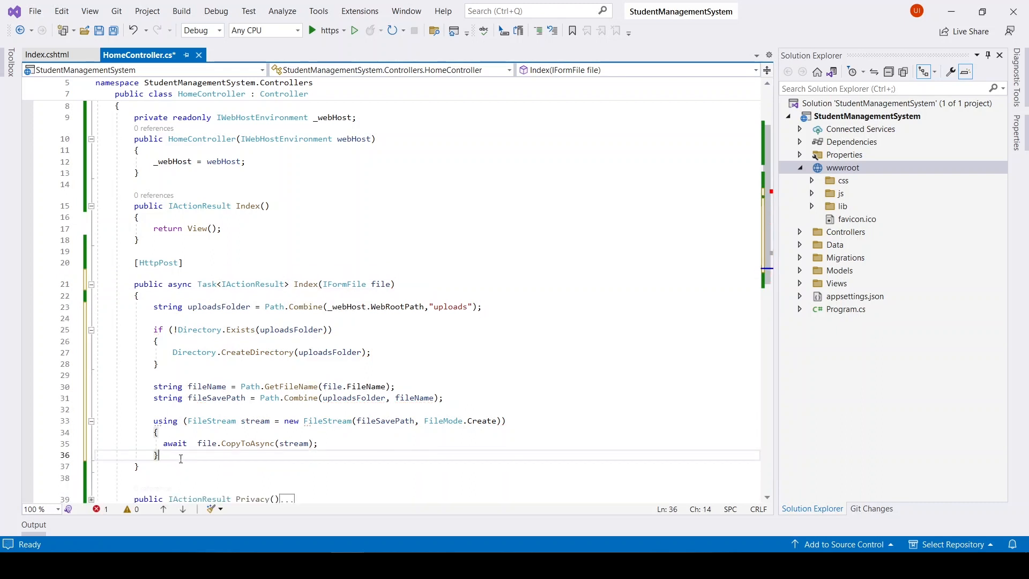
- Set ViewBag.Message = fileName + " uploaded successfully" and add return View();
{"action": "type", "text": "ViewBag.M"}
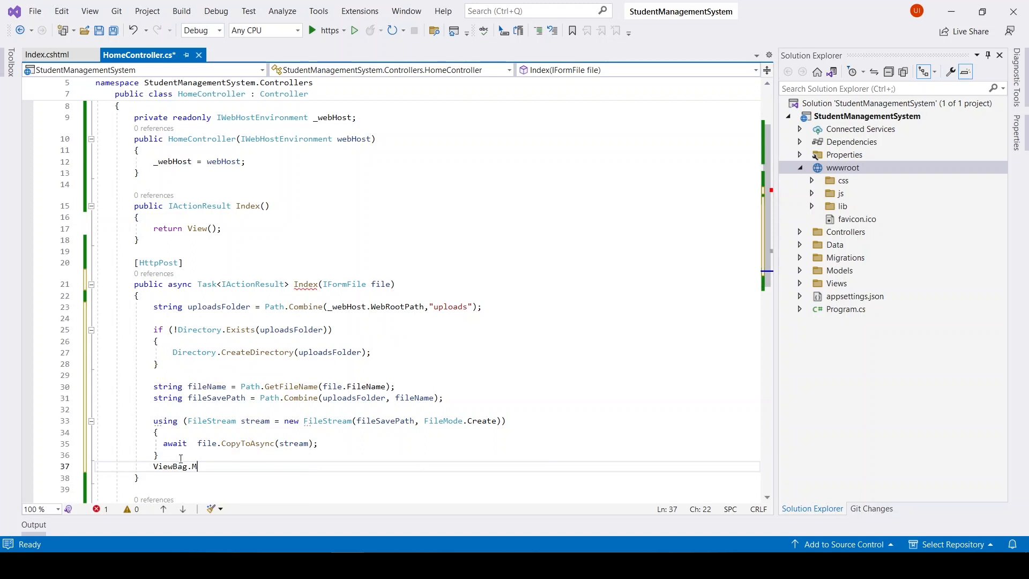
{"action": "type", "text": "essage ="}
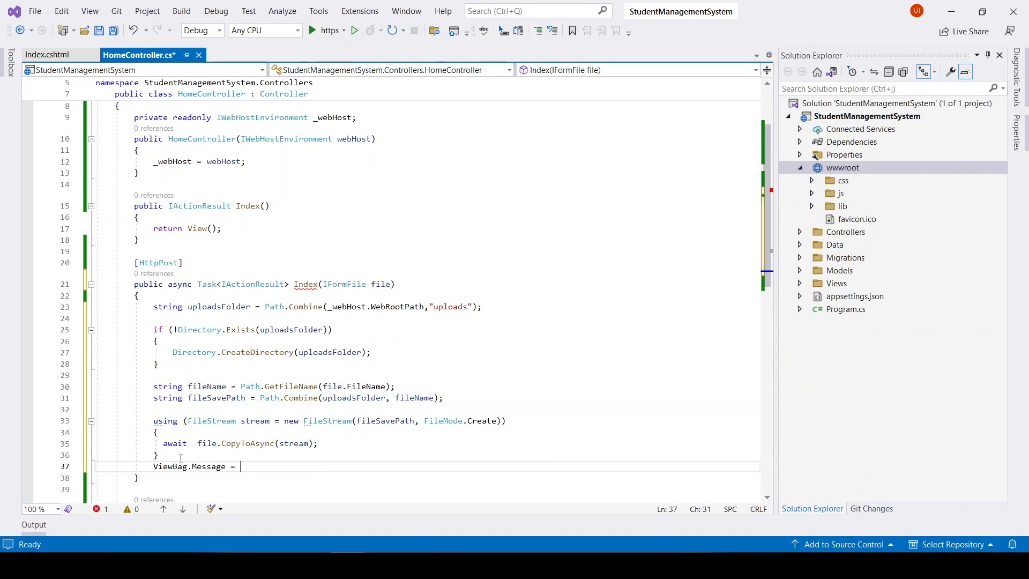
{"action": "type", "text": "filen"}
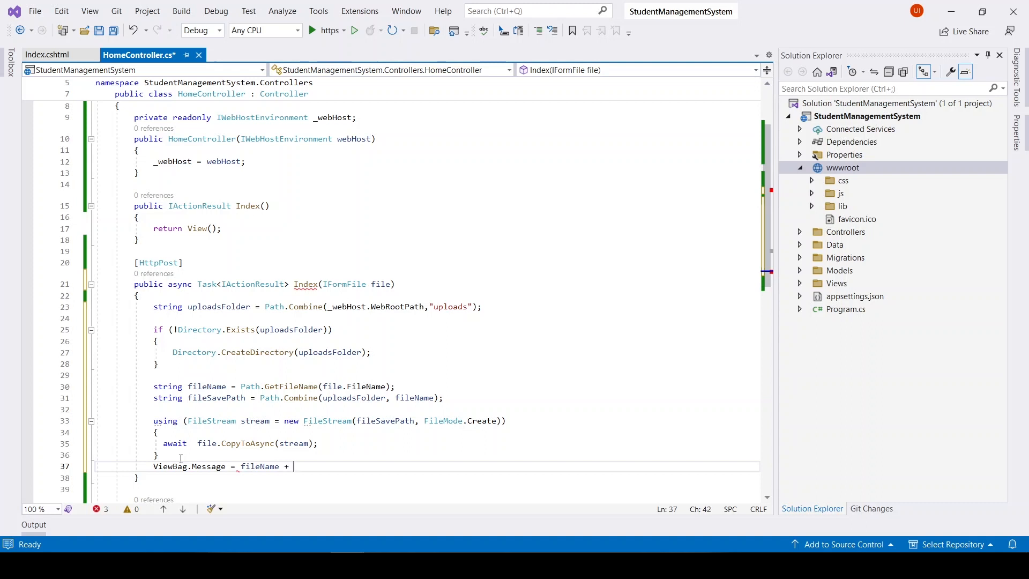
{"action": "type", "text": "\" \""}
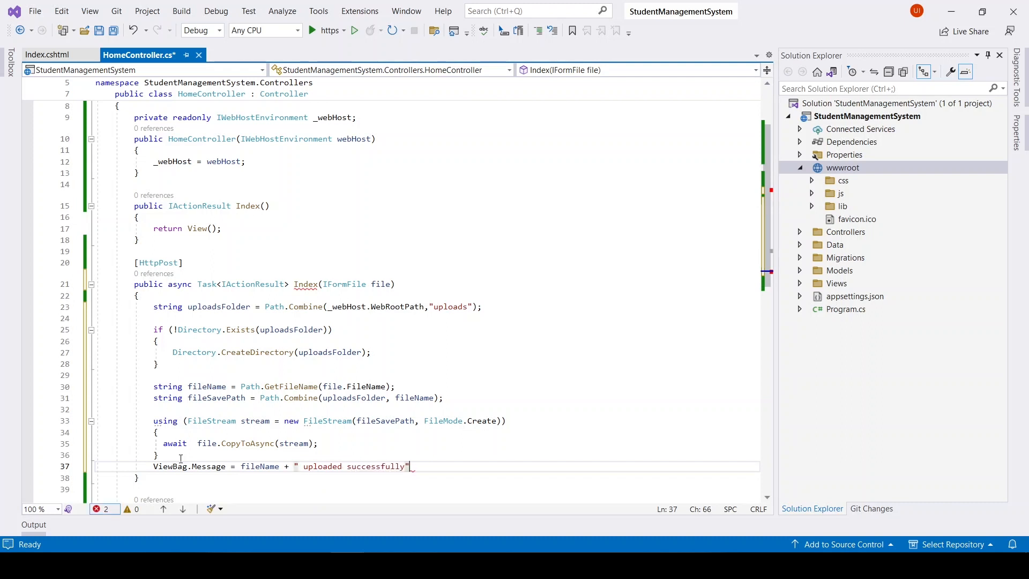
{"action": "type", "text": "return Vi"}
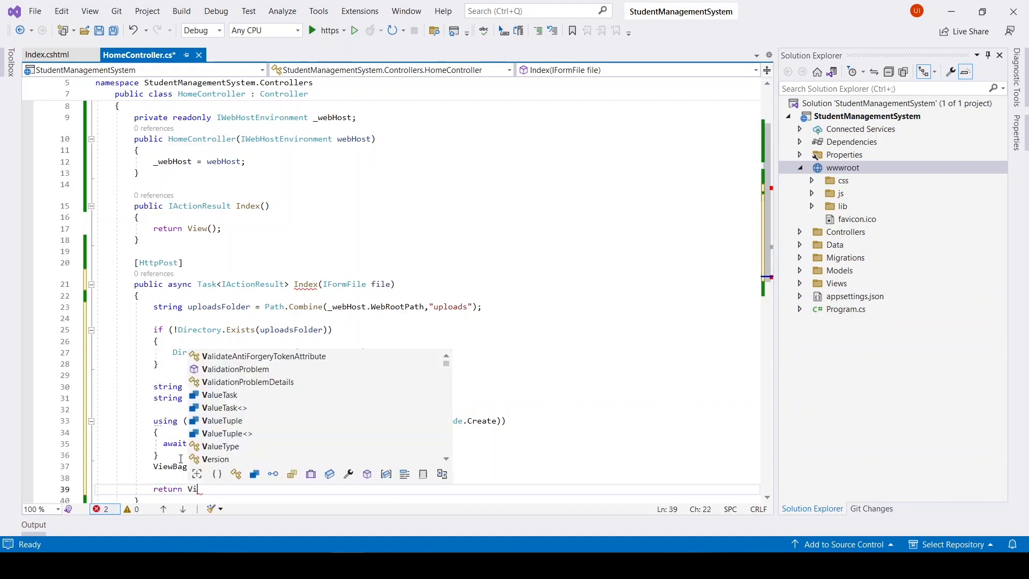
{"action": "left_click", "coordinate": [50, 55]}
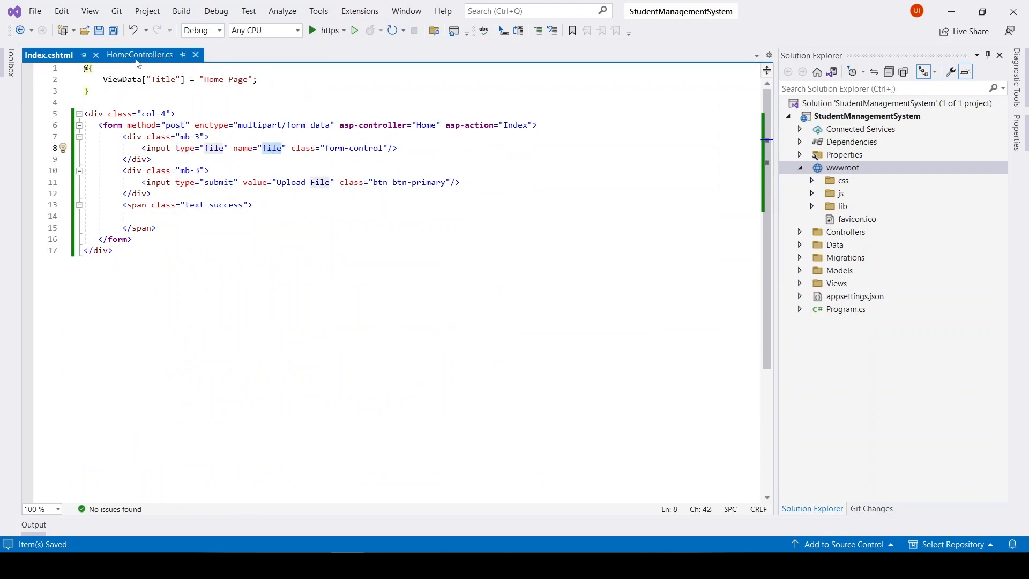
- Review the CreateDirectory call and fileSavePath variable in the finished POST Index action
{"action": "left_click", "coordinate": [139, 55]}
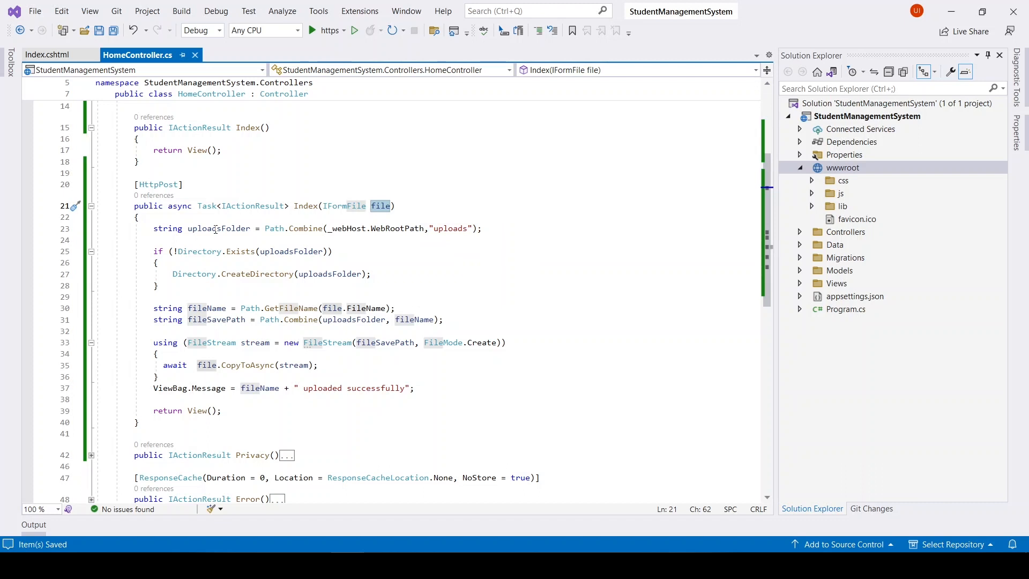
{"action": "left_click", "coordinate": [218, 229]}
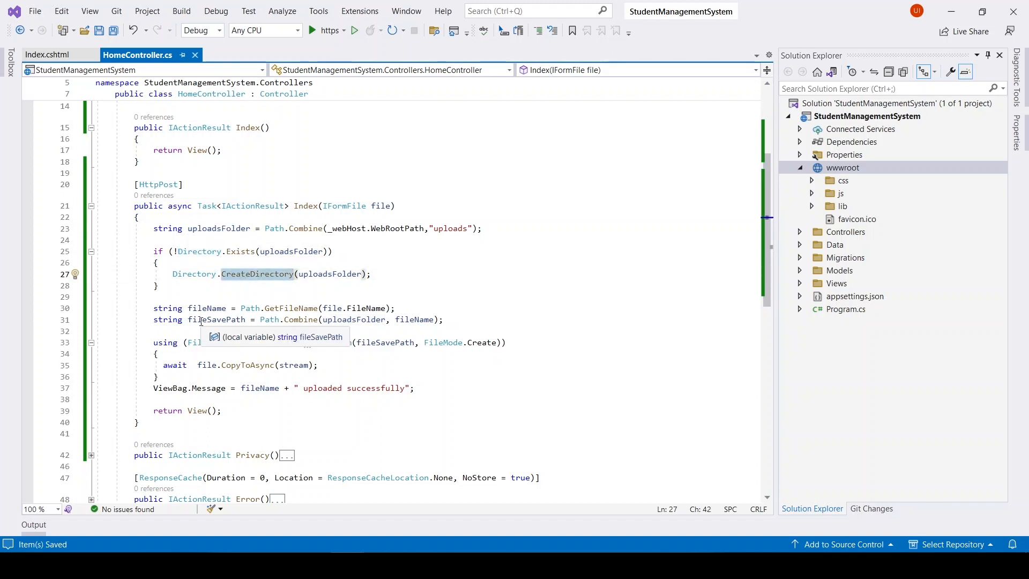
{"action": "left_click", "coordinate": [218, 319]}
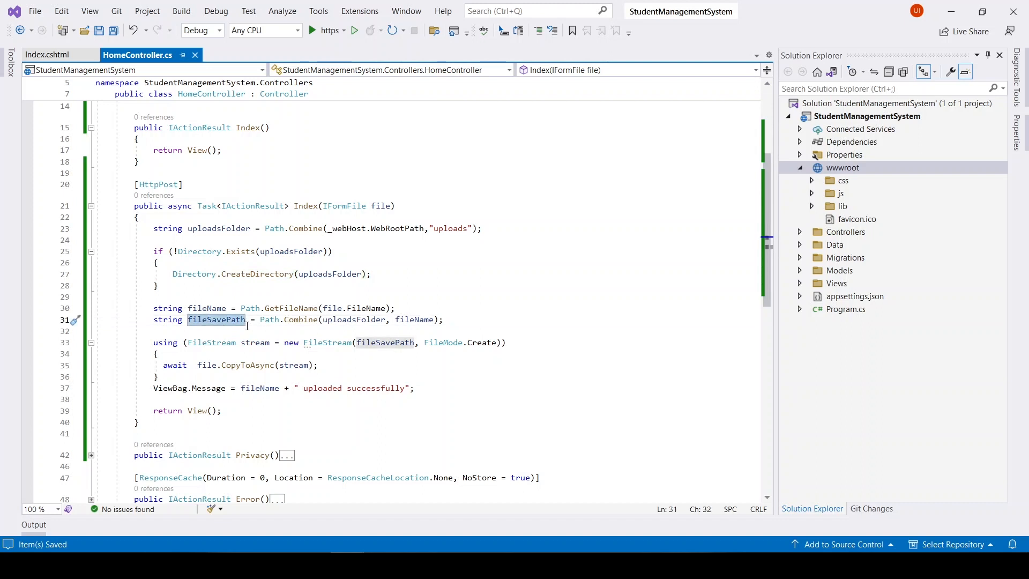
{"action": "mouse_move", "coordinate": [331, 342]}
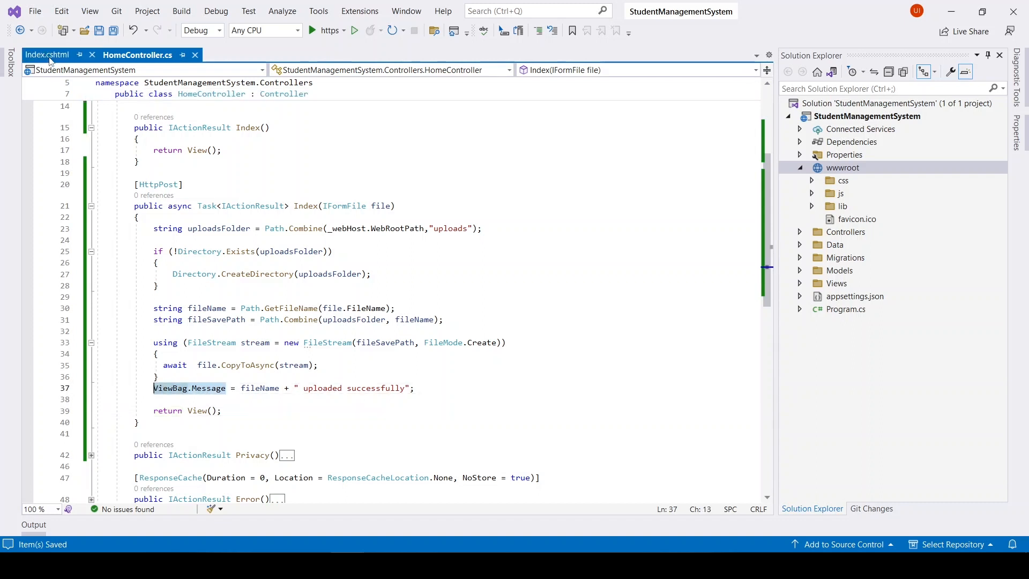
{"action": "left_click", "coordinate": [46, 55]}
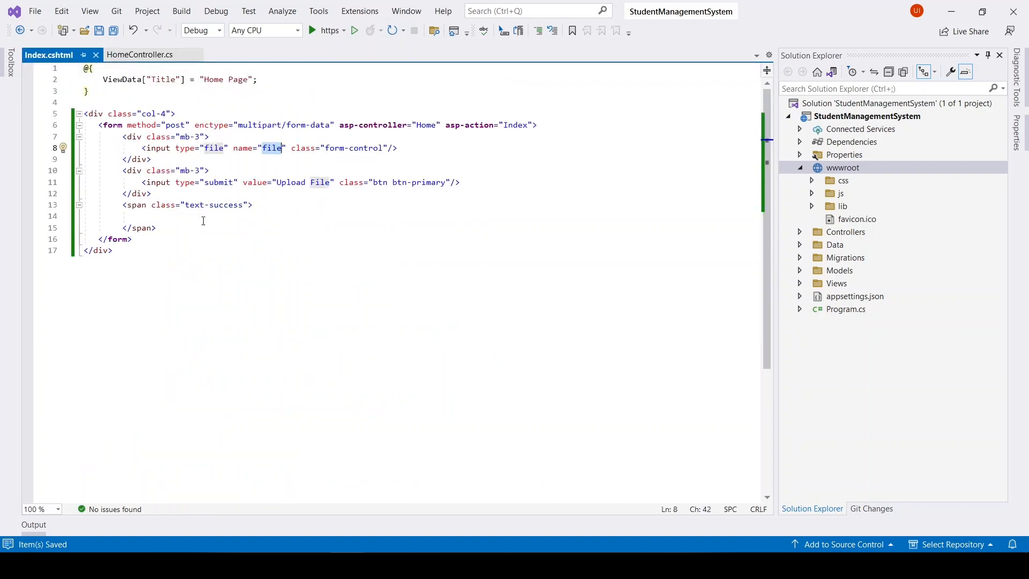
{"action": "left_click", "coordinate": [204, 216]}
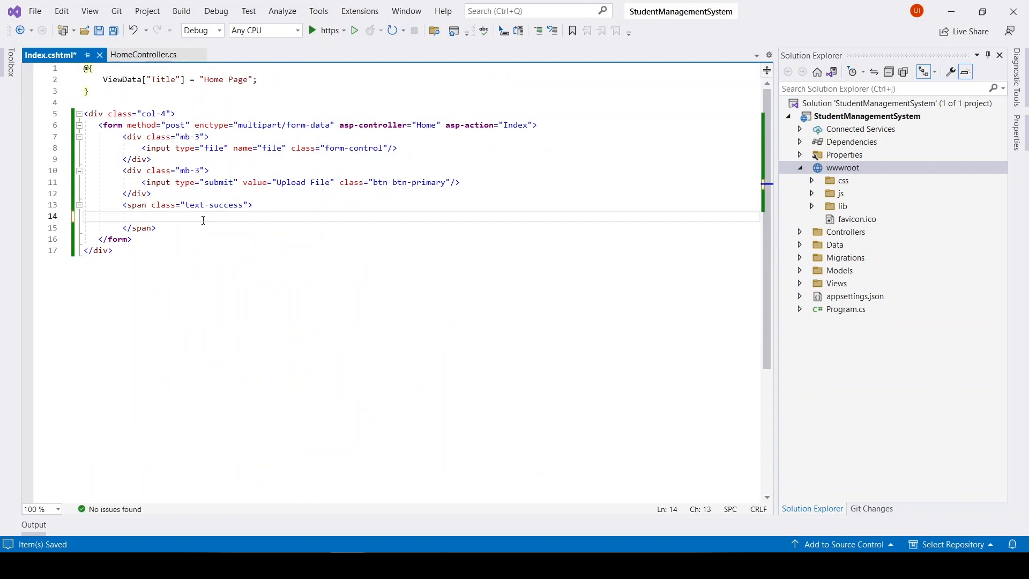
{"action": "type", "text": "@ViewBag."}
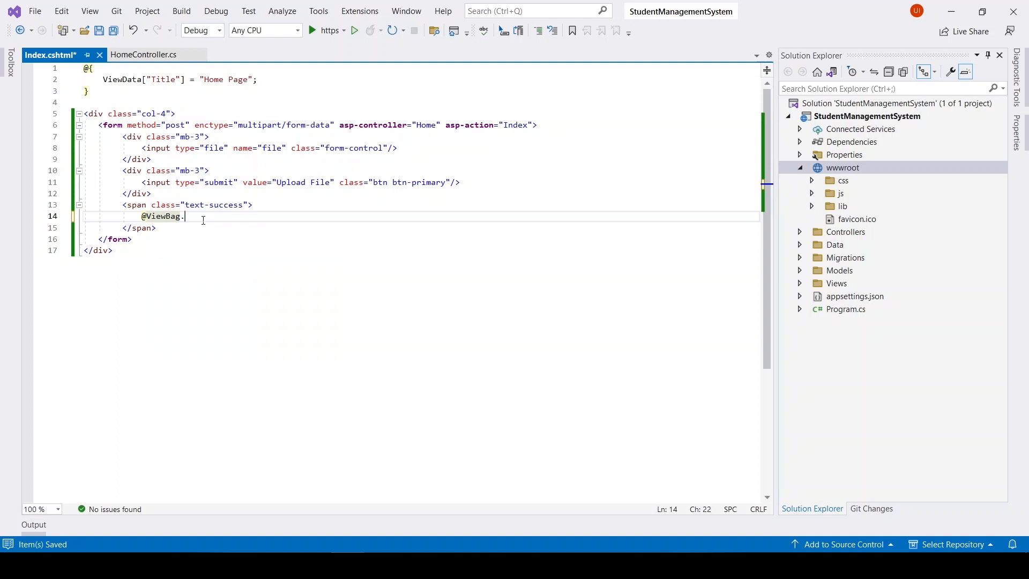
{"action": "type", "text": "Message"}
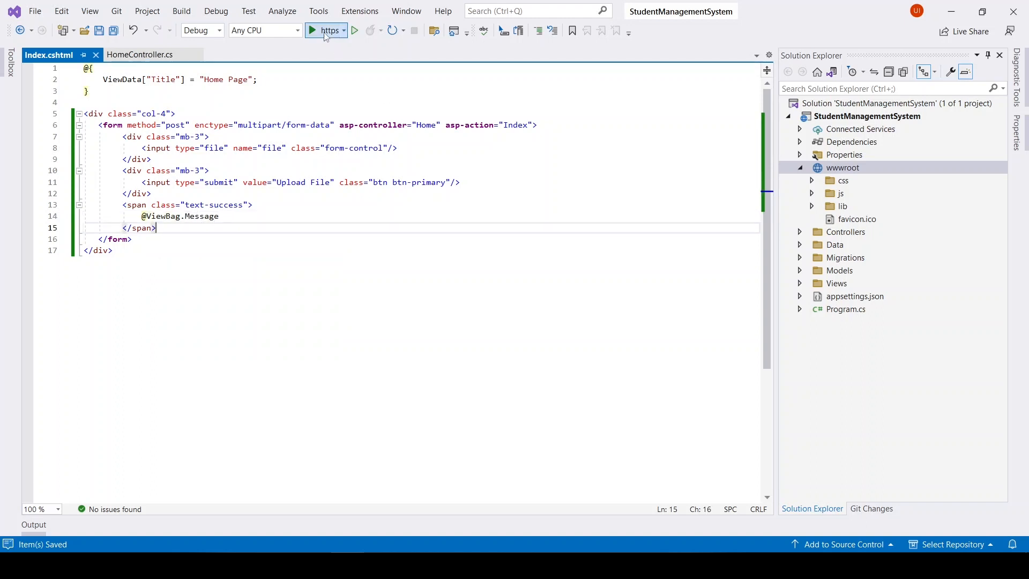
- Build and run the web app with the https profile
{"action": "left_click", "coordinate": [313, 30]}
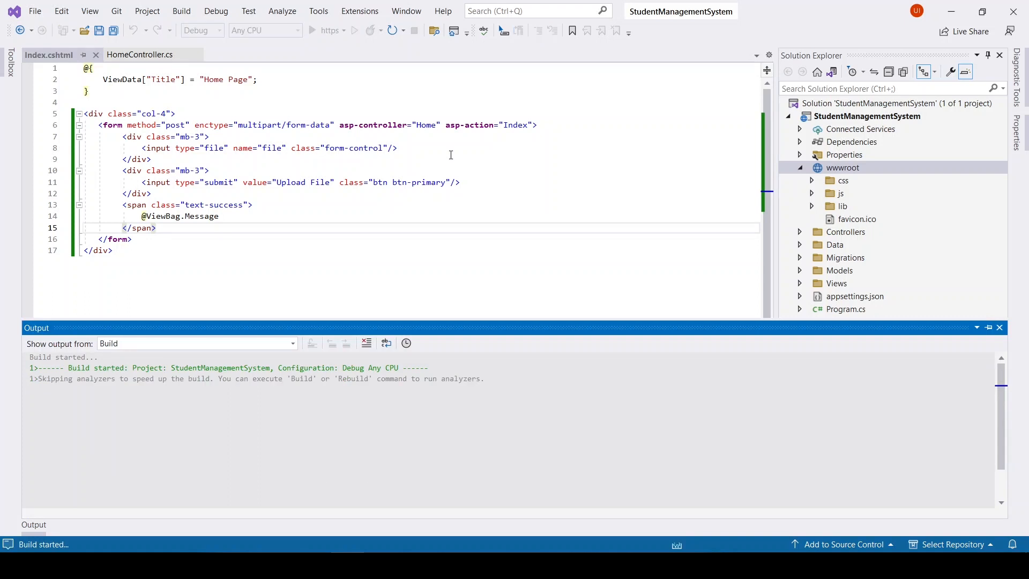
{"action": "left_click", "coordinate": [314, 30]}
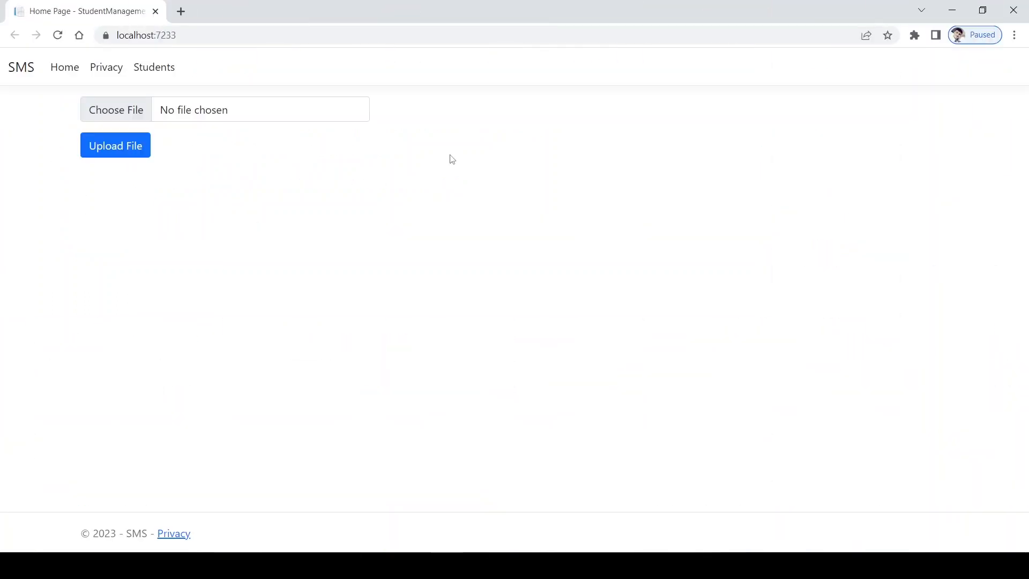
- Choose anydesk00035.png in the Open dialog and submit it with Upload File
{"action": "left_click", "coordinate": [115, 109]}
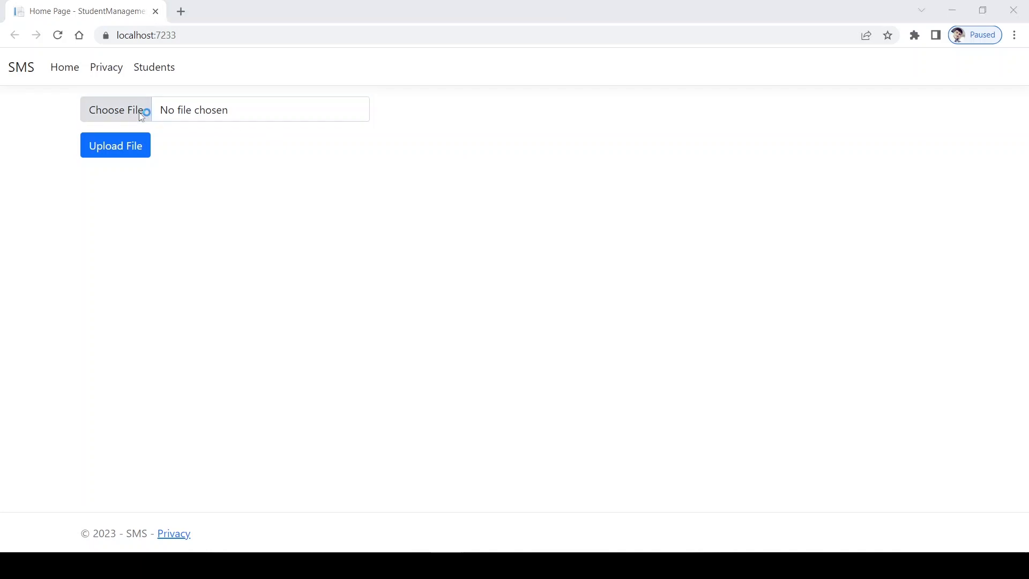
{"action": "left_click", "coordinate": [117, 109]}
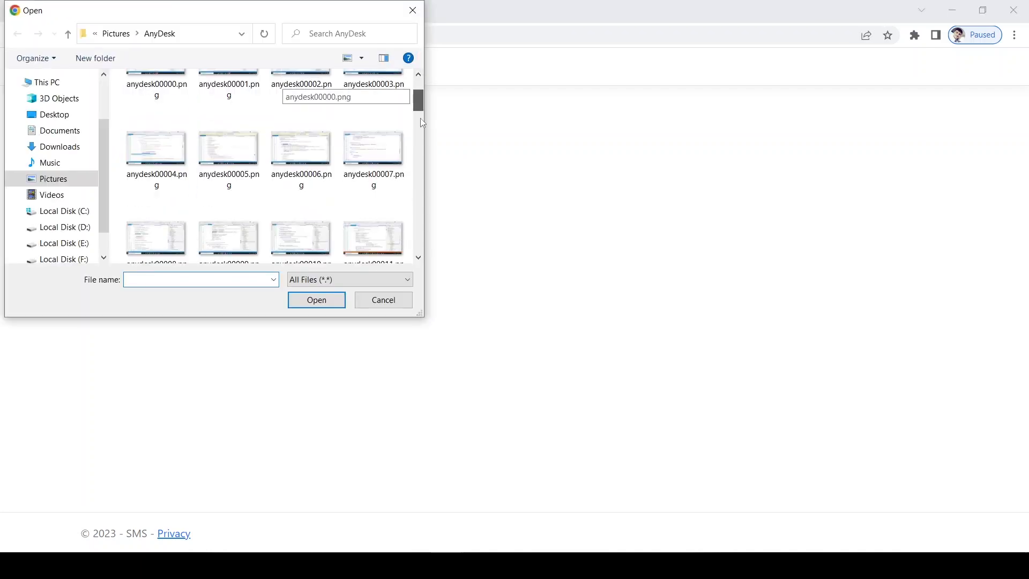
{"action": "left_click", "coordinate": [373, 173]}
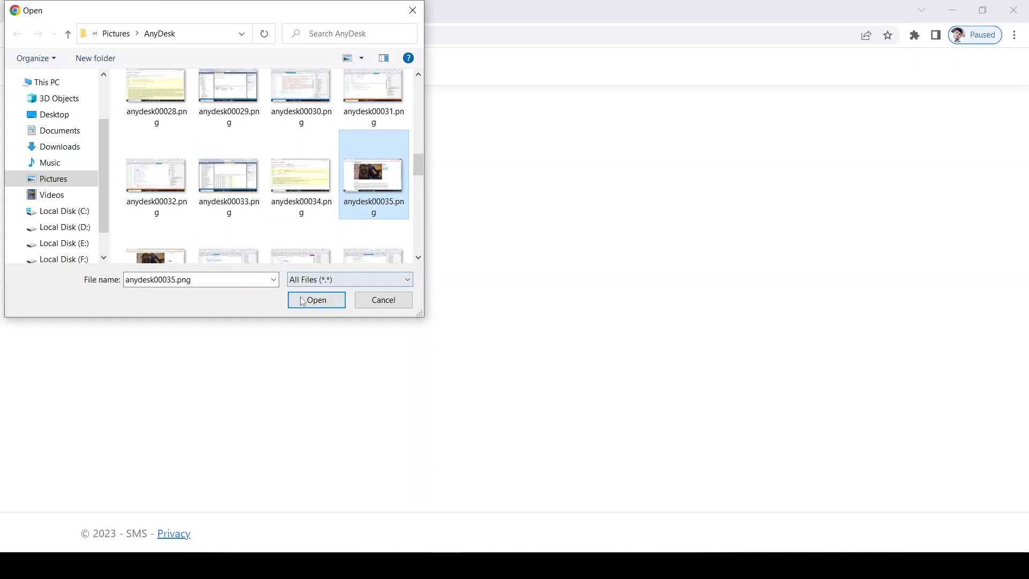
{"action": "left_click", "coordinate": [315, 300]}
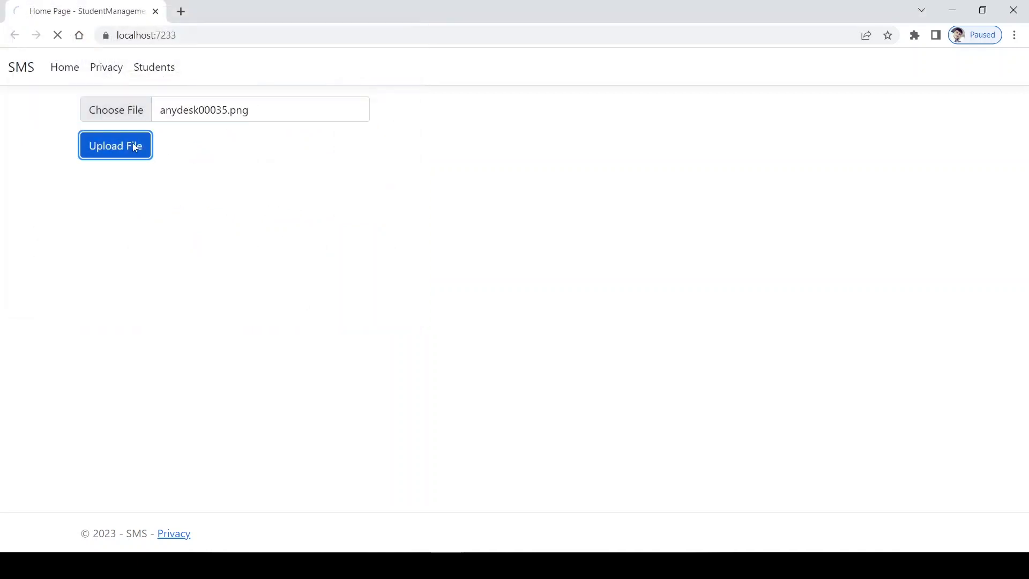
{"action": "left_click", "coordinate": [114, 145]}
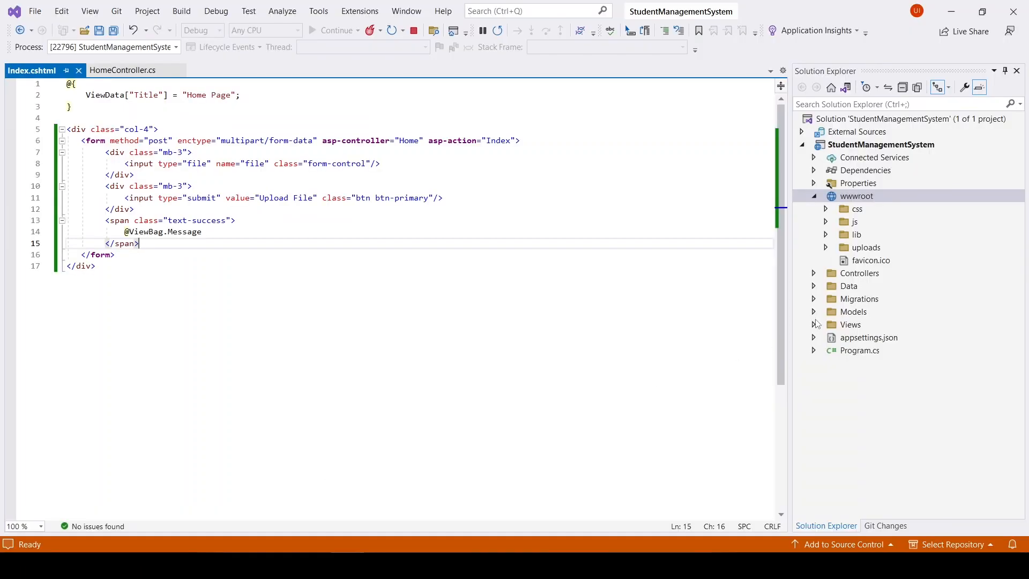
- Expand the wwwroot/uploads folder in Solution Explorer to show anydesk00035.png
{"action": "left_click", "coordinate": [866, 248]}
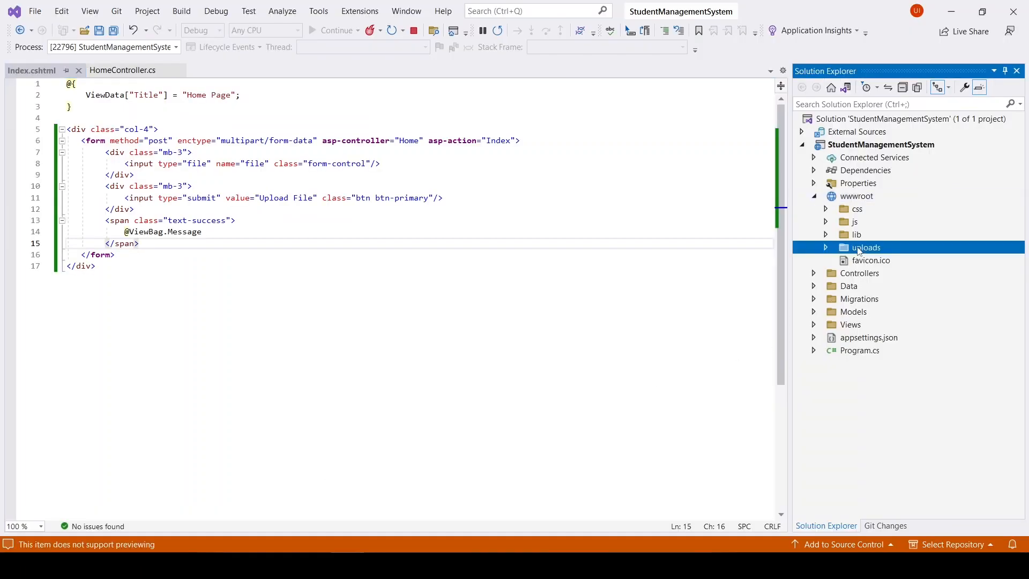
{"action": "left_click", "coordinate": [825, 248]}
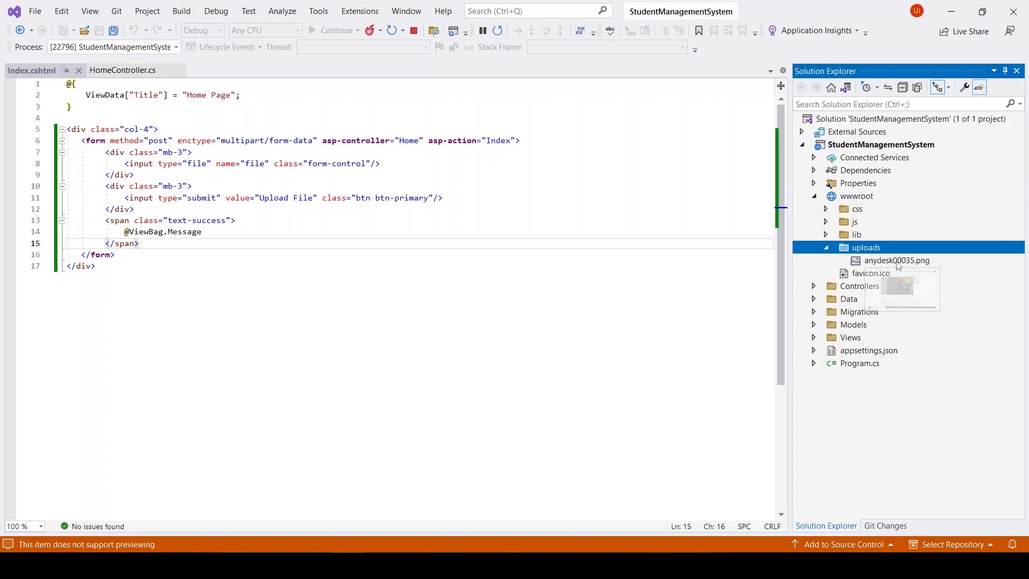
{"action": "mouse_move", "coordinate": [902, 276]}
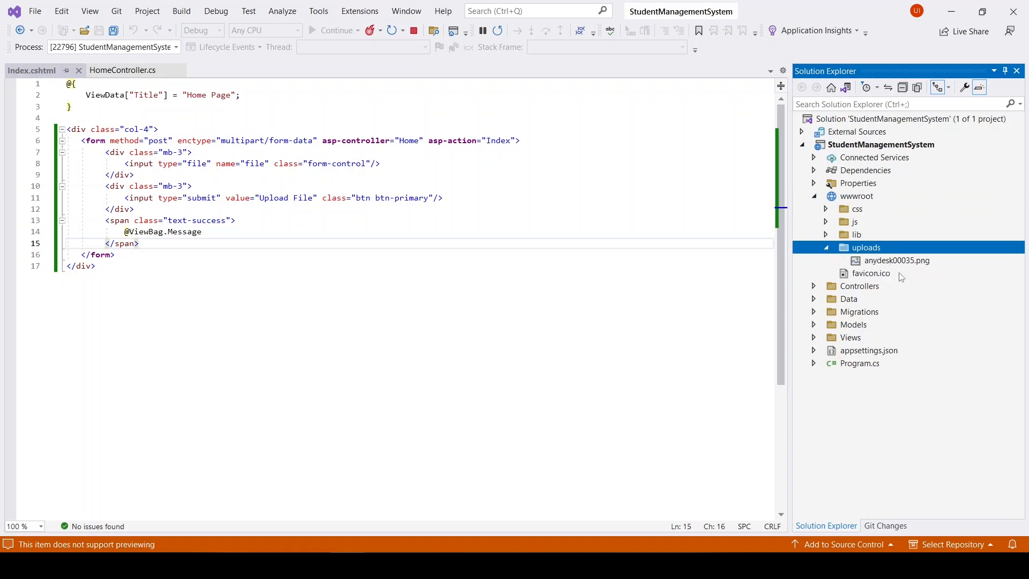